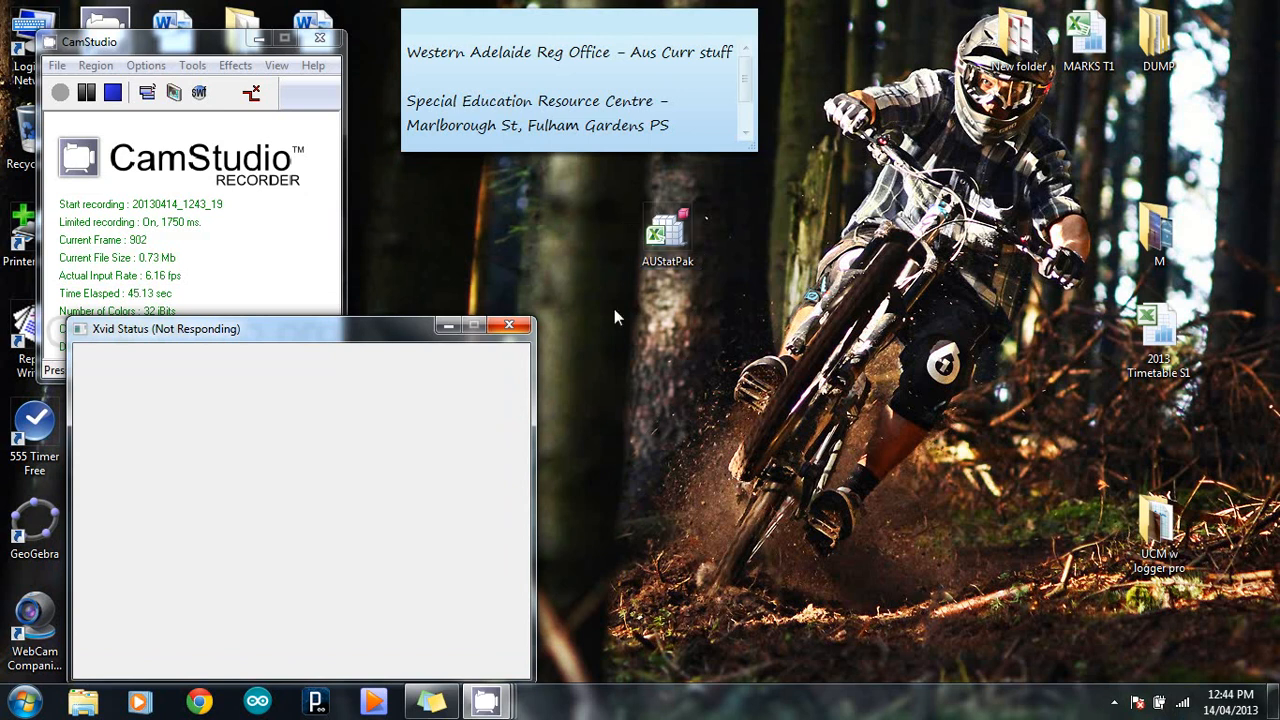
{"action": "mouse_move", "coordinate": [670, 296]}
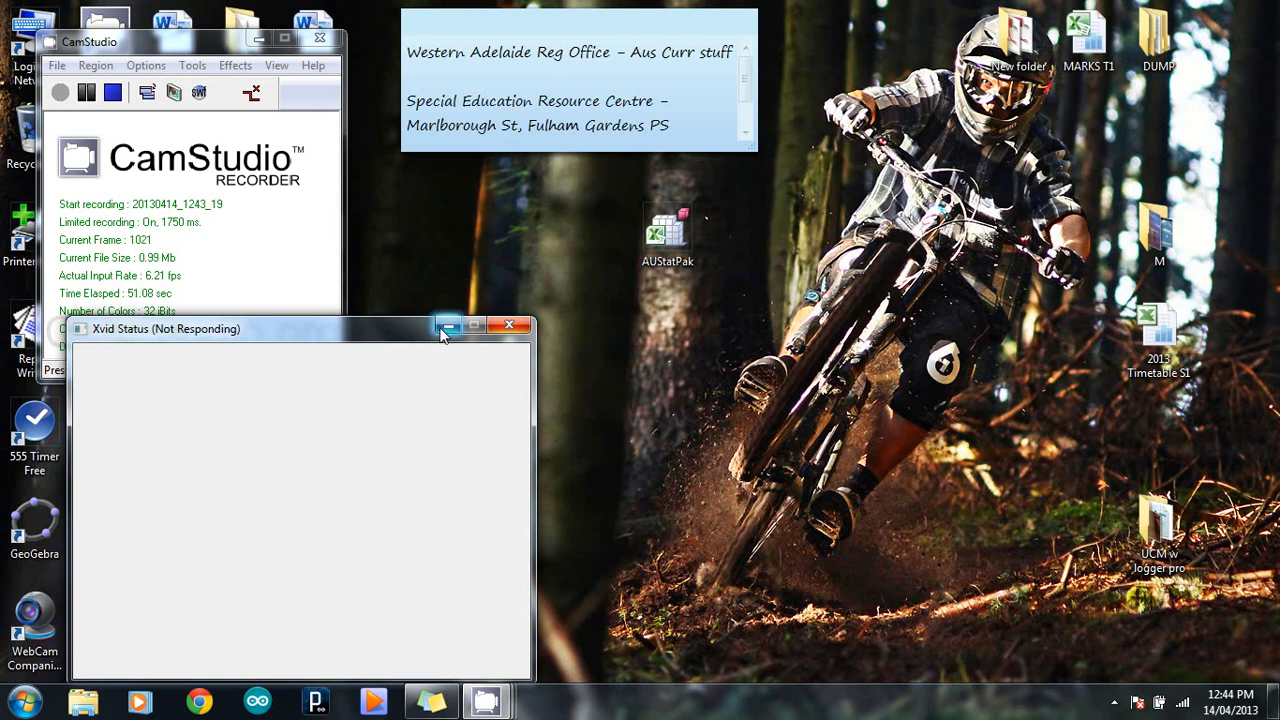
- Dismiss the not-responding Xvid Status window so the desktop icons are visible
{"action": "left_click", "coordinate": [508, 324]}
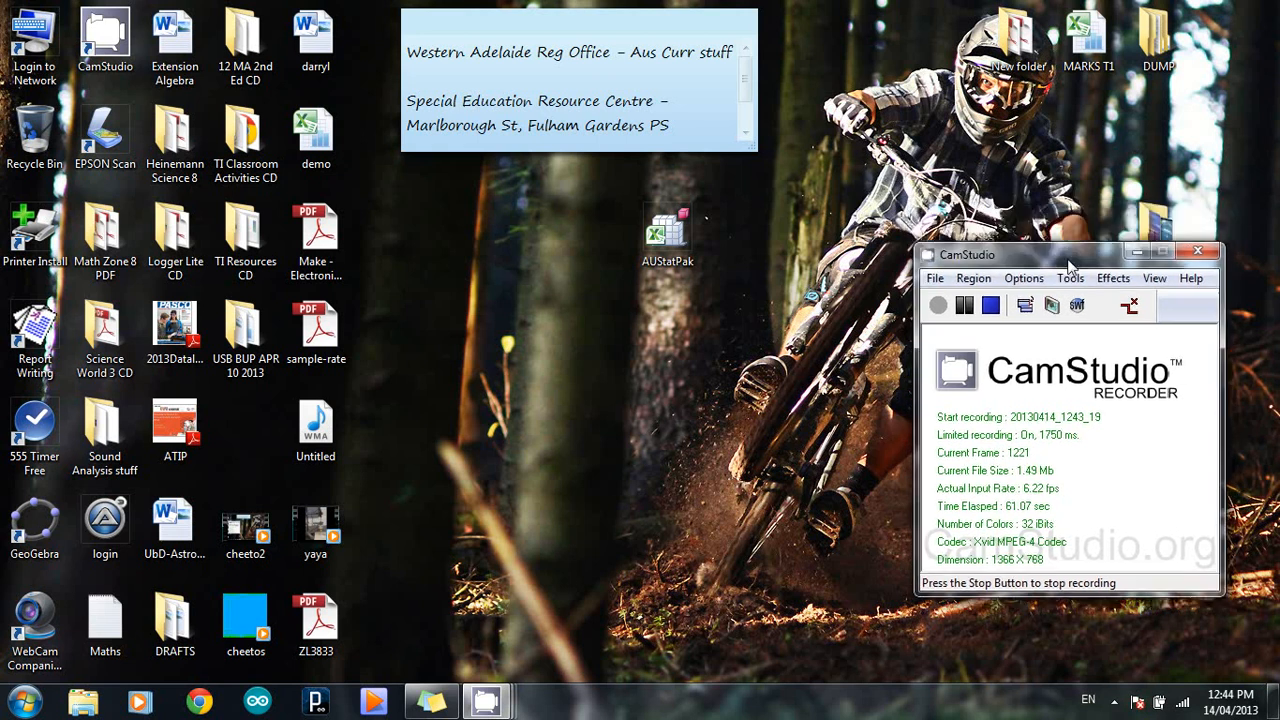
{"action": "left_click", "coordinate": [316, 136]}
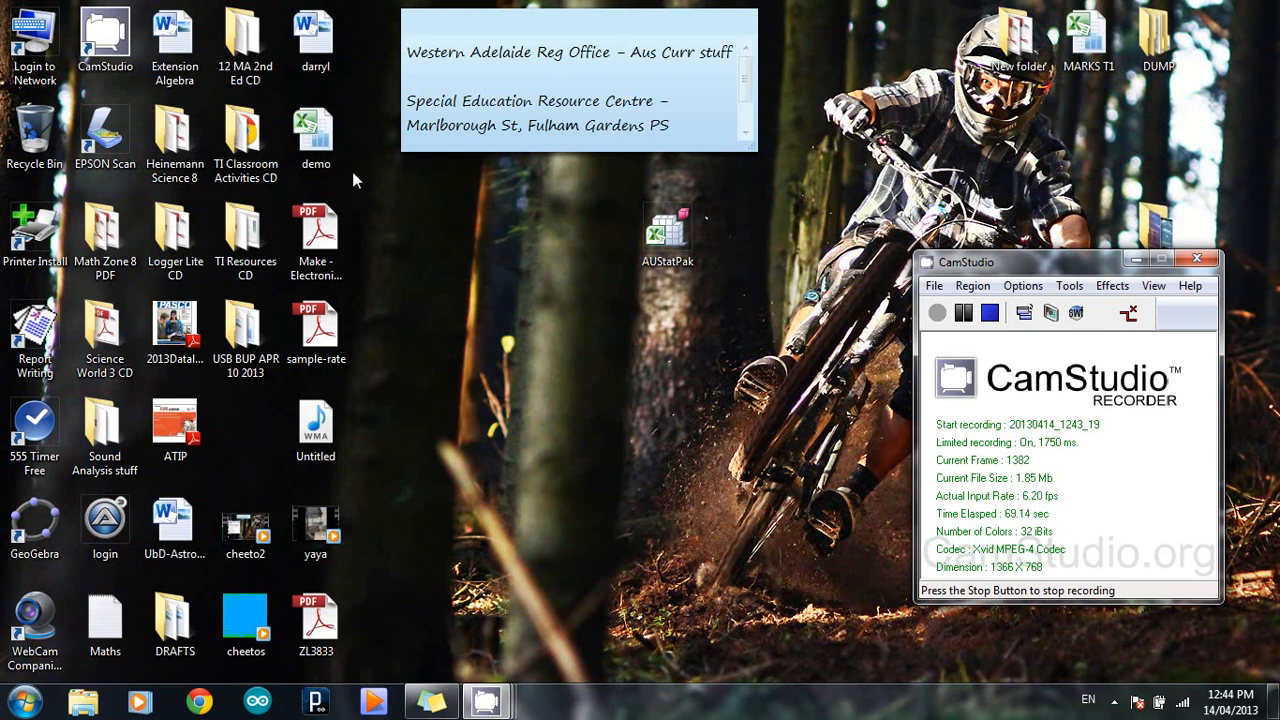
- Open the demo workbook from the desktop, then load the AUStatPak add-in into Excel
{"action": "left_click", "coordinate": [316, 130]}
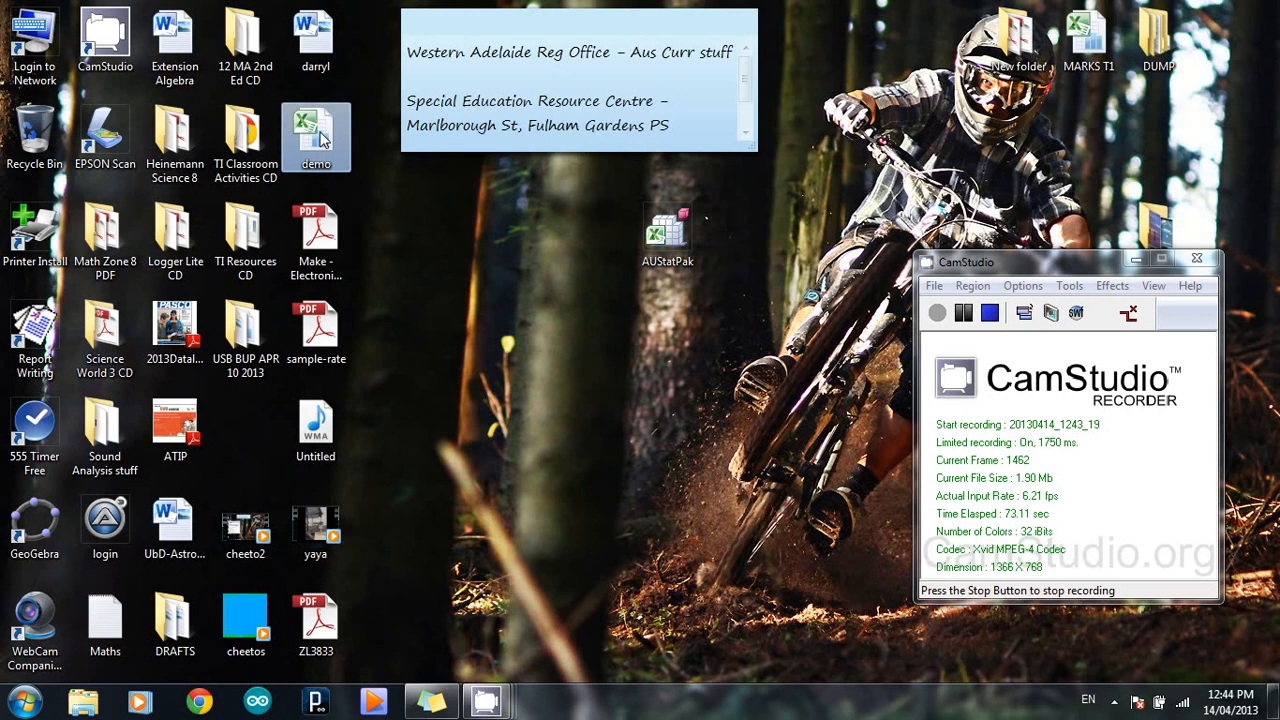
{"action": "double_click", "coordinate": [316, 136]}
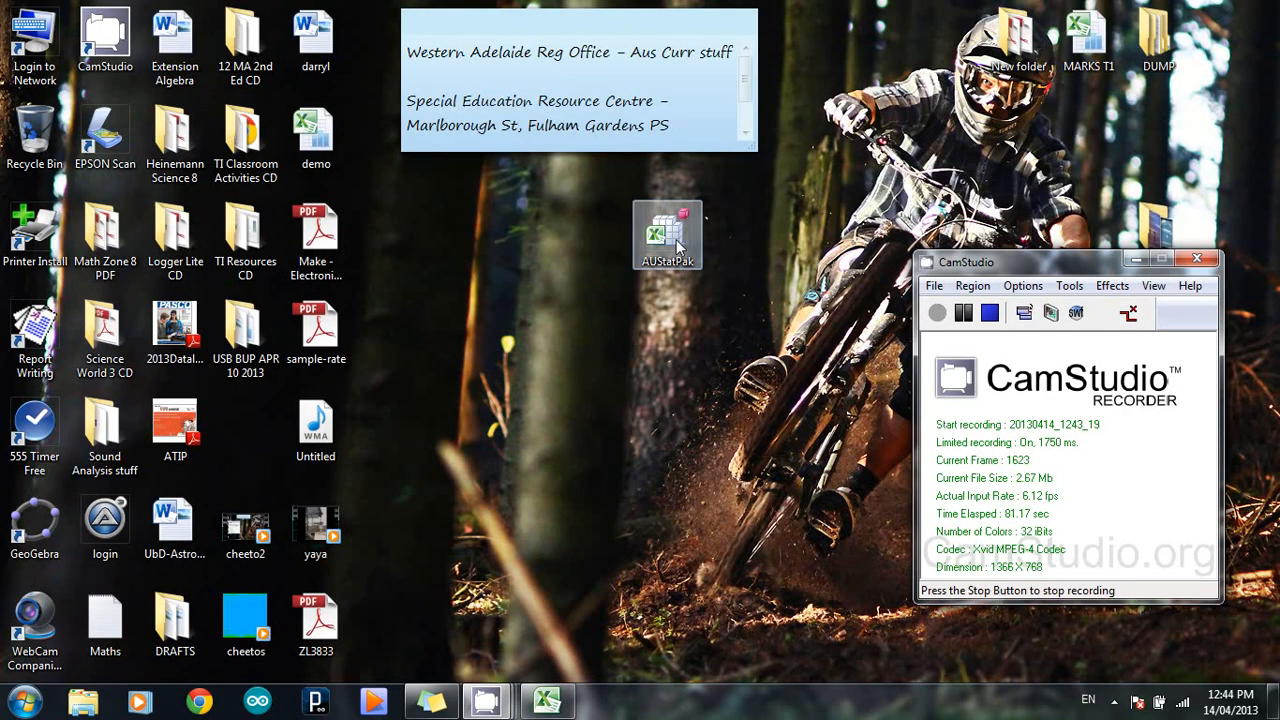
{"action": "double_click", "coordinate": [668, 230]}
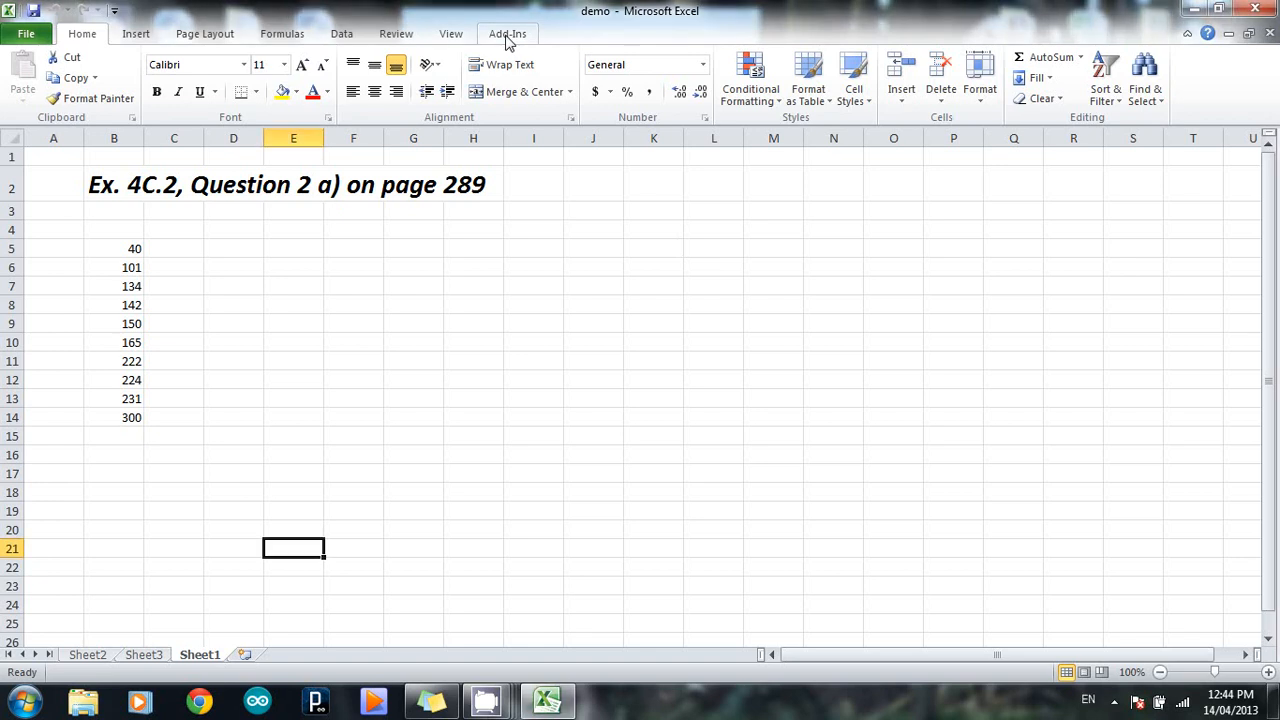
- Show the StatPak menu under Add-Ins, listing Five Number Summary, Histogram, Boxplot and Chi Square Test
{"action": "left_click", "coordinate": [508, 32]}
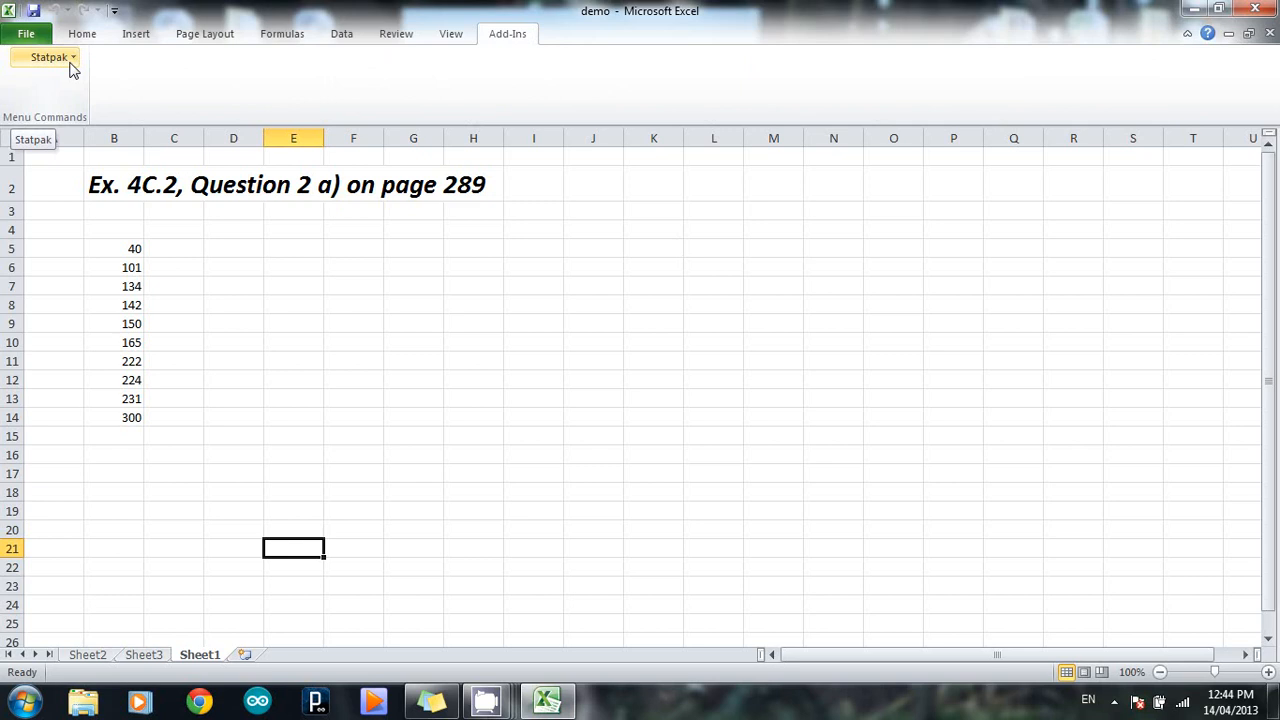
{"action": "left_click", "coordinate": [48, 56]}
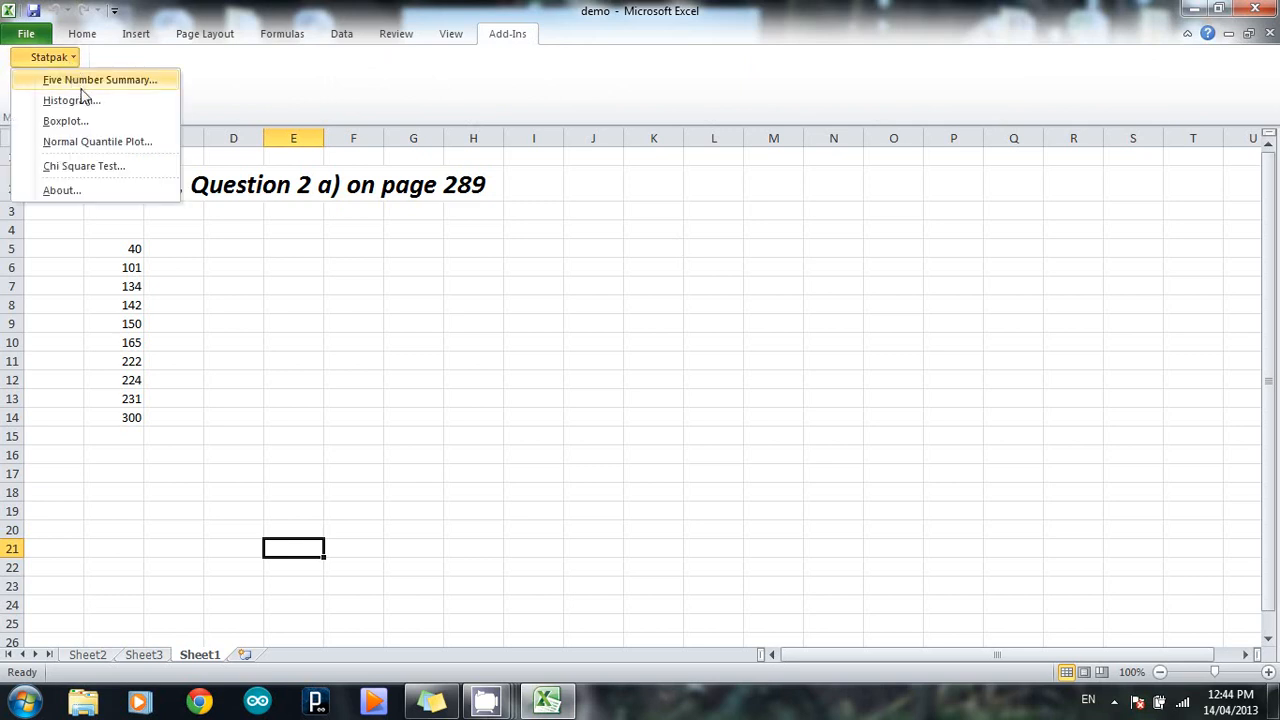
{"action": "mouse_move", "coordinate": [90, 166]}
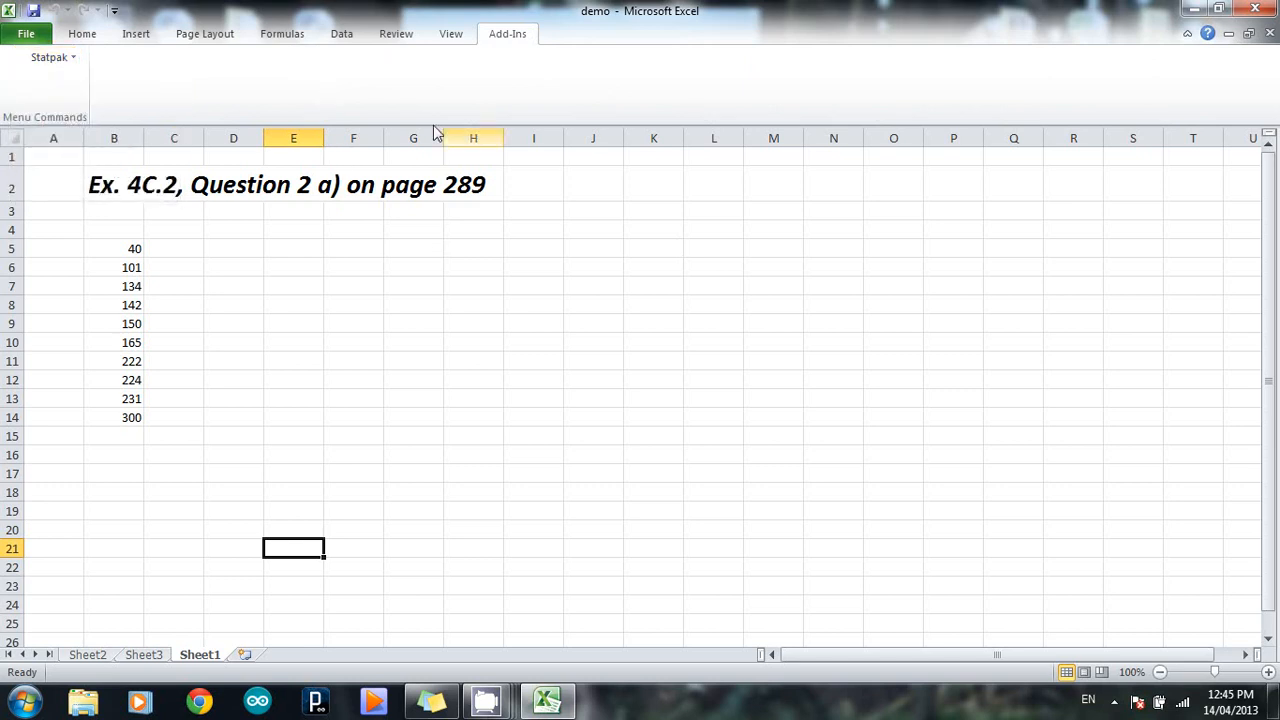
{"action": "mouse_move", "coordinate": [388, 136]}
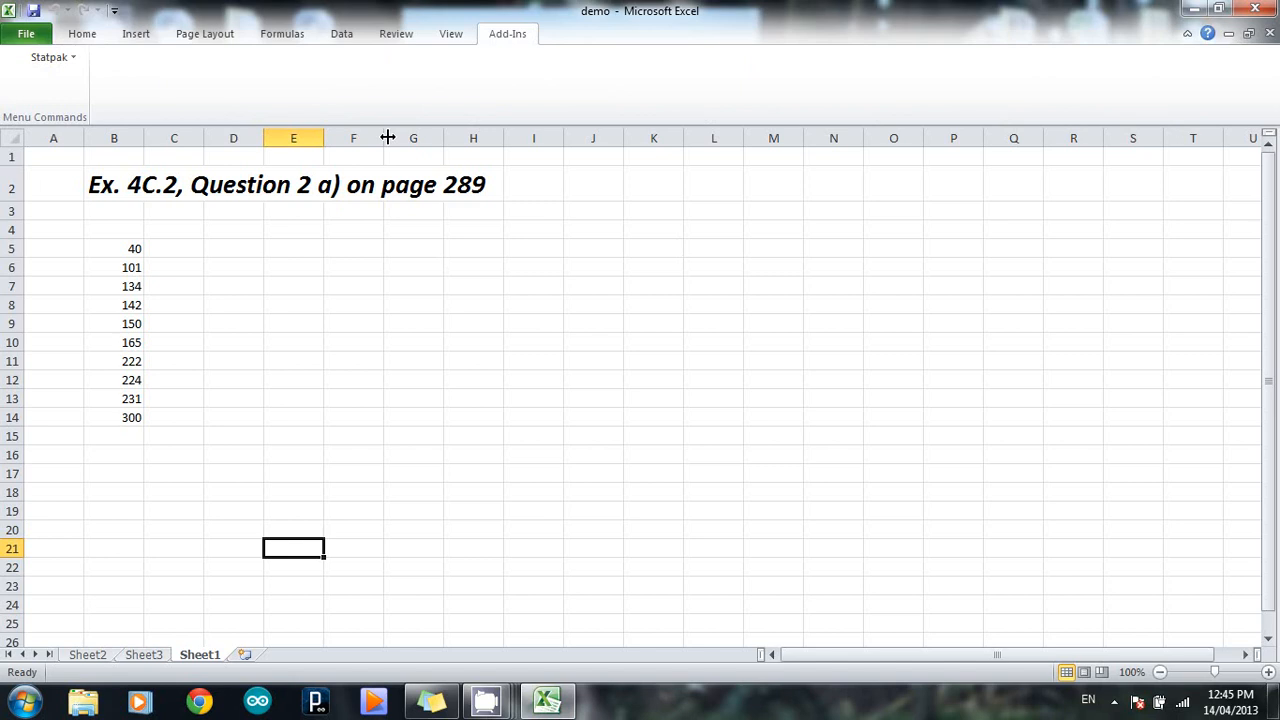
{"action": "mouse_move", "coordinate": [450, 282]}
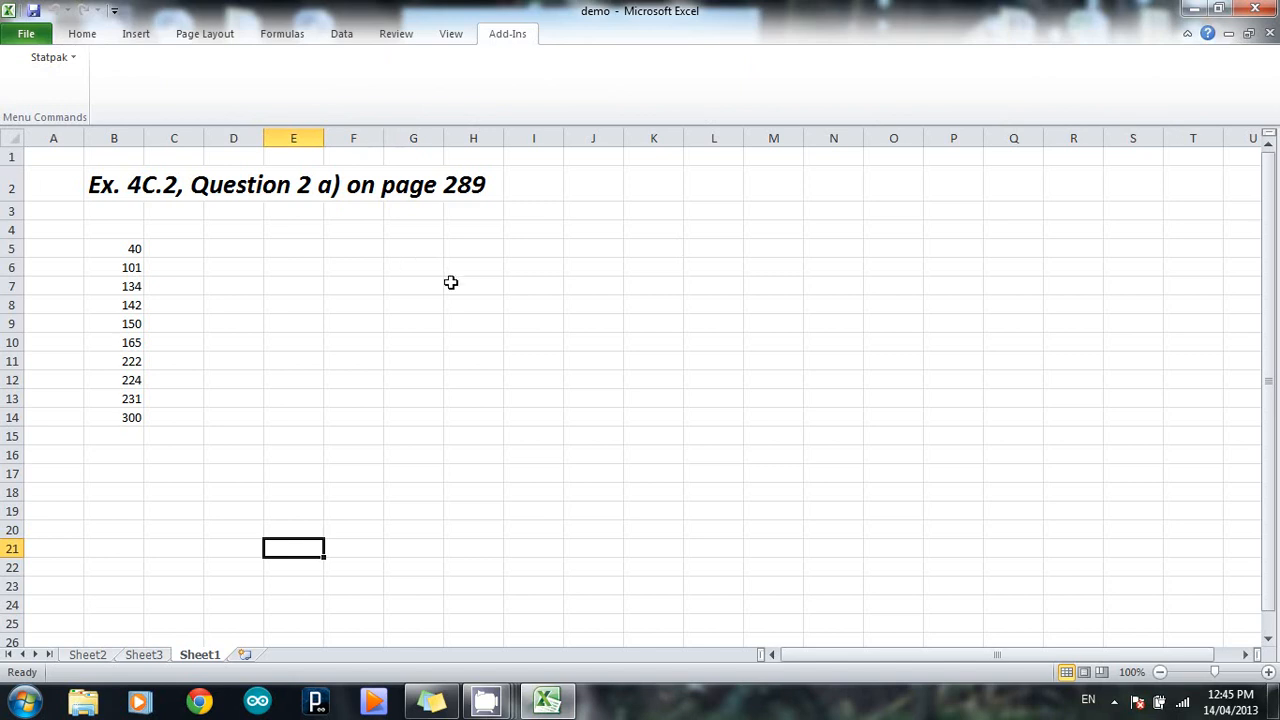
{"action": "mouse_move", "coordinate": [462, 284]}
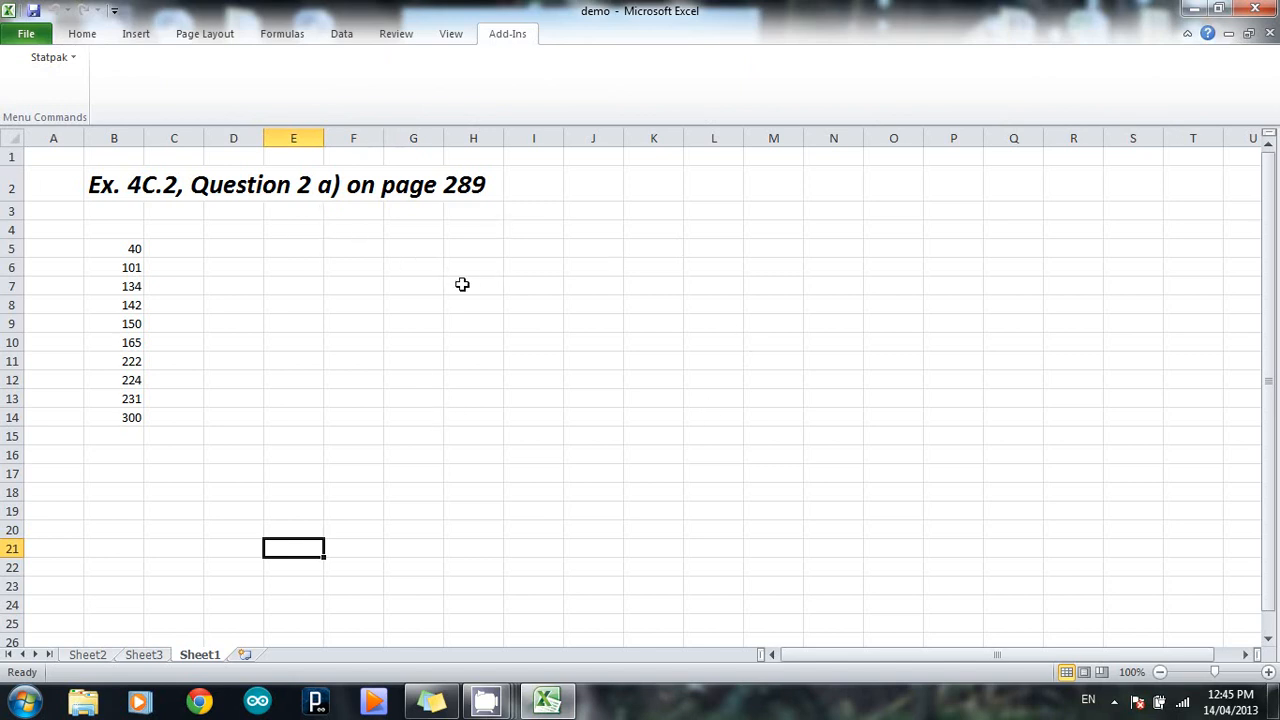
{"action": "mouse_move", "coordinate": [532, 188]}
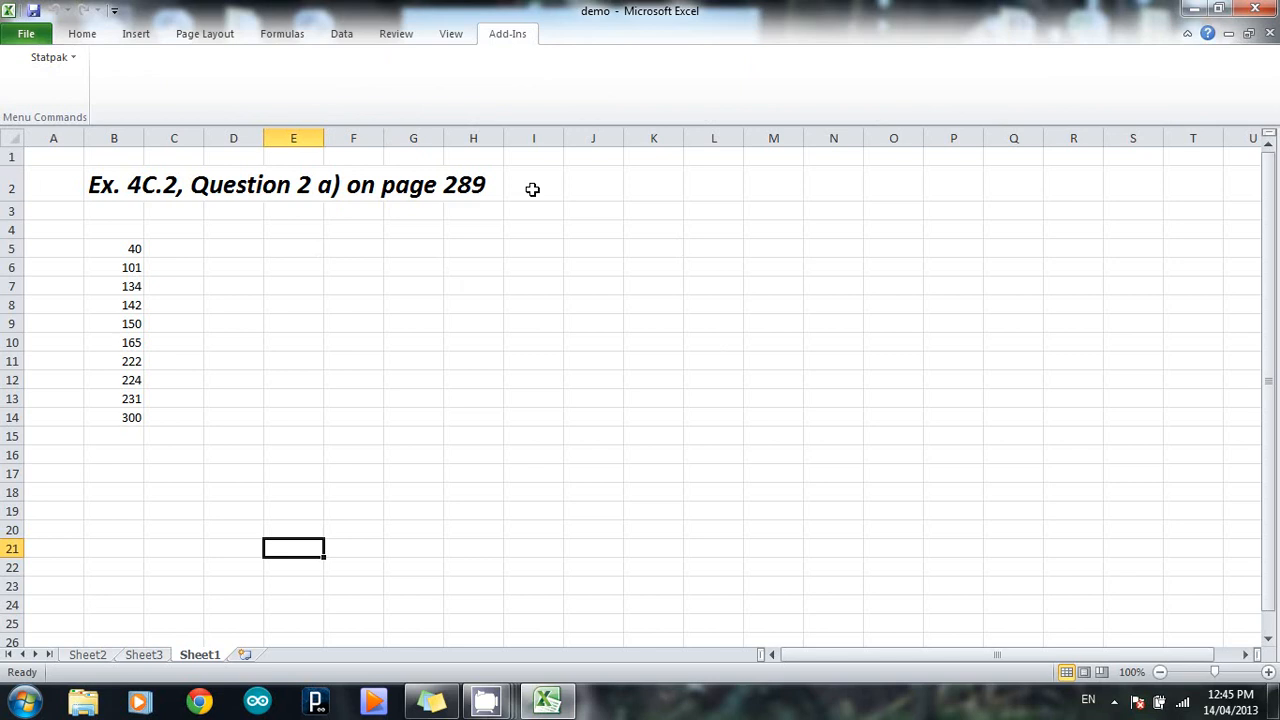
{"action": "mouse_move", "coordinate": [88, 656]}
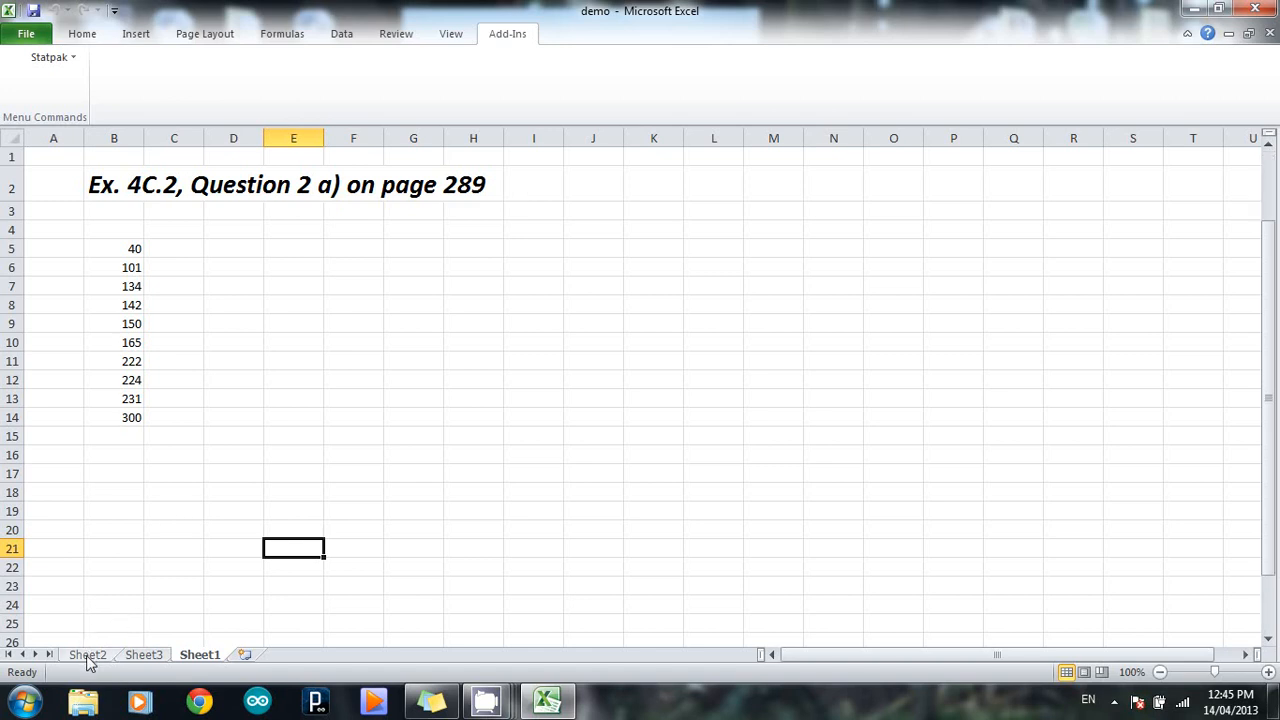
- On Sheet2, delete columns D to O holding the old histogram and frequency table
{"action": "left_click", "coordinate": [88, 654]}
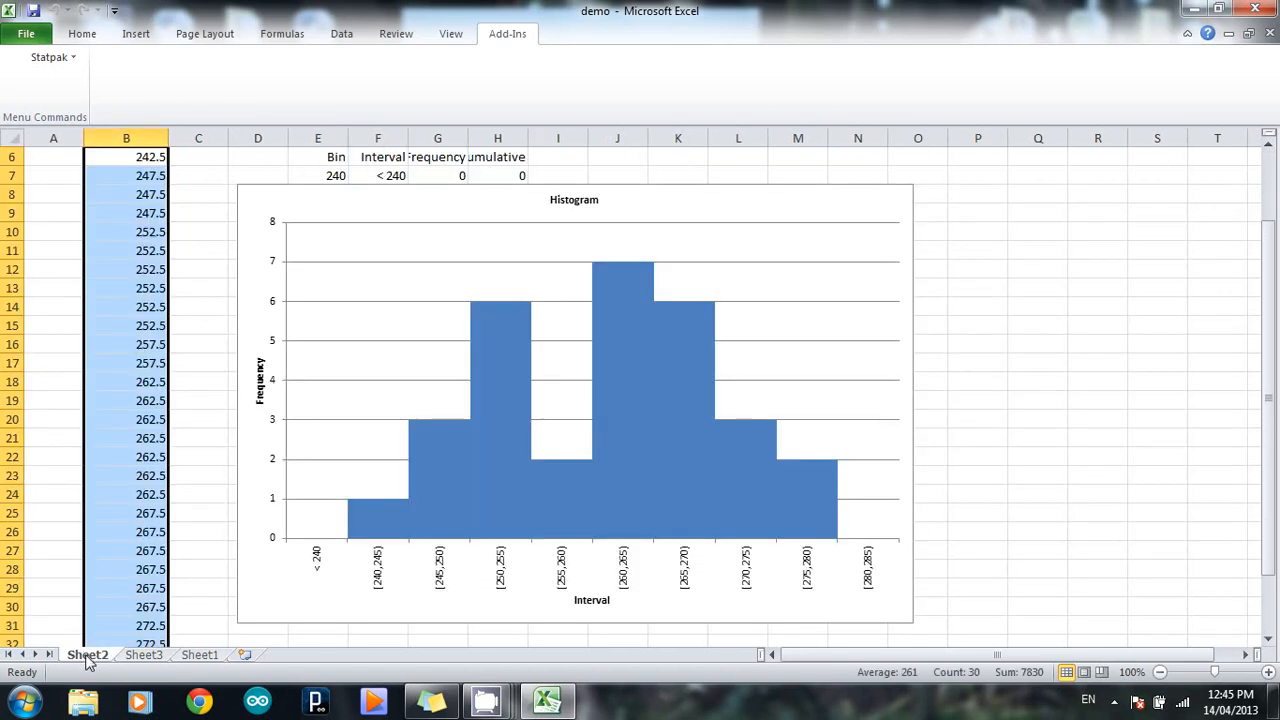
{"action": "left_click", "coordinate": [258, 138]}
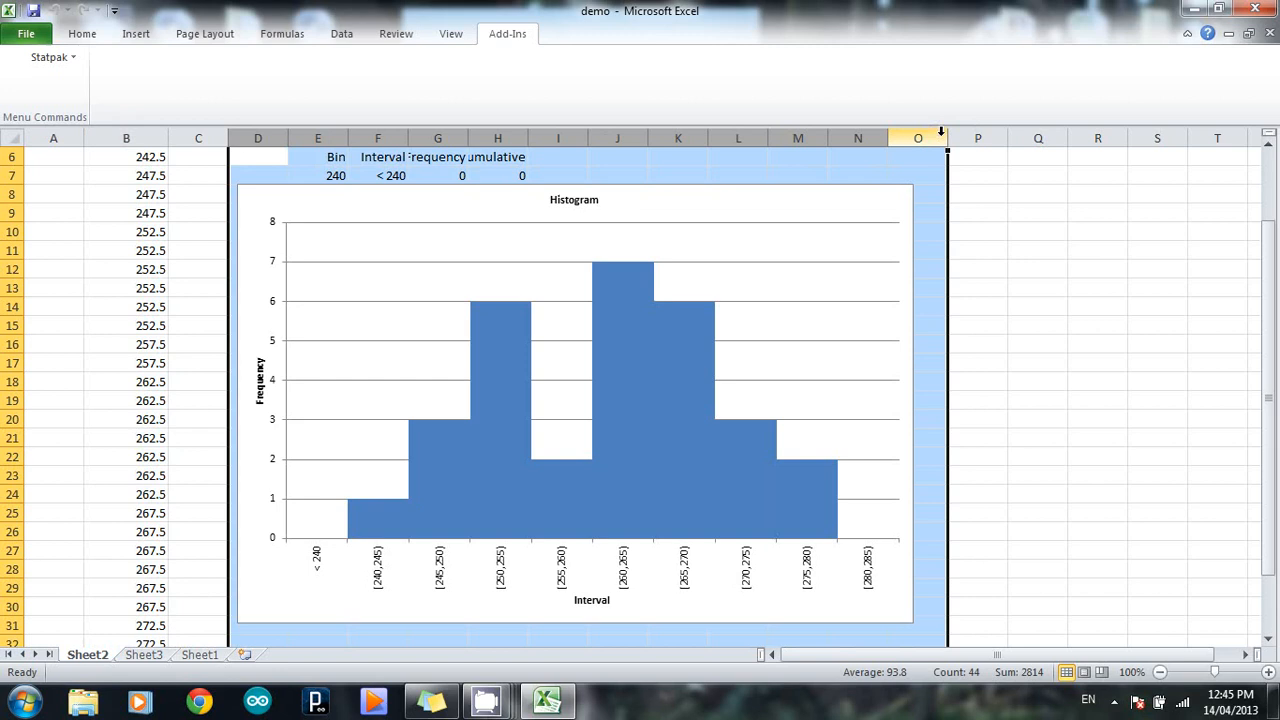
{"action": "right_click", "coordinate": [916, 136]}
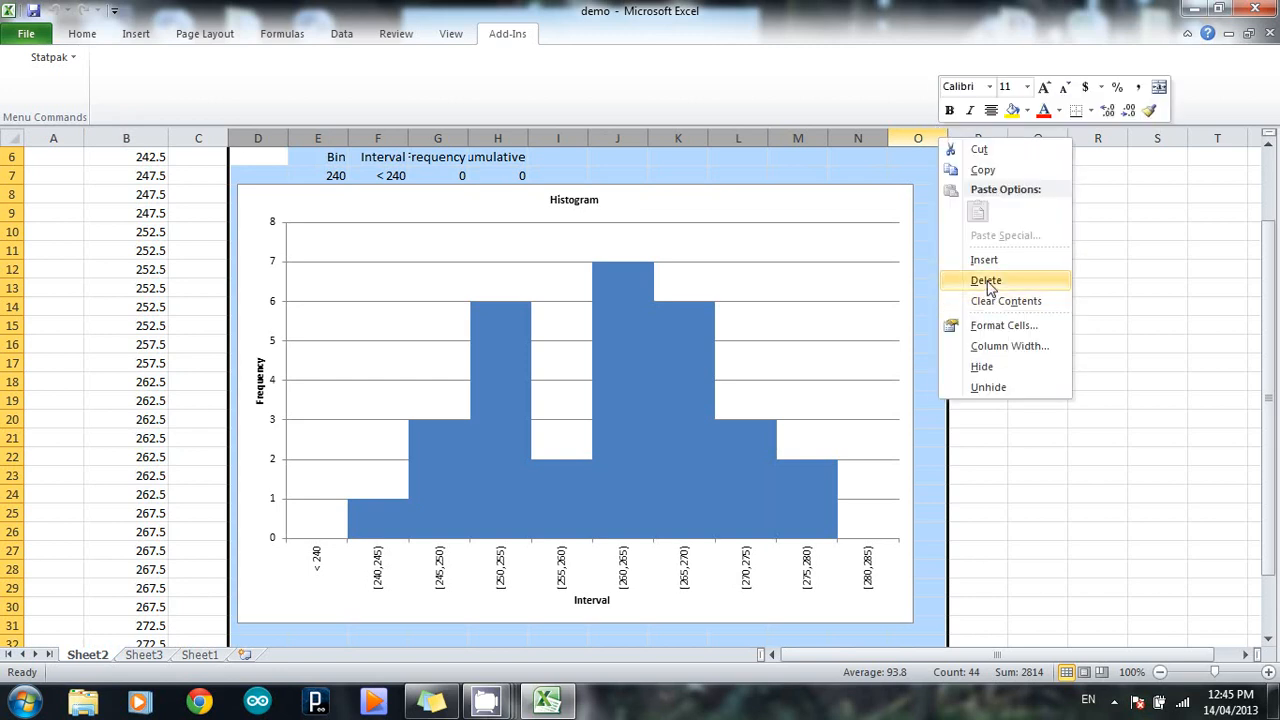
{"action": "left_click", "coordinate": [984, 280]}
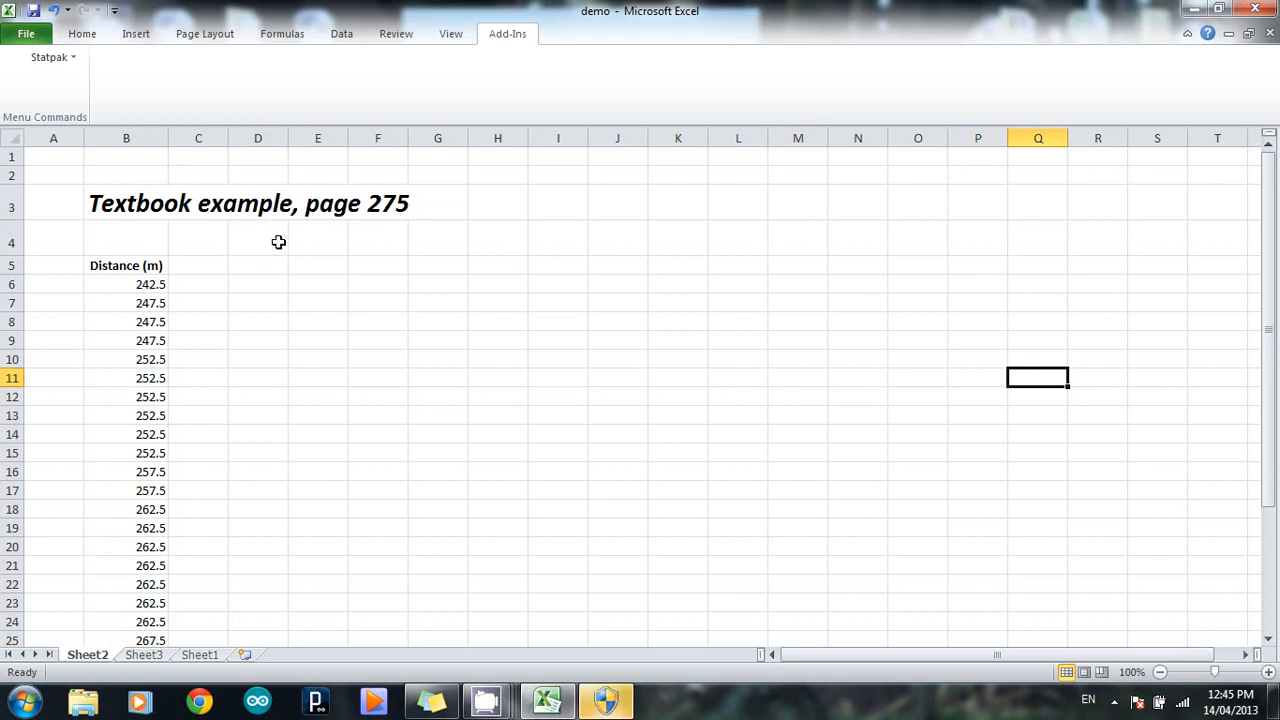
{"action": "mouse_move", "coordinate": [230, 252]}
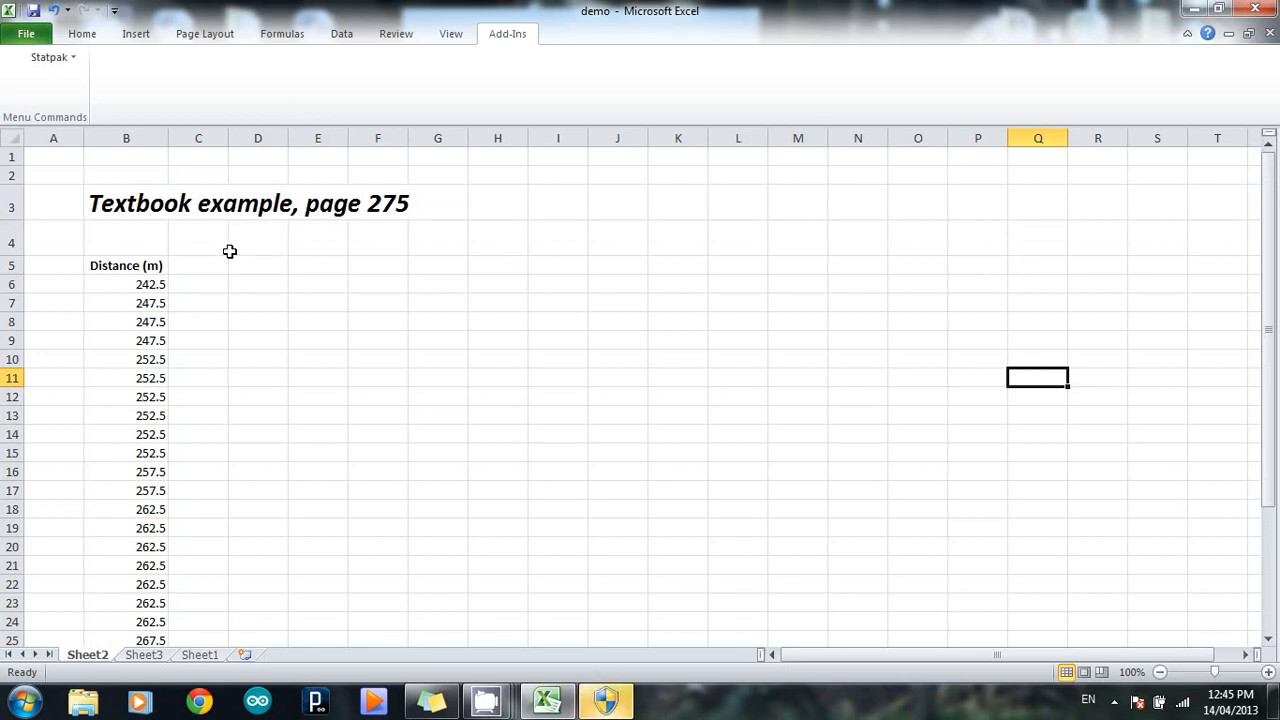
{"action": "mouse_move", "coordinate": [290, 236]}
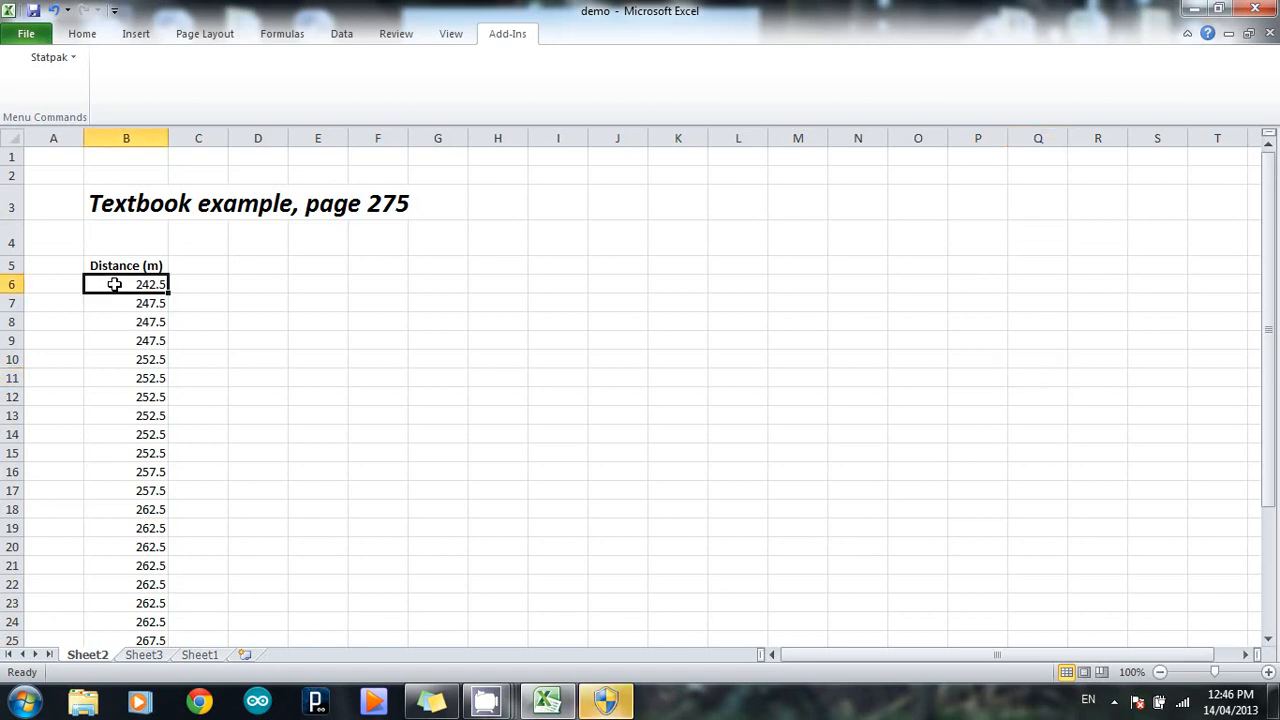
- Select the thirty distance values in B6:B35 as the data to analyse
{"action": "left_click_drag", "start_coordinate": [126, 284], "coordinate": [126, 472]}
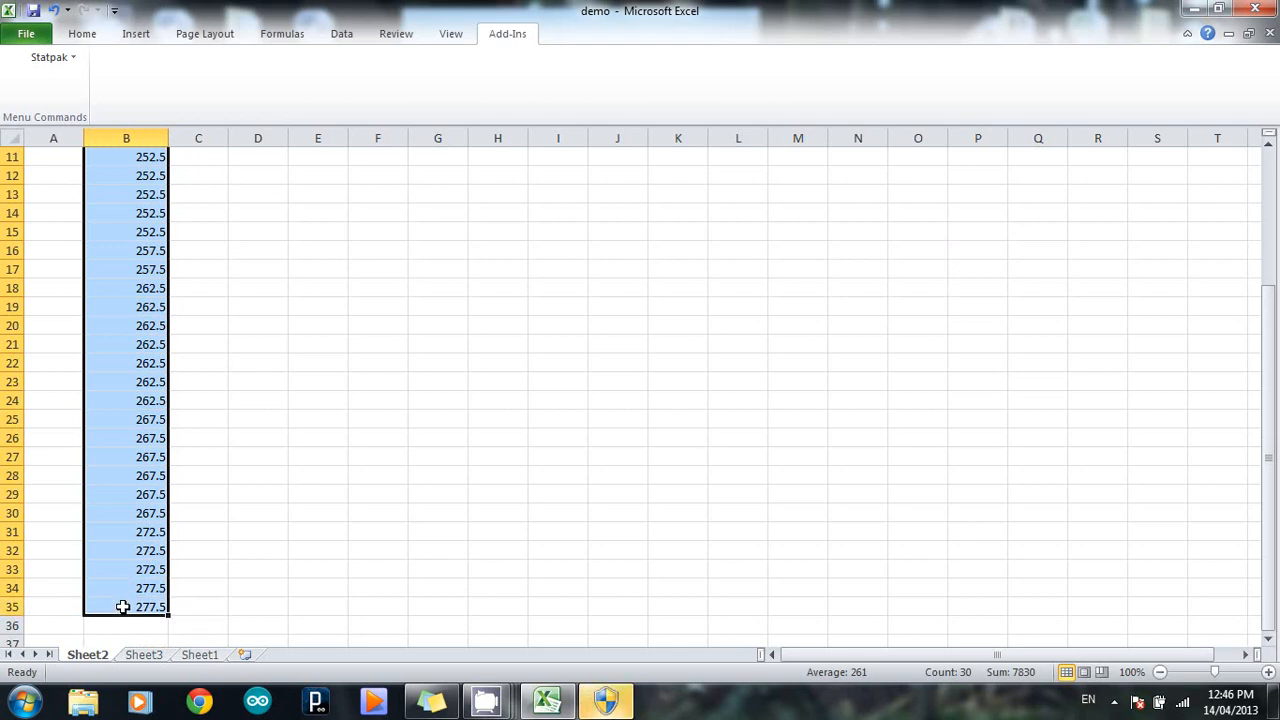
{"action": "mouse_move", "coordinate": [368, 420]}
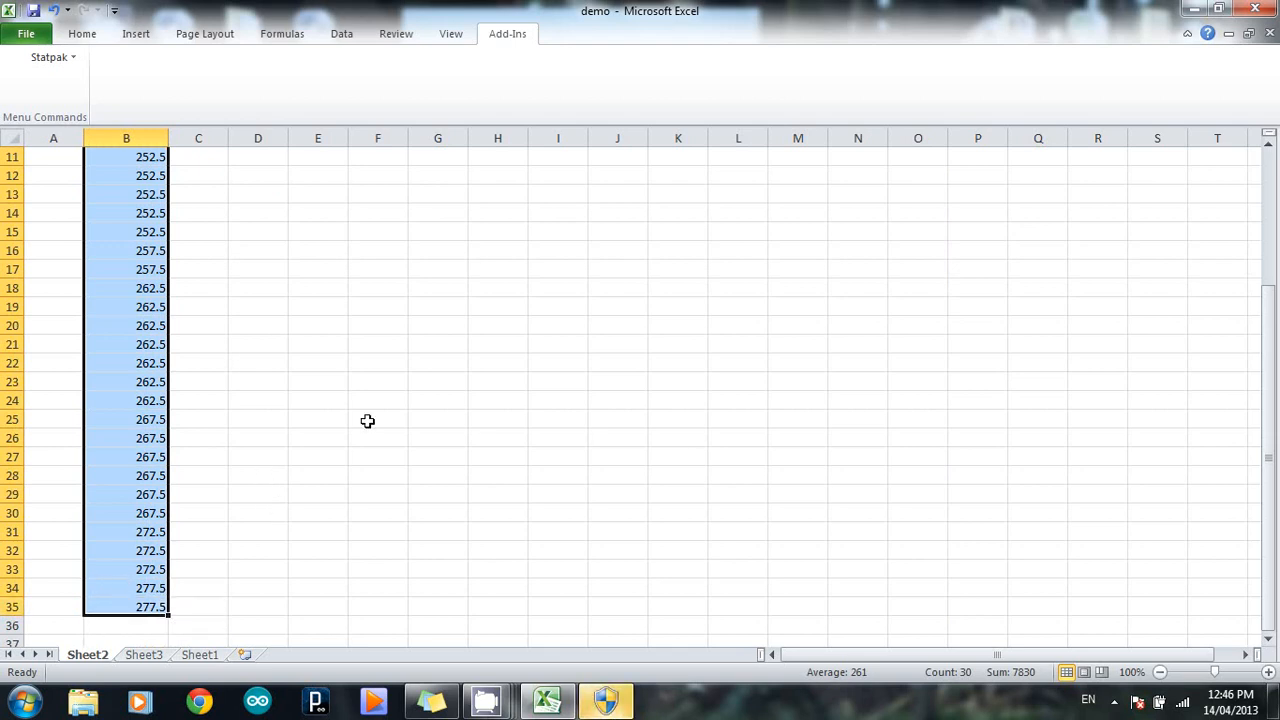
{"action": "mouse_move", "coordinate": [596, 678]}
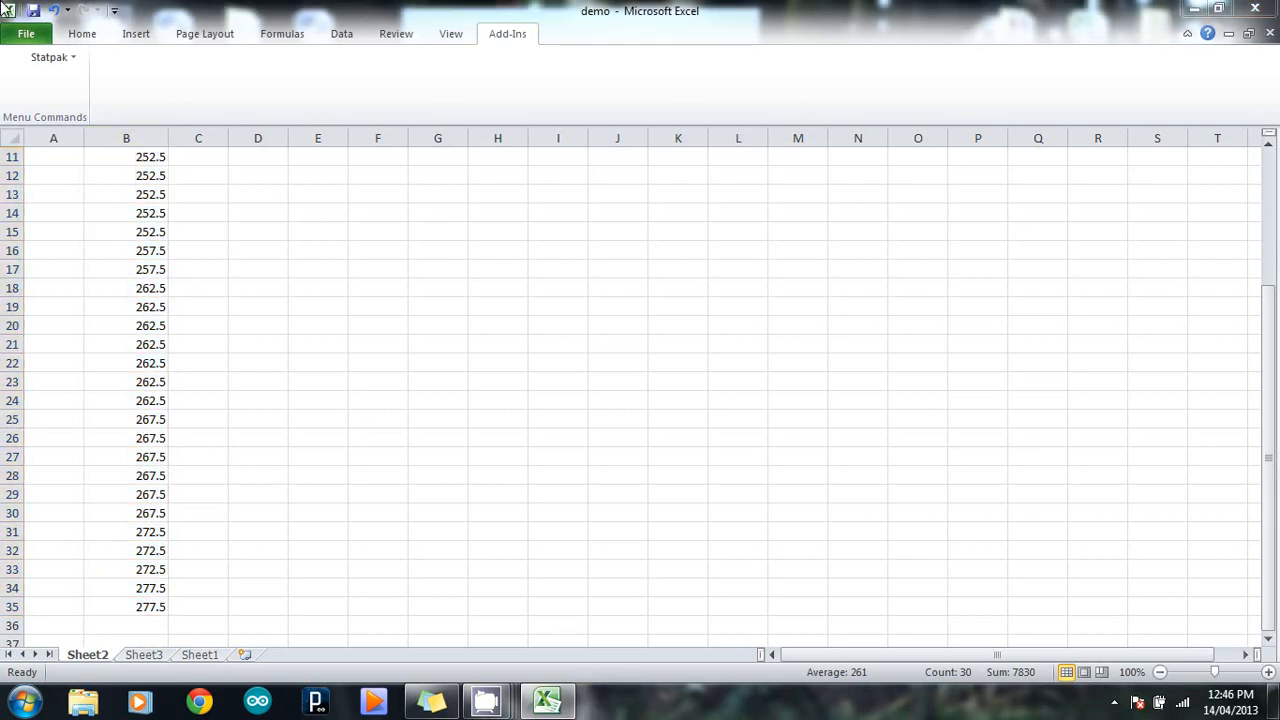
{"action": "left_click", "coordinate": [126, 138]}
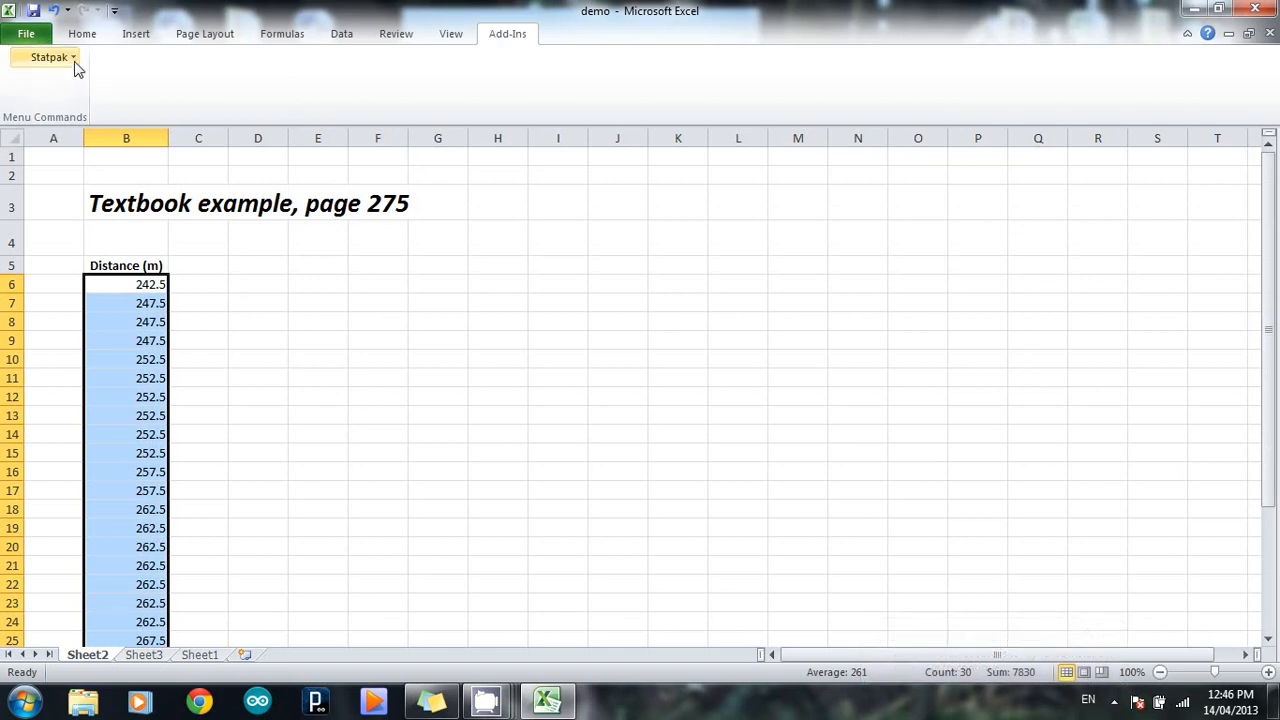
- Start a StatPak Histogram of the distances with starting value 240 and step value 5
{"action": "left_click", "coordinate": [48, 56]}
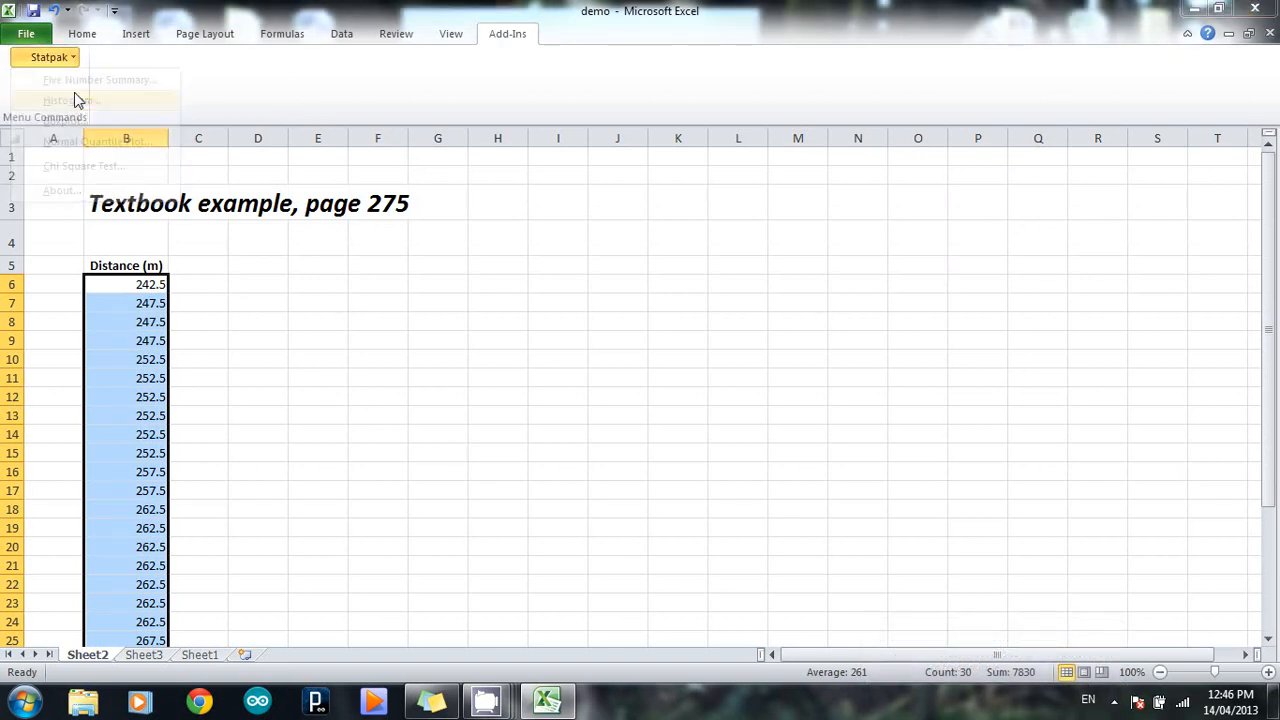
{"action": "left_click", "coordinate": [70, 100]}
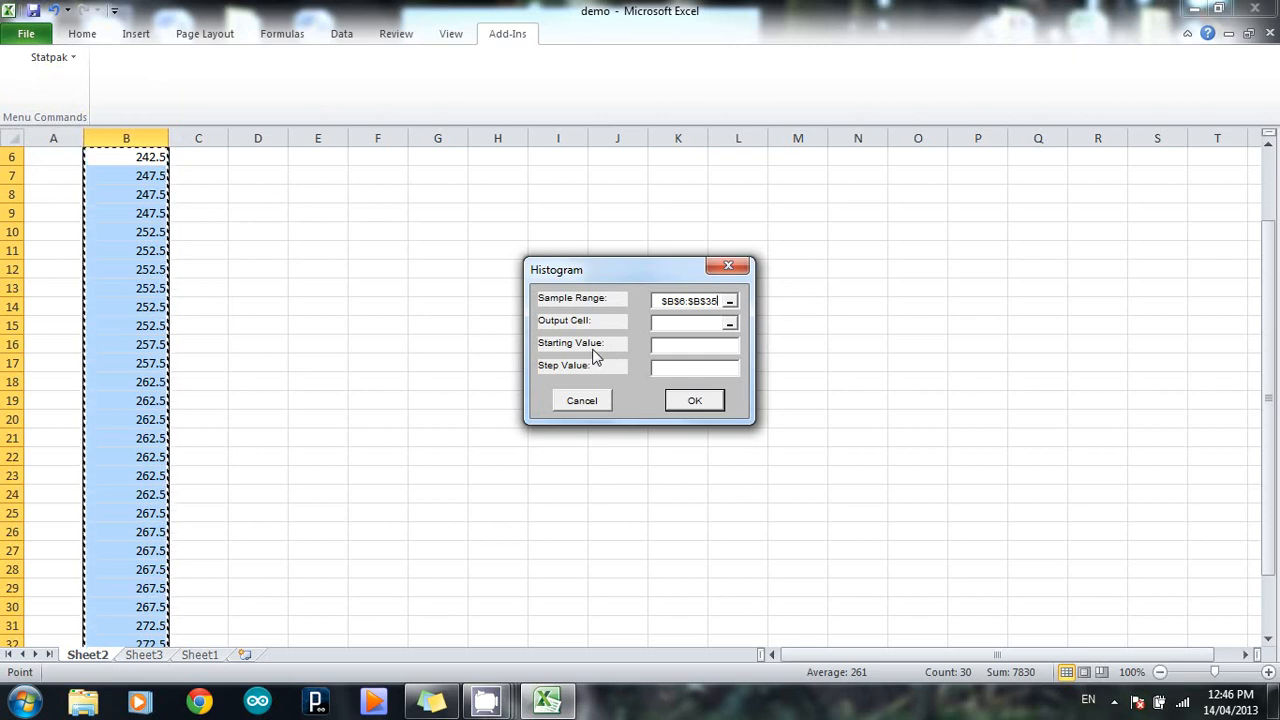
{"action": "mouse_move", "coordinate": [610, 348]}
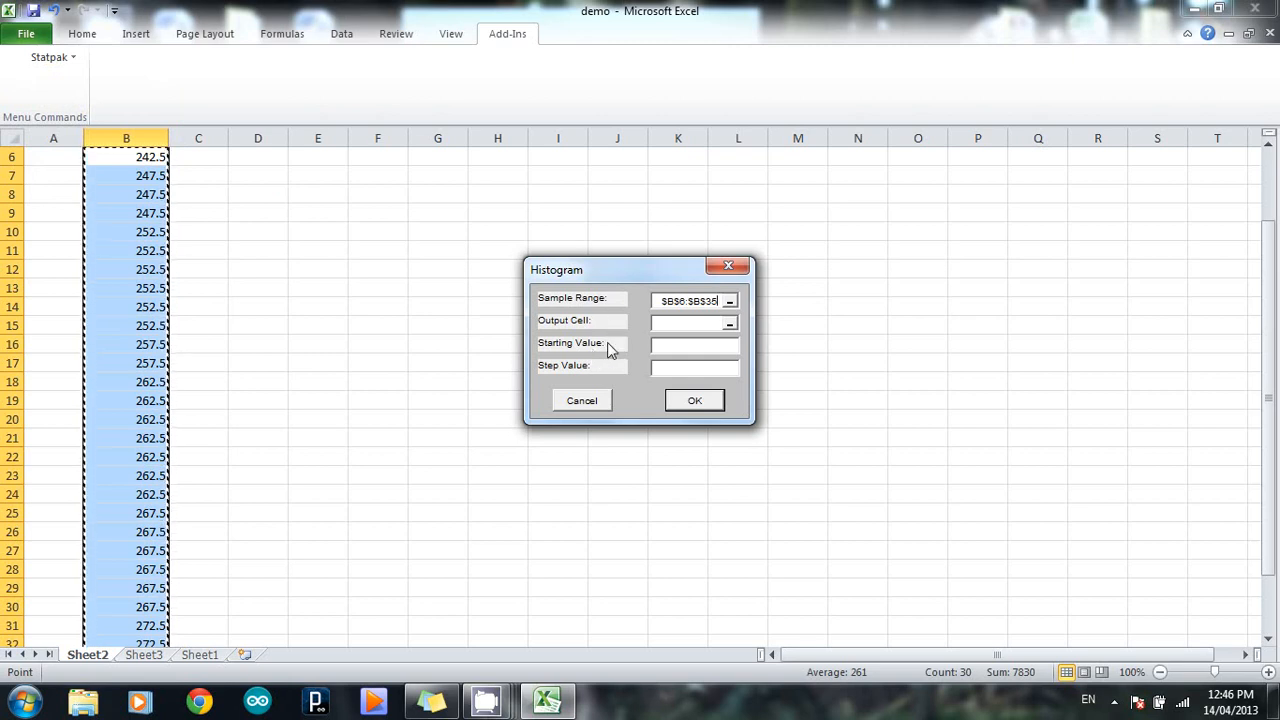
{"action": "mouse_move", "coordinate": [612, 374]}
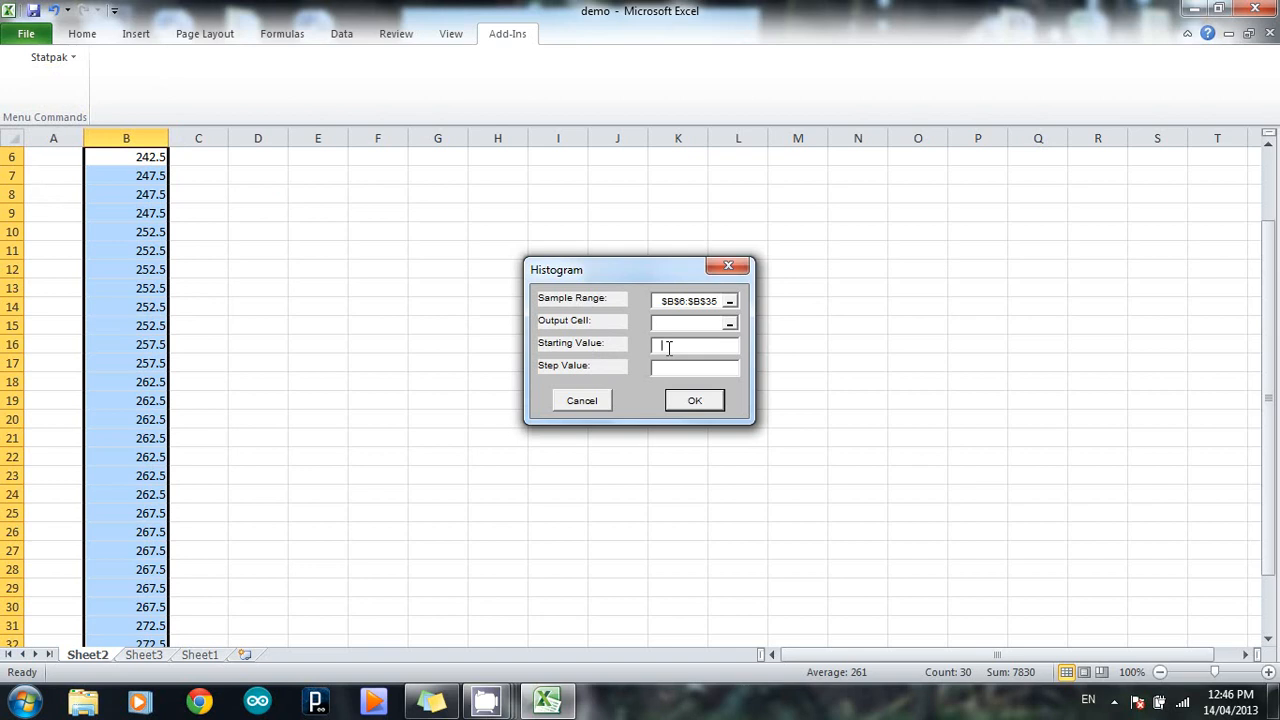
{"action": "type", "text": "24"}
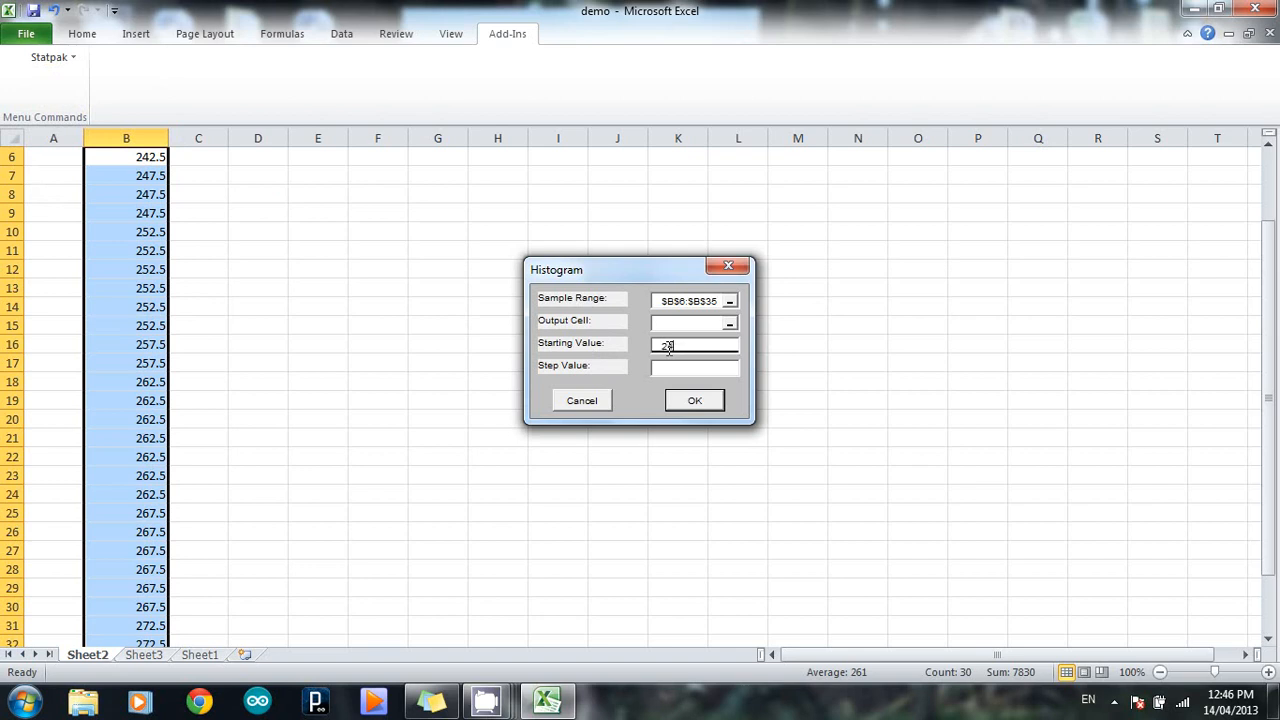
{"action": "type", "text": "240"}
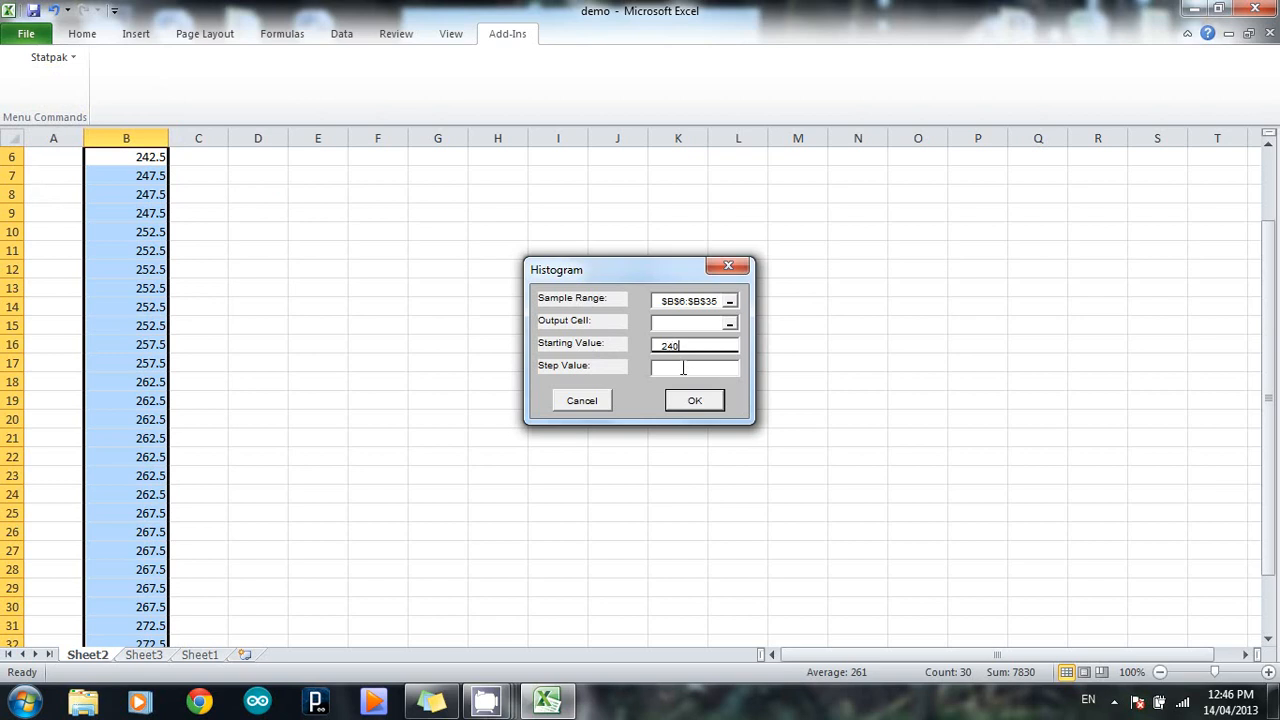
{"action": "left_click", "coordinate": [694, 368]}
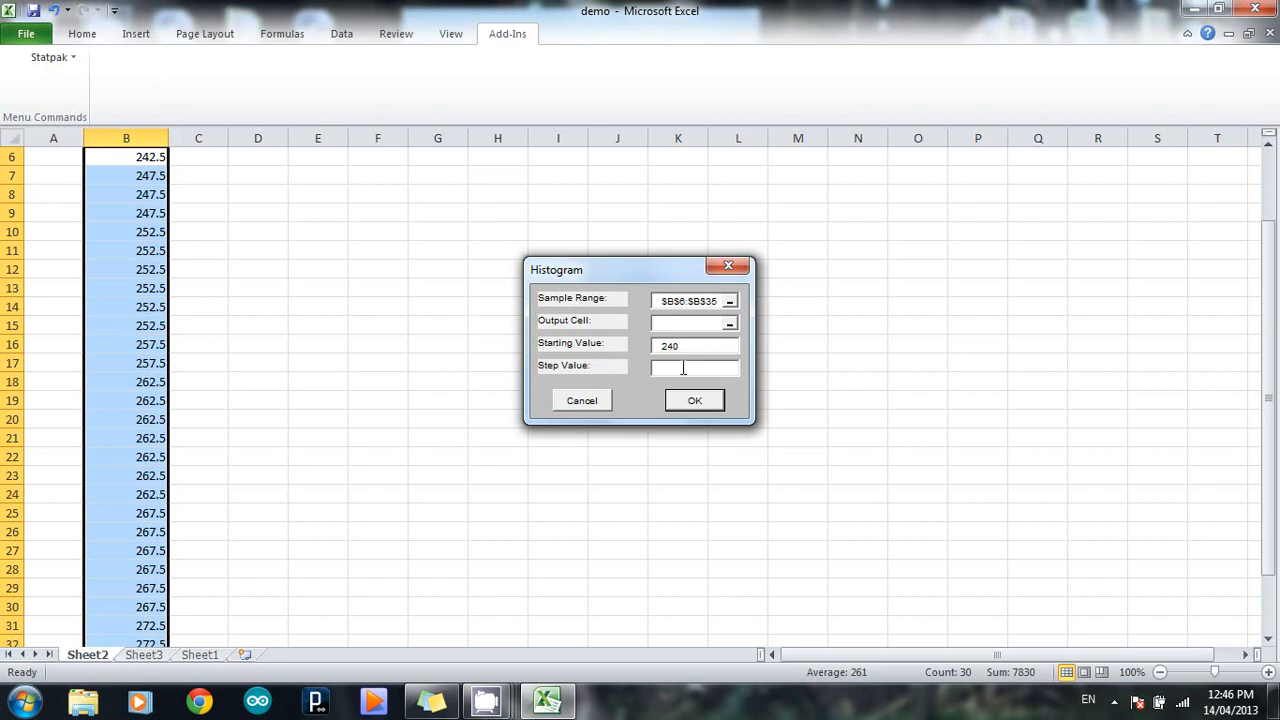
{"action": "left_click", "coordinate": [694, 368]}
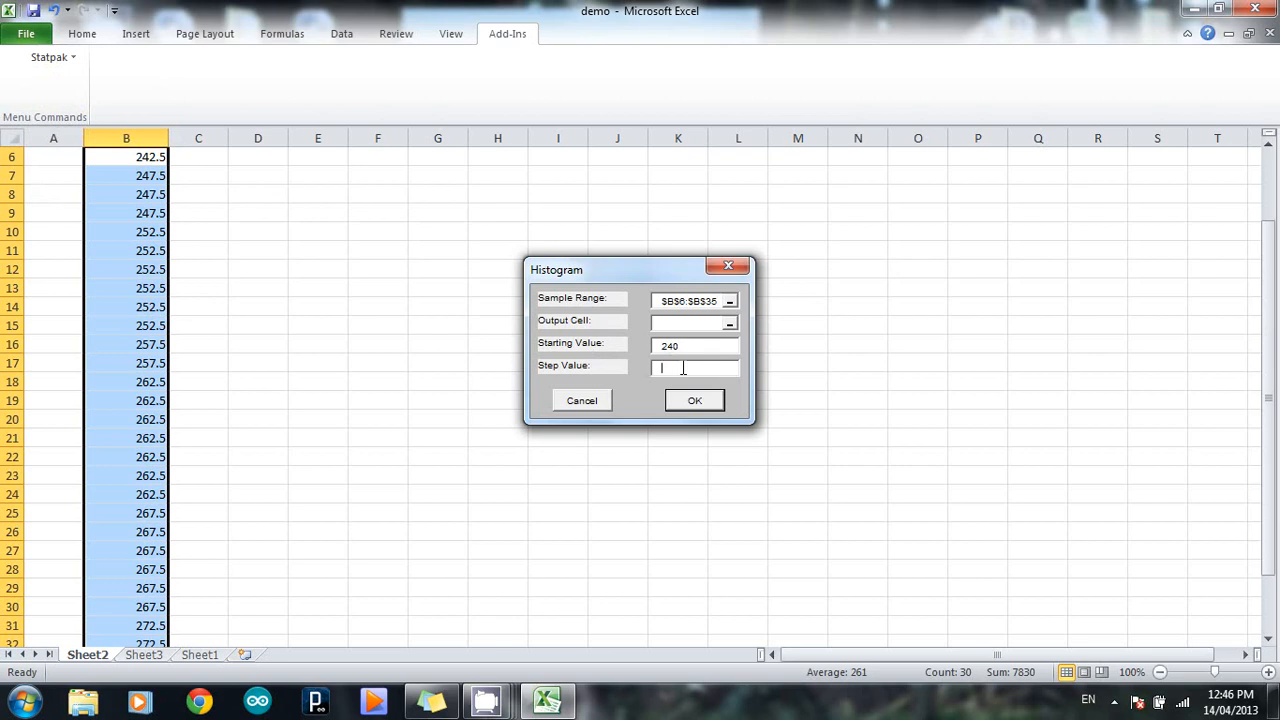
{"action": "type", "text": "5"}
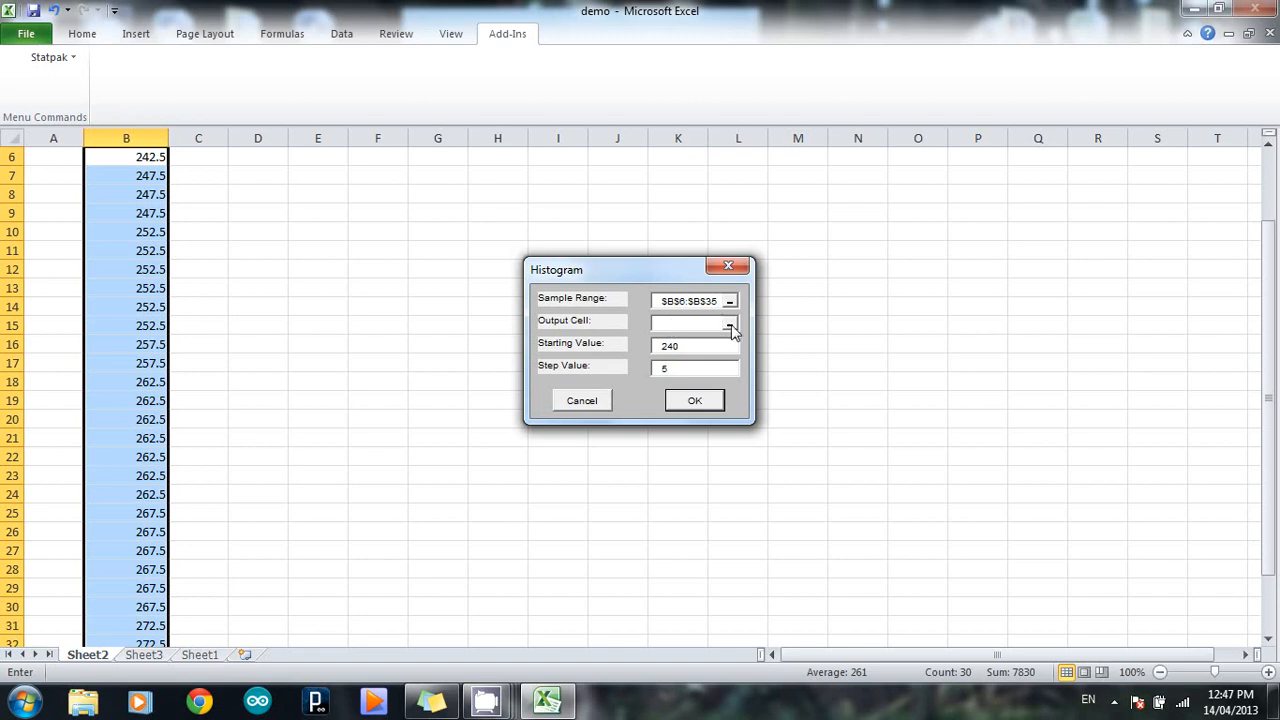
- Set the output cell to E5 and generate the frequency table (bins 240–285) and histogram chart
{"action": "left_click", "coordinate": [728, 320]}
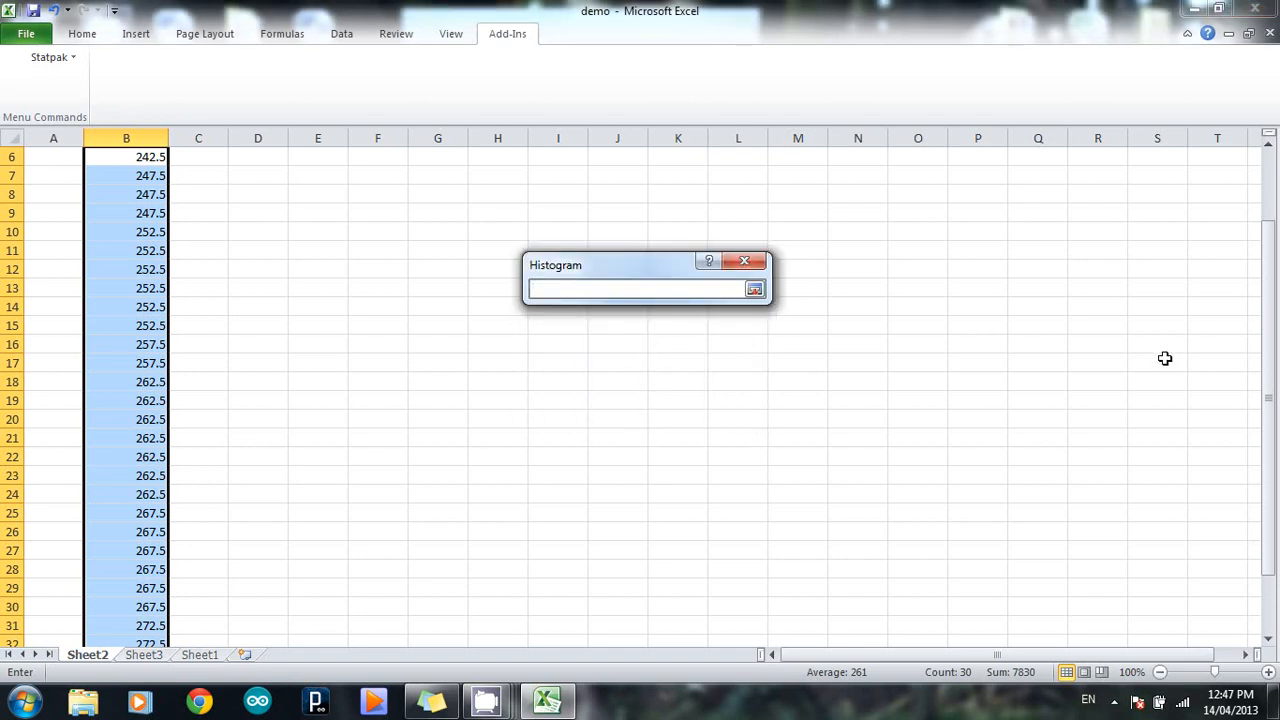
{"action": "right_click", "coordinate": [1270, 230]}
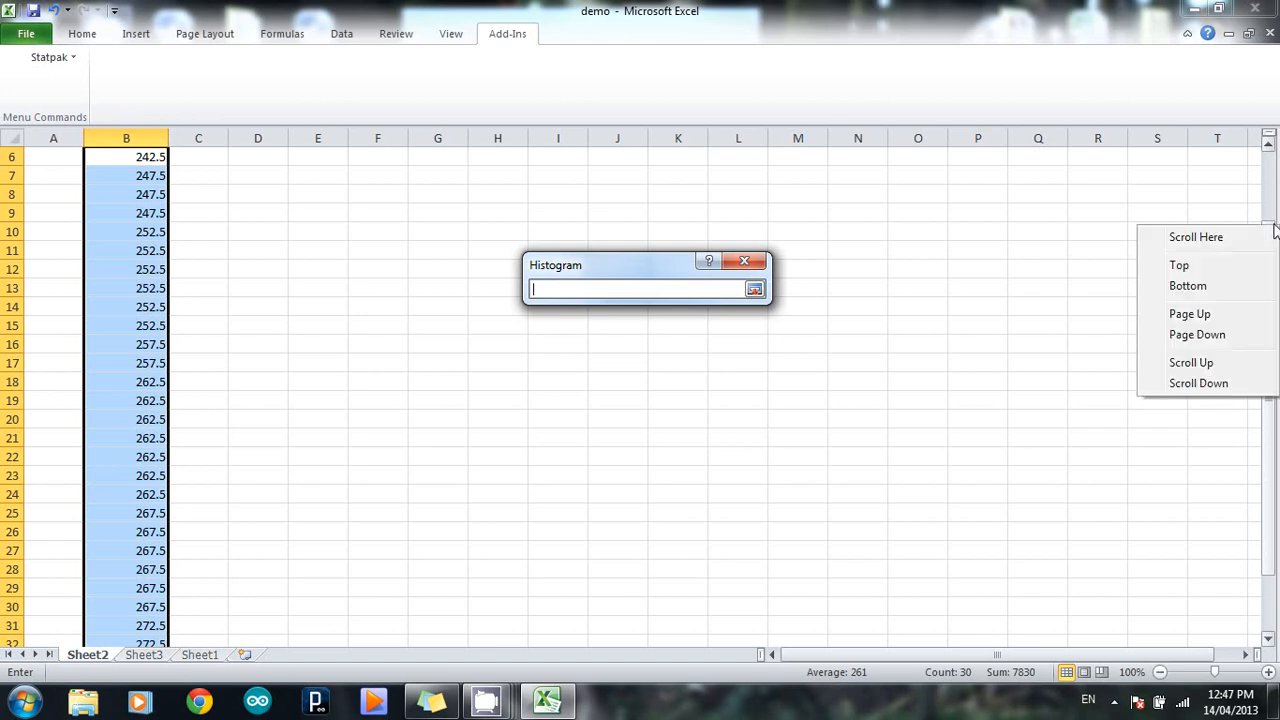
{"action": "left_click", "coordinate": [1180, 264]}
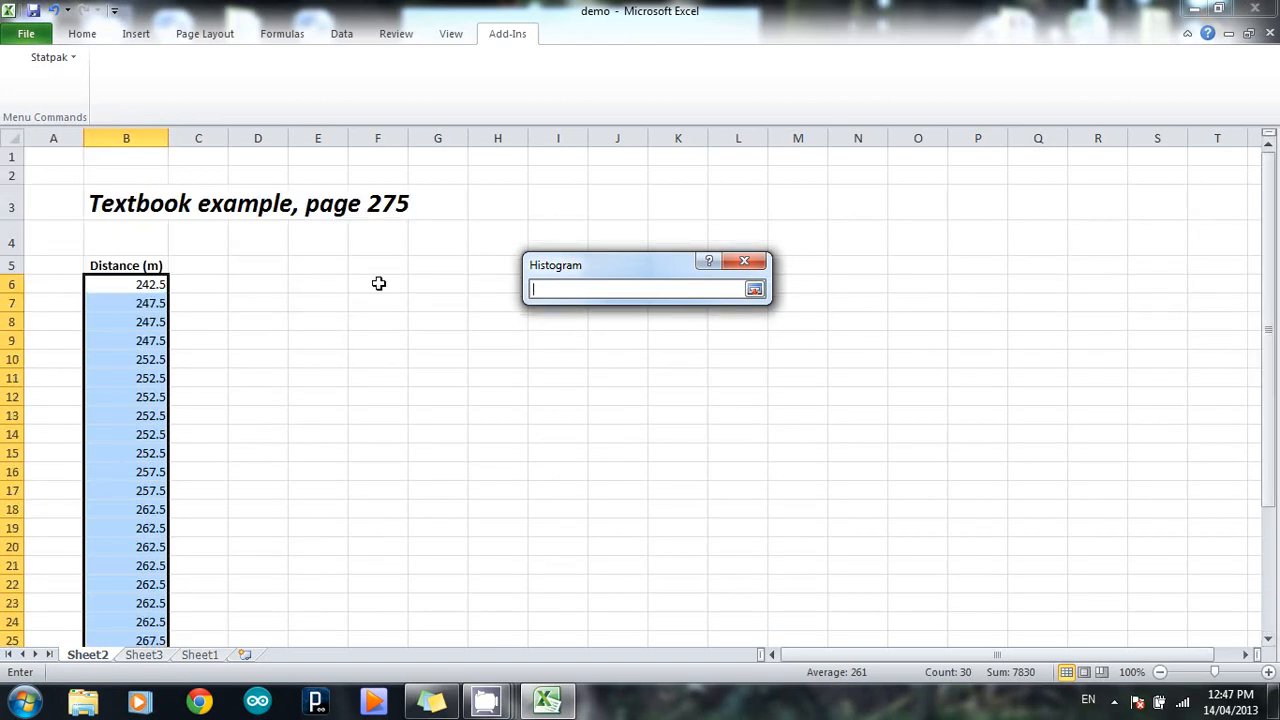
{"action": "mouse_move", "coordinate": [320, 264]}
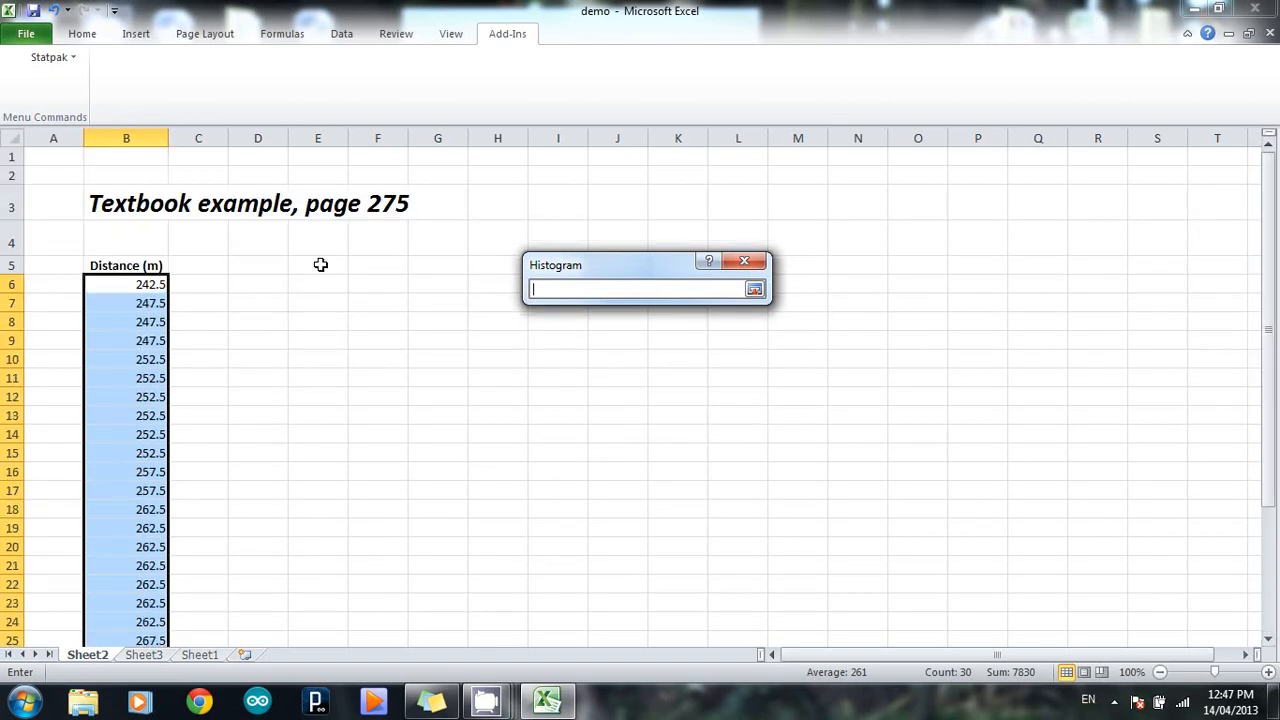
{"action": "left_click", "coordinate": [318, 264]}
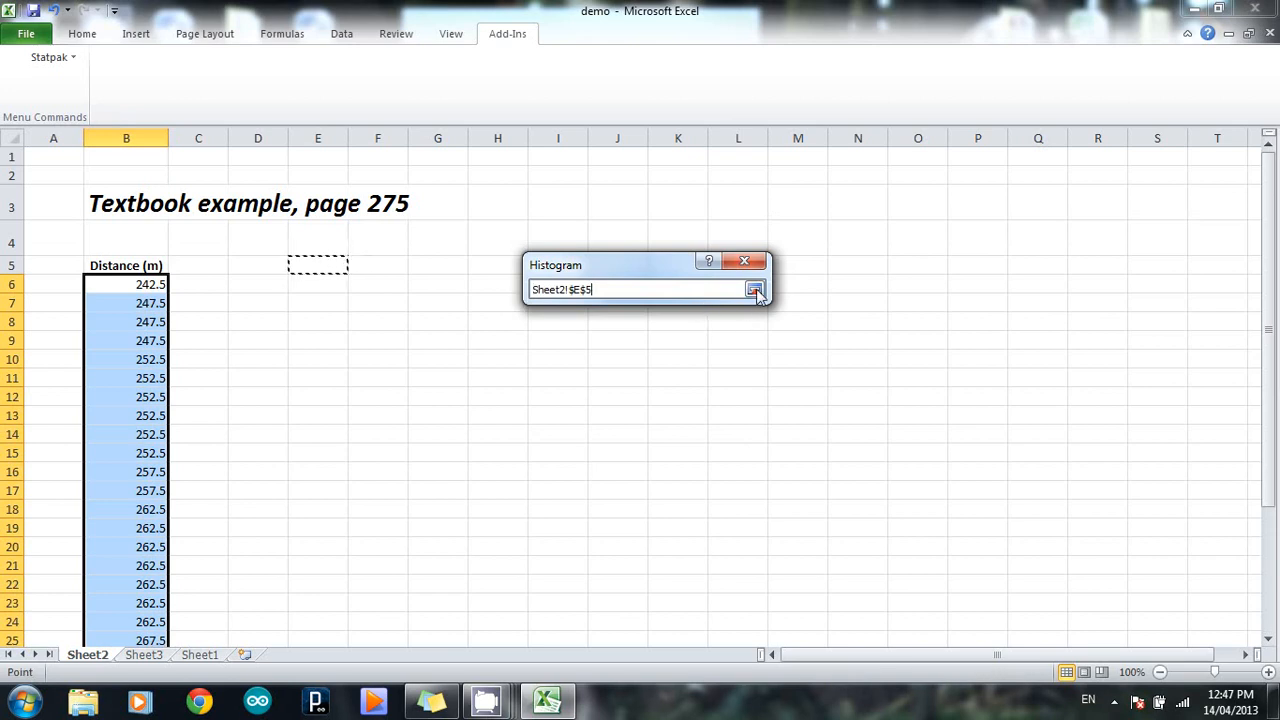
{"action": "left_click", "coordinate": [756, 290]}
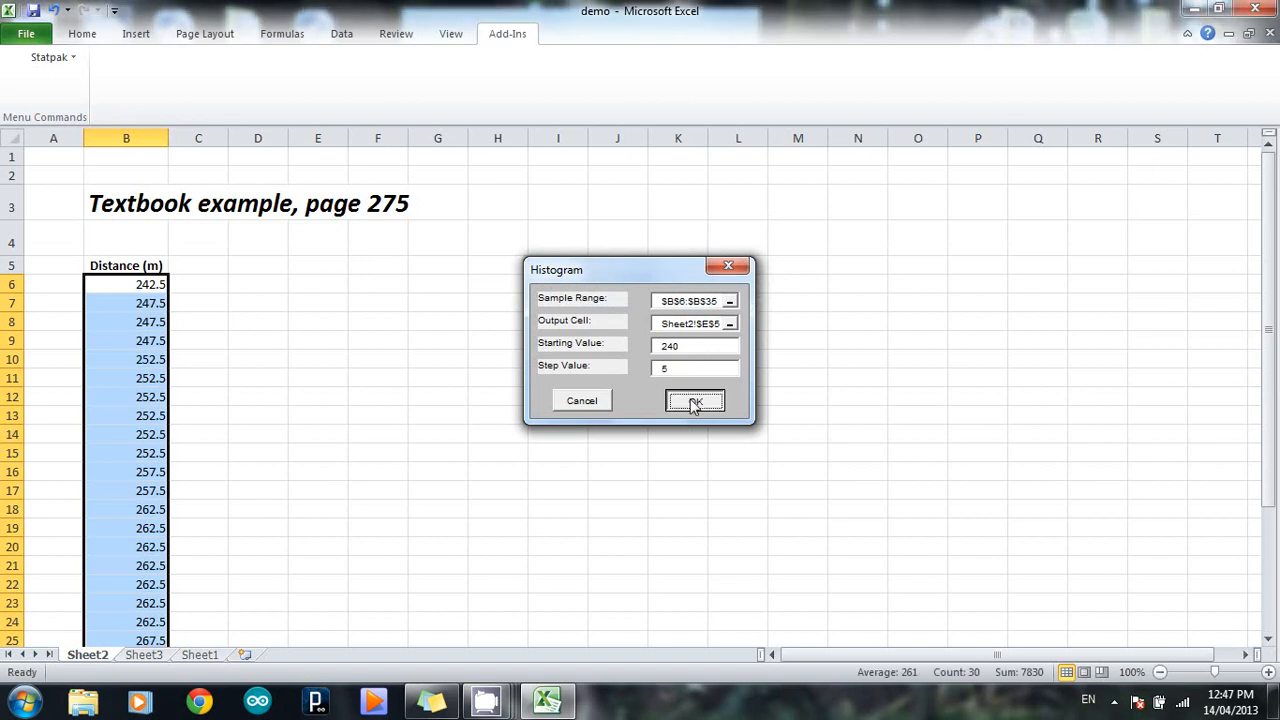
{"action": "left_click", "coordinate": [696, 400]}
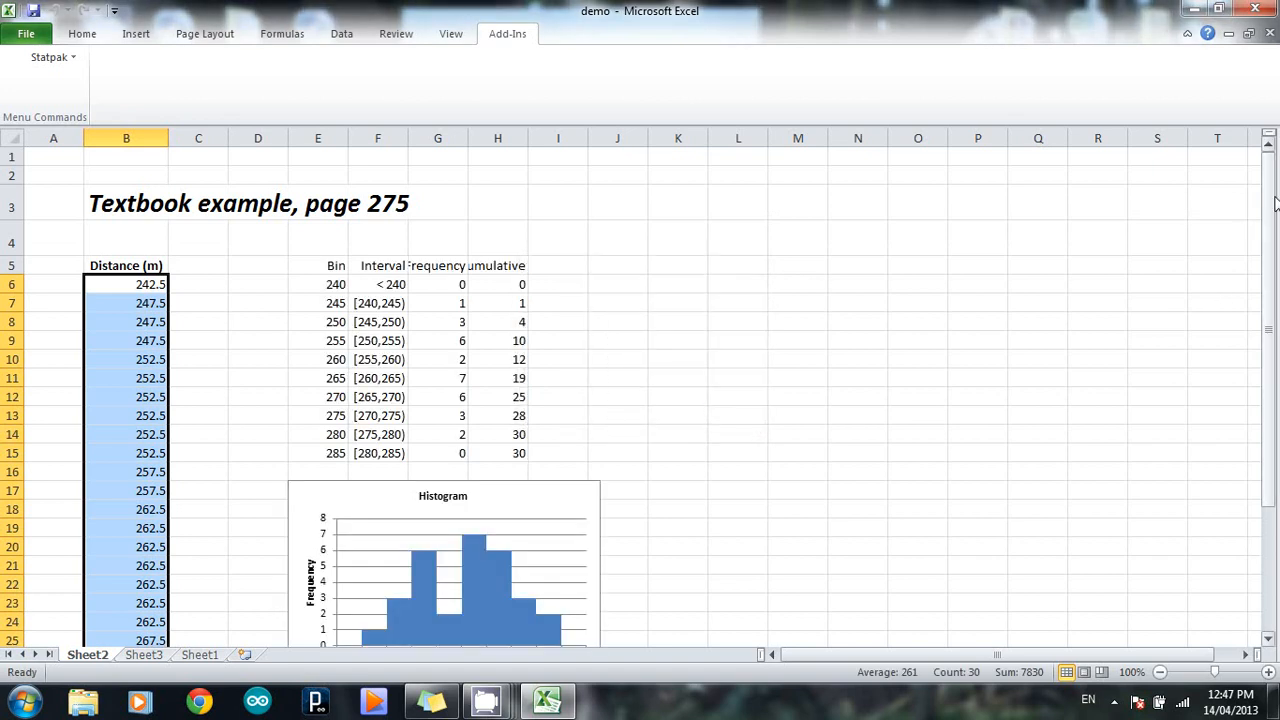
- Scroll down to the generated histogram chart, peaking at seven in the 260–265 interval
{"action": "scroll", "scroll_direction": "down", "scroll_amount": 3}
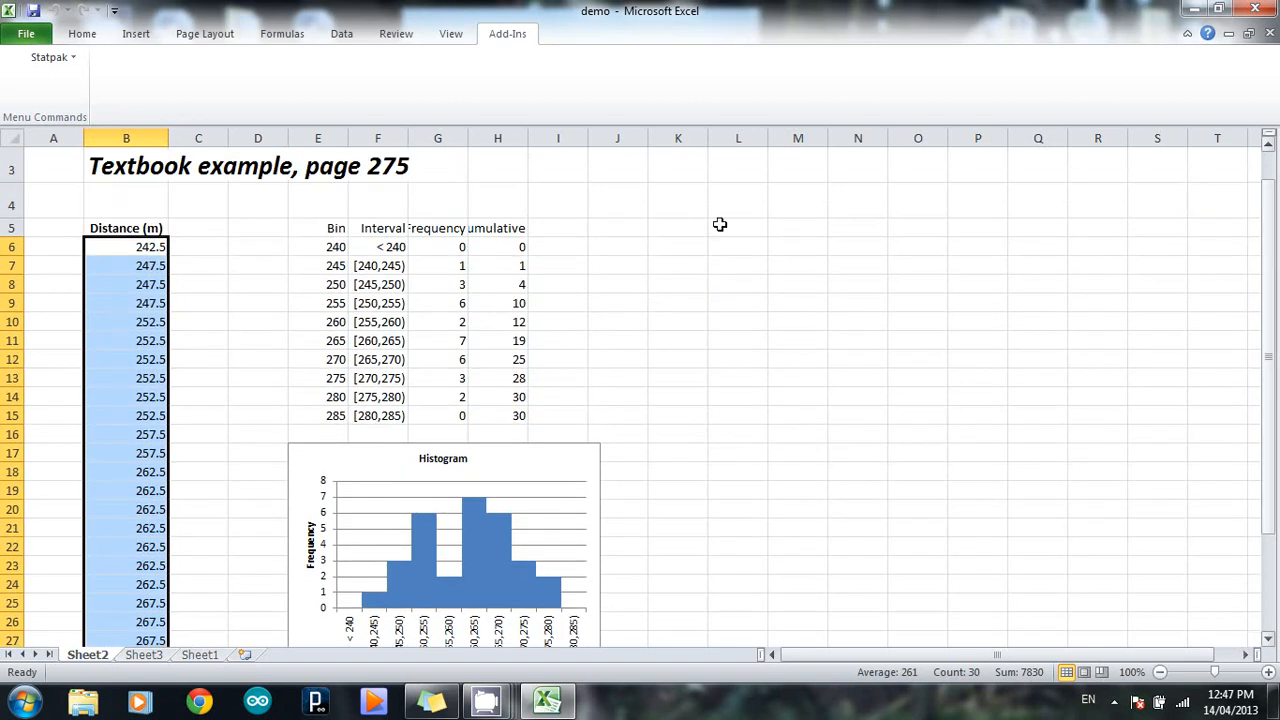
{"action": "mouse_move", "coordinate": [1040, 316]}
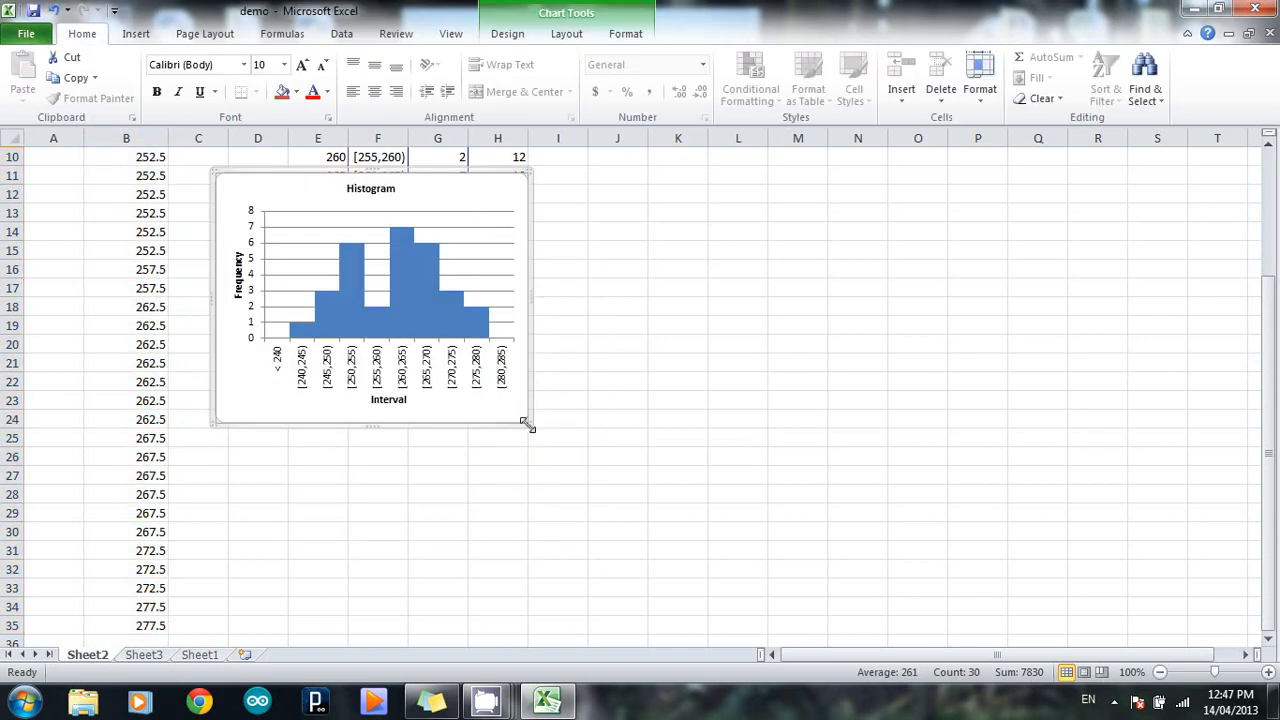
- Enlarge the histogram chart across columns C to M so its interval labels are readable
{"action": "left_click_drag", "start_coordinate": [528, 426], "coordinate": [668, 520]}
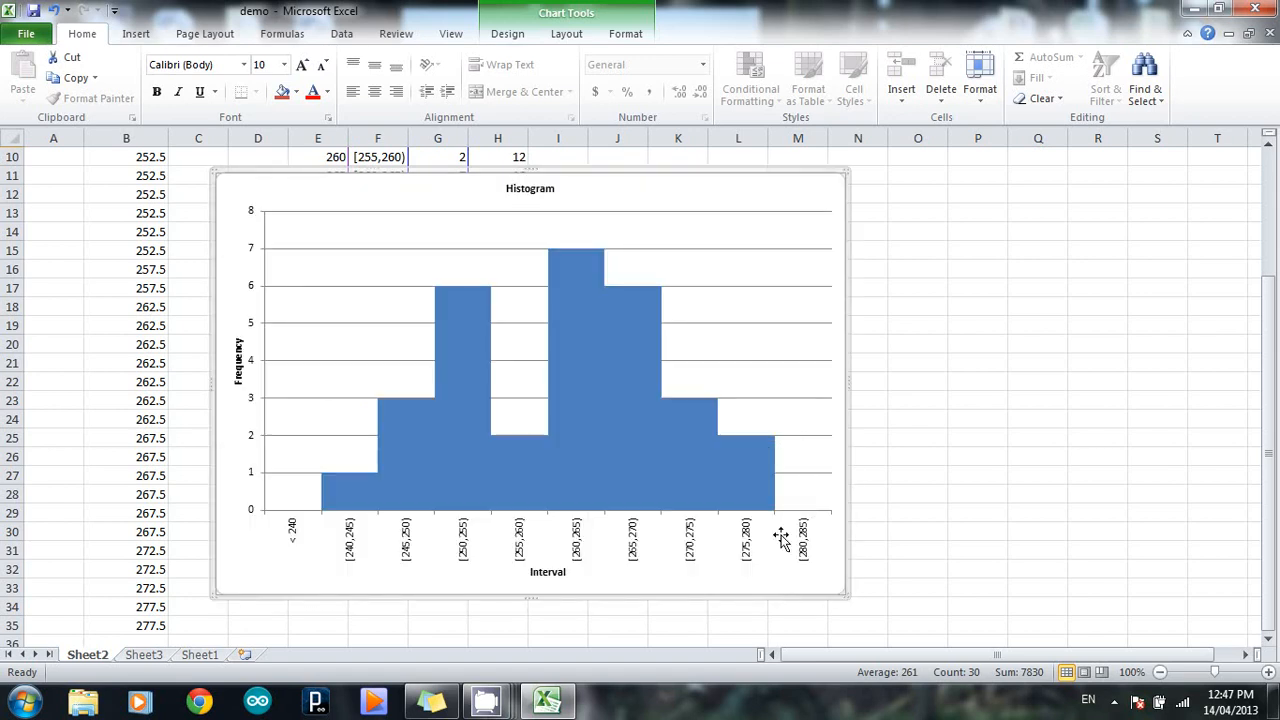
{"action": "mouse_move", "coordinate": [584, 592]}
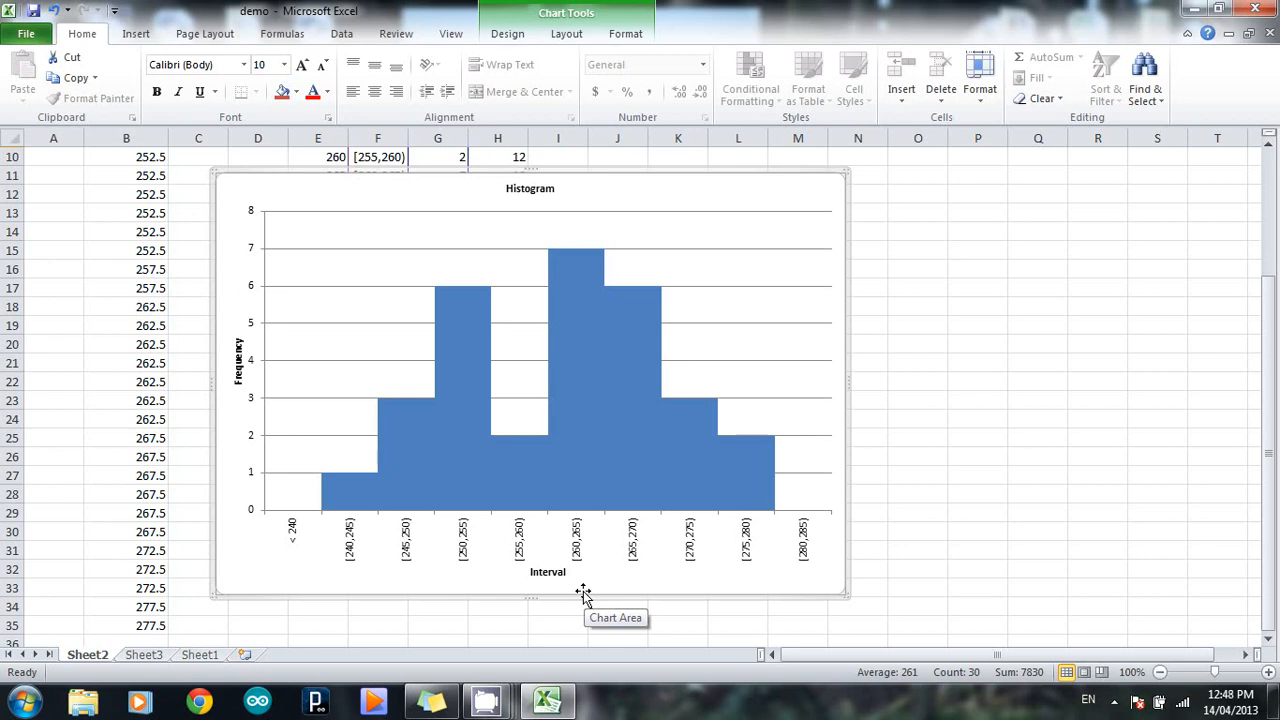
{"action": "mouse_move", "coordinate": [580, 228]}
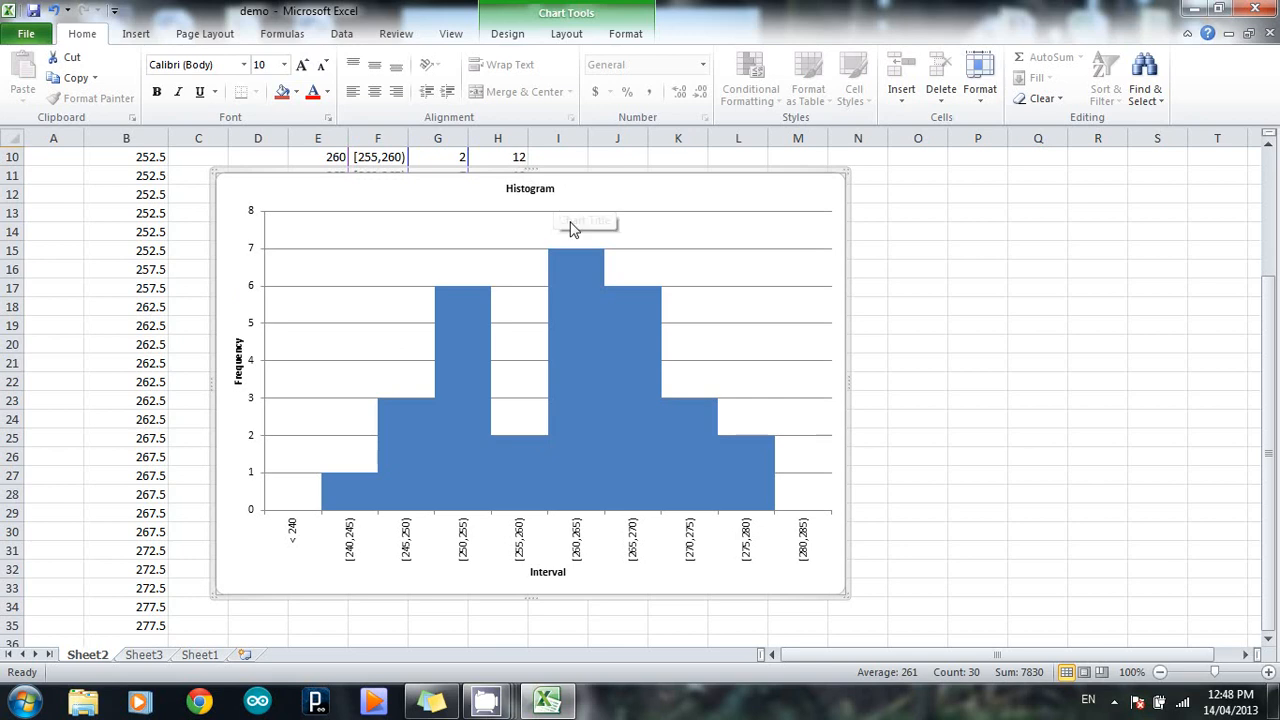
{"action": "mouse_move", "coordinate": [590, 358]}
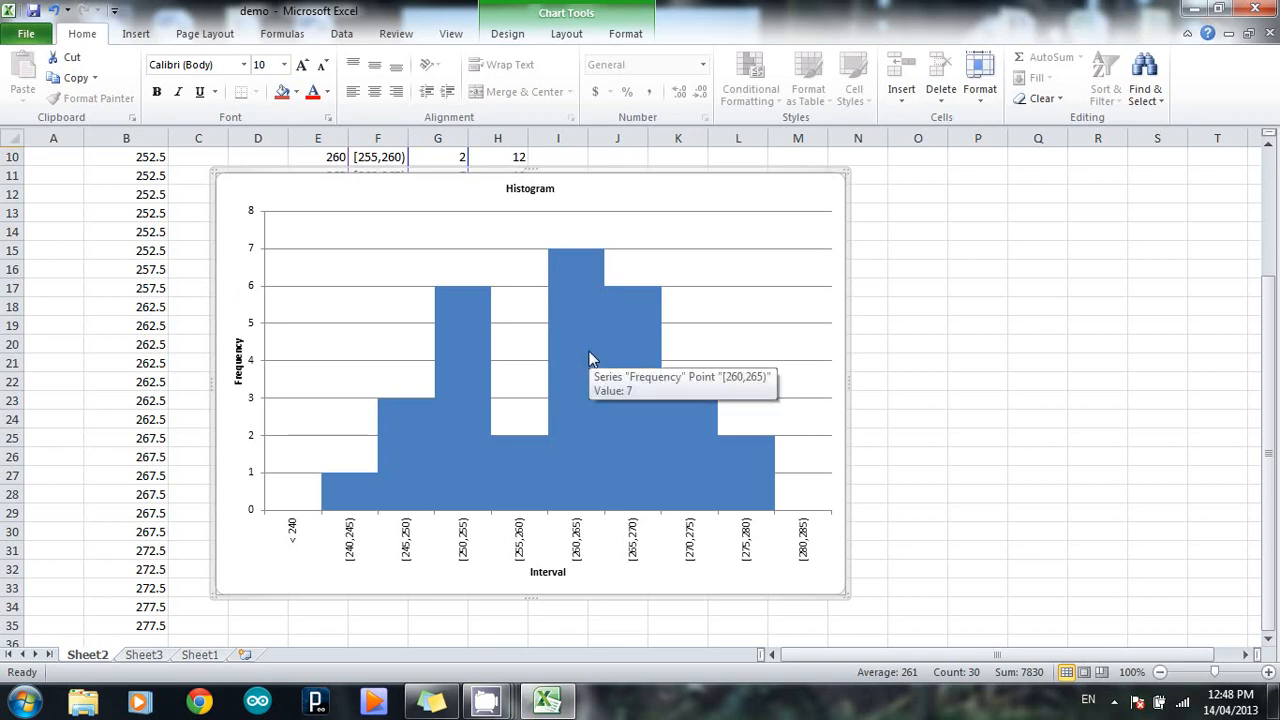
{"action": "mouse_move", "coordinate": [248, 384]}
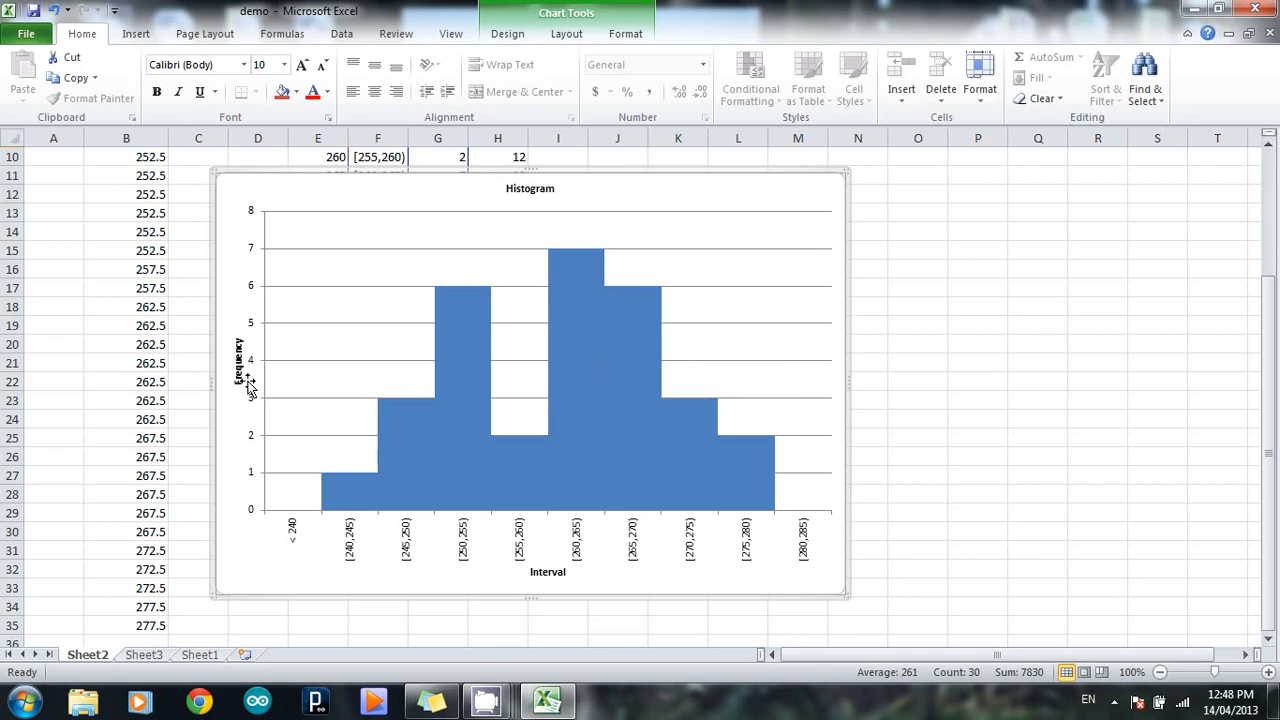
{"action": "mouse_move", "coordinate": [510, 170]}
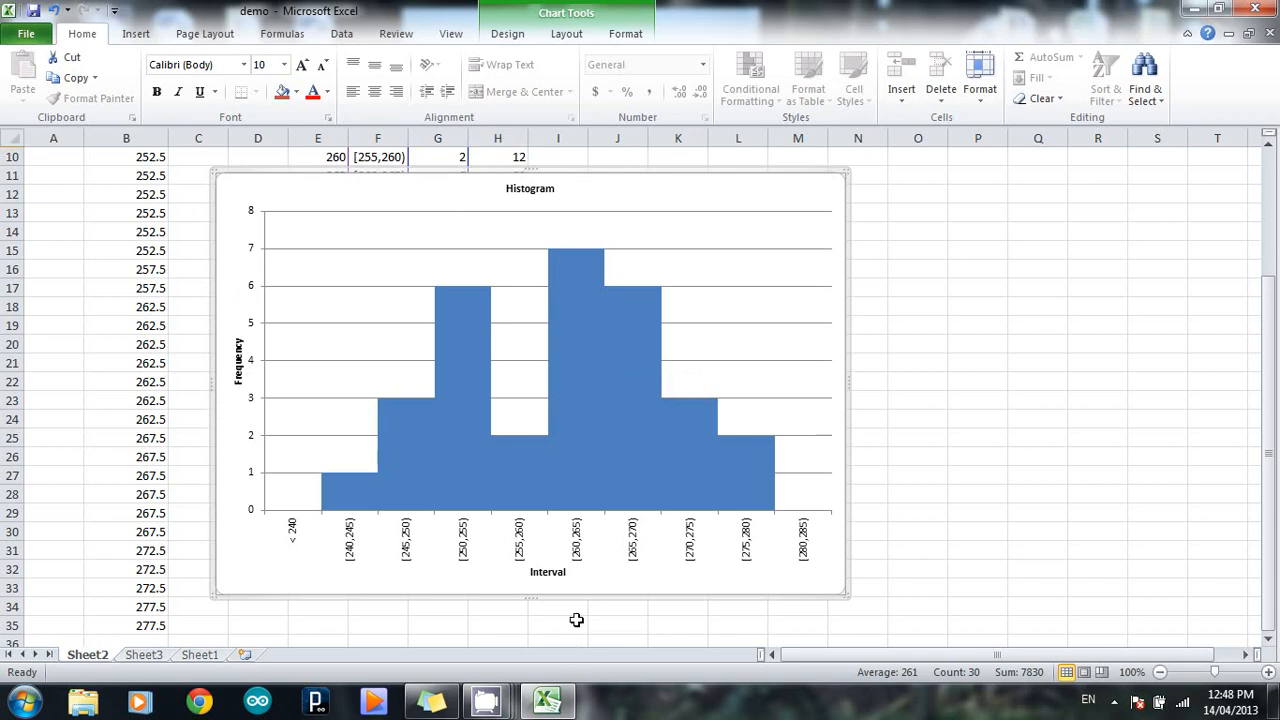
{"action": "mouse_move", "coordinate": [558, 532]}
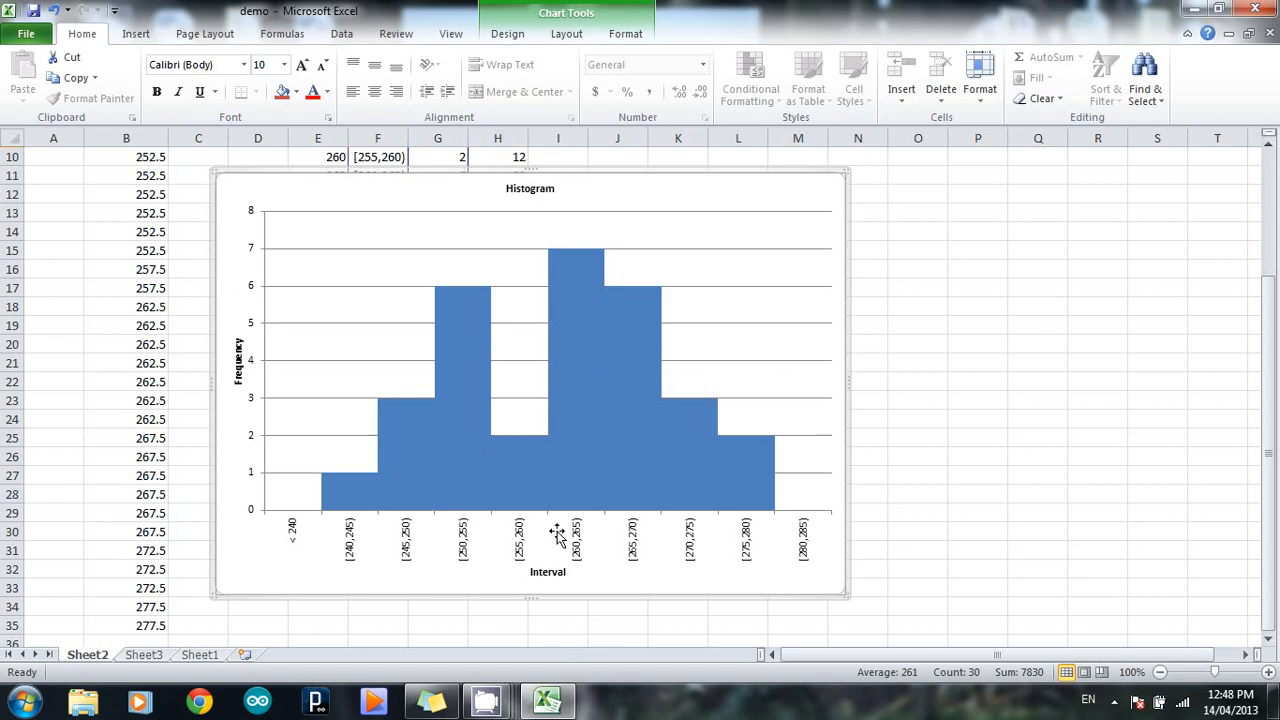
{"action": "mouse_move", "coordinate": [610, 536]}
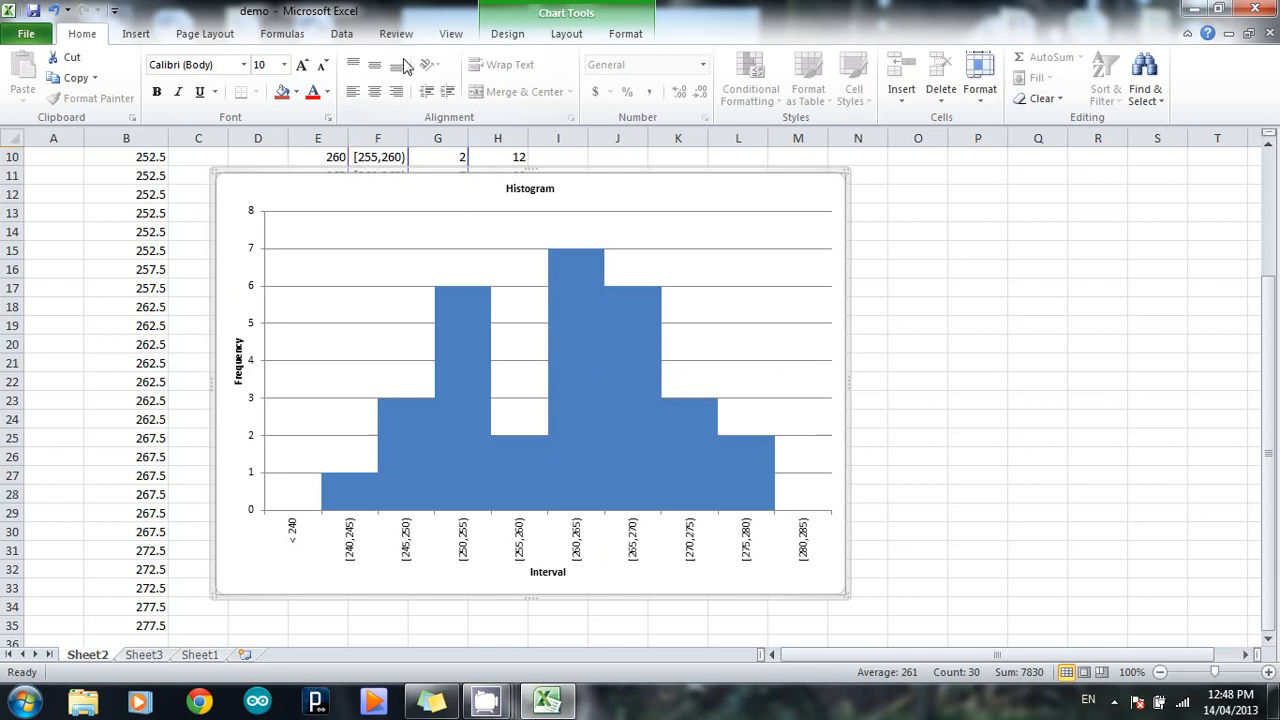
- Magnify the worksheet to 200% via View > Zoom
{"action": "left_click", "coordinate": [452, 32]}
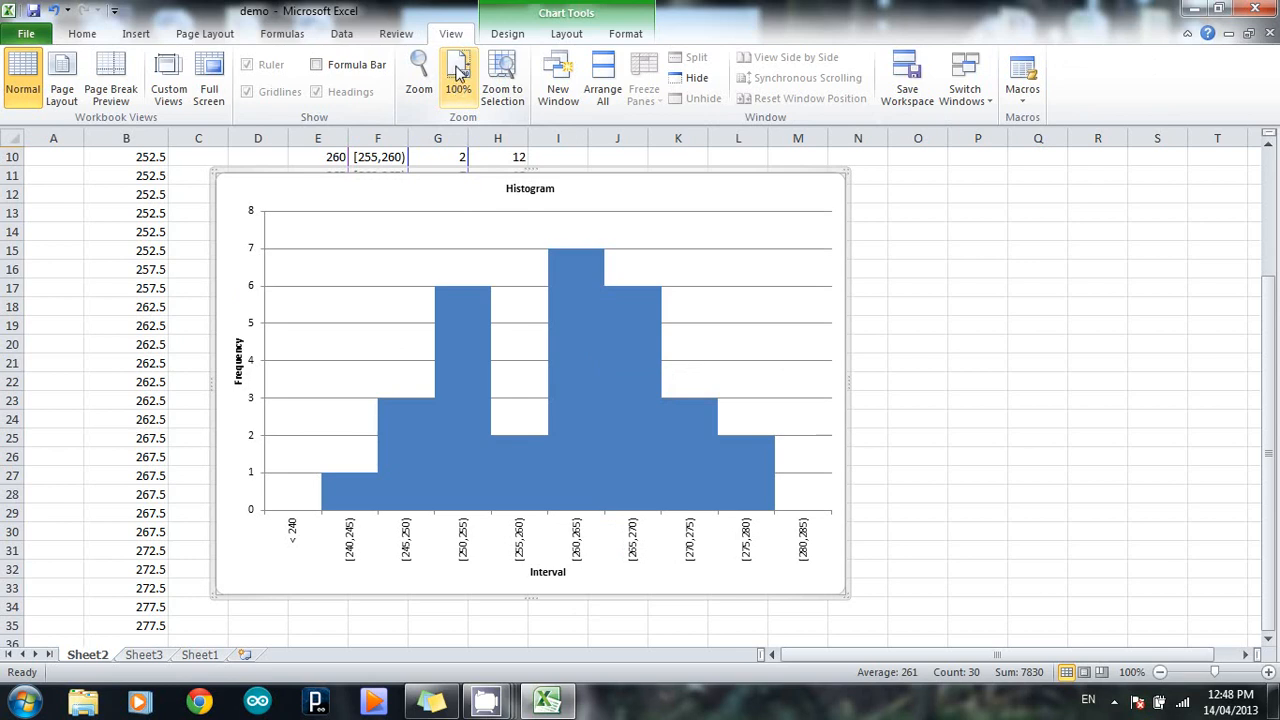
{"action": "left_click", "coordinate": [418, 76]}
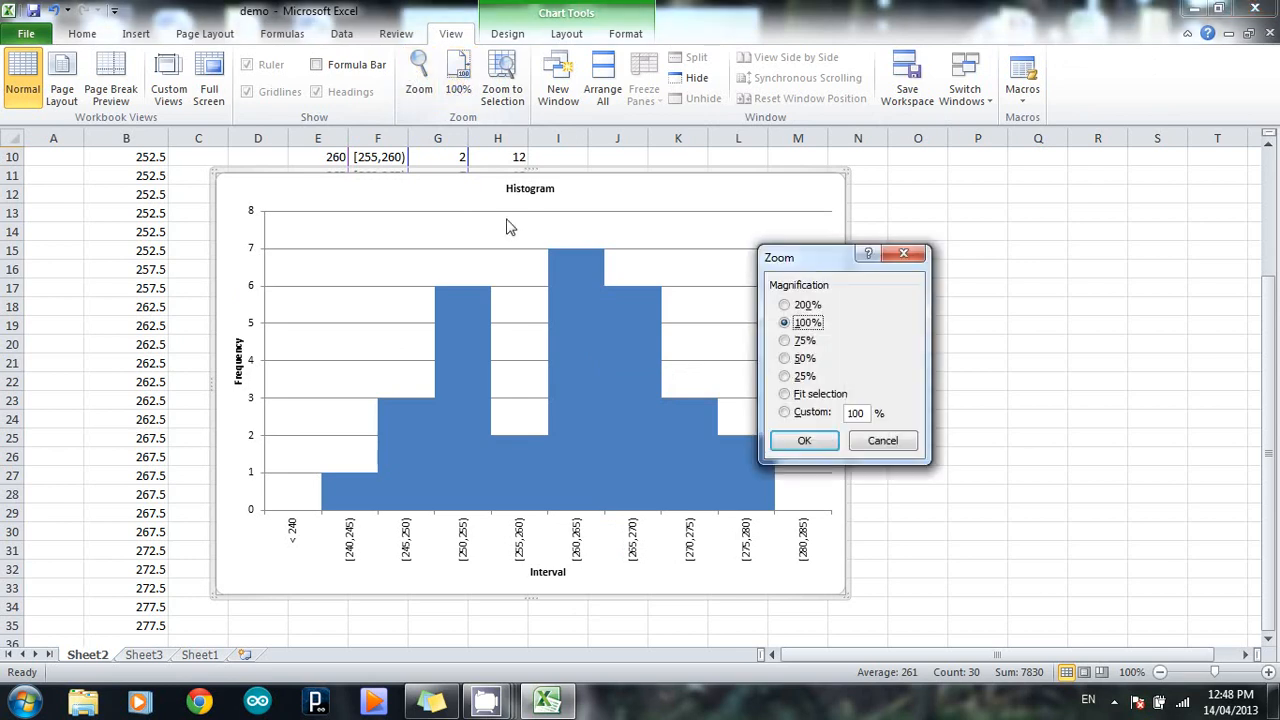
{"action": "left_click", "coordinate": [784, 304]}
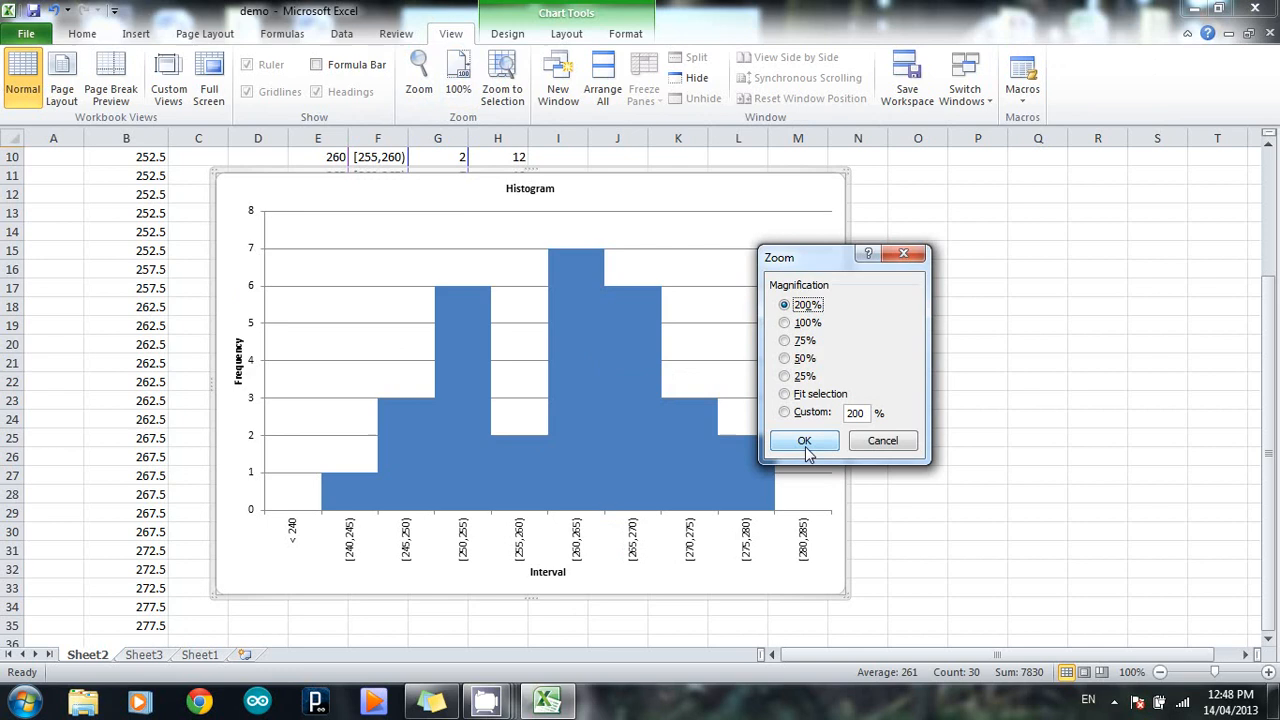
{"action": "left_click", "coordinate": [804, 442]}
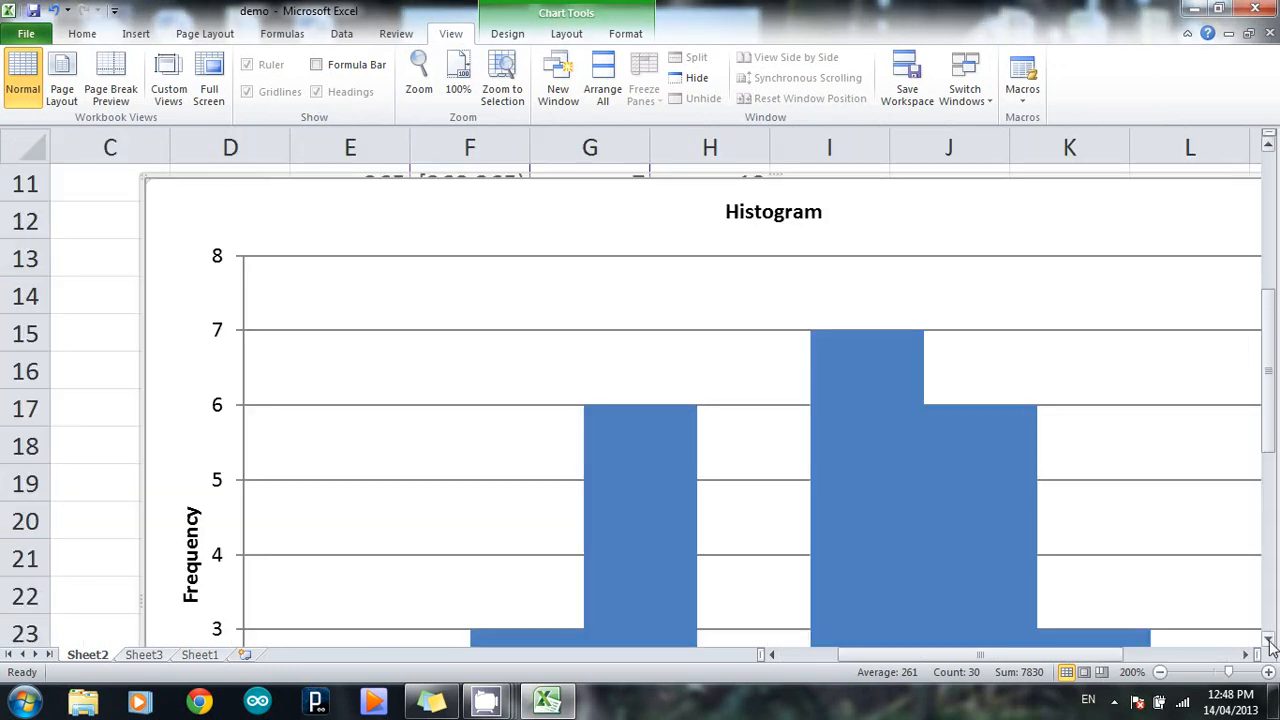
{"action": "scroll", "scroll_direction": "down", "scroll_amount": 3}
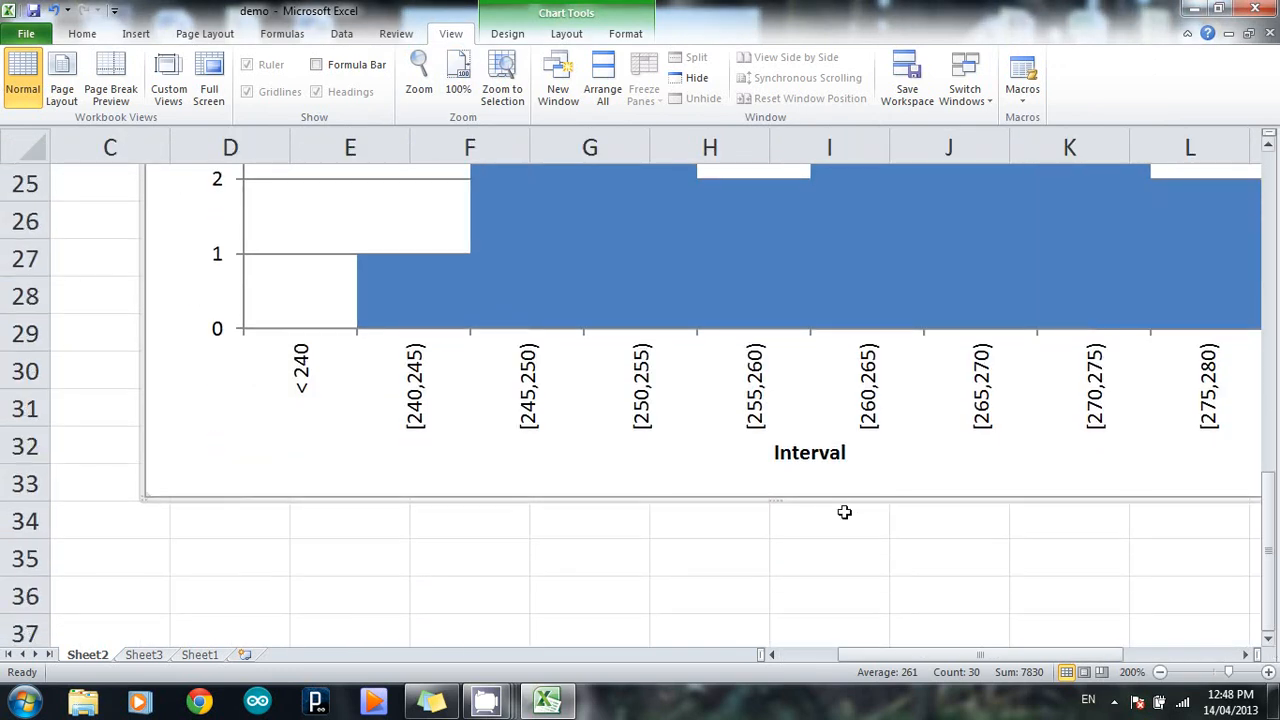
{"action": "mouse_move", "coordinate": [500, 462]}
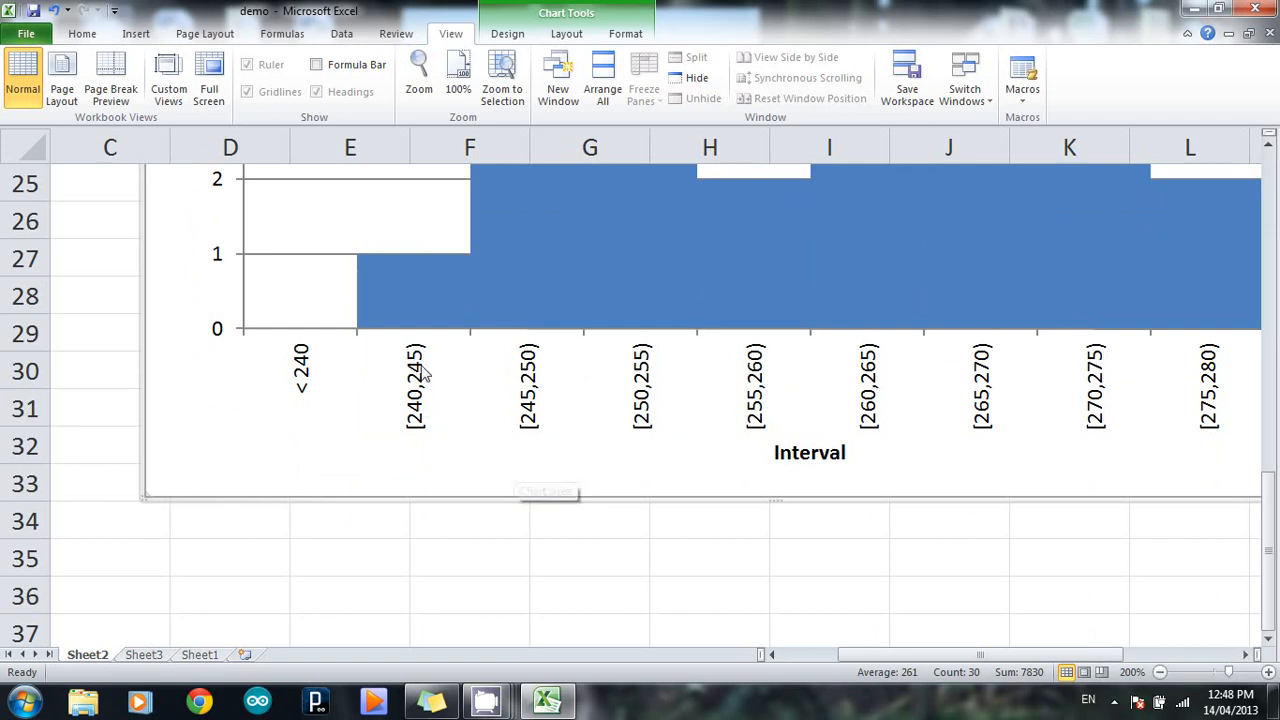
{"action": "mouse_move", "coordinate": [430, 384]}
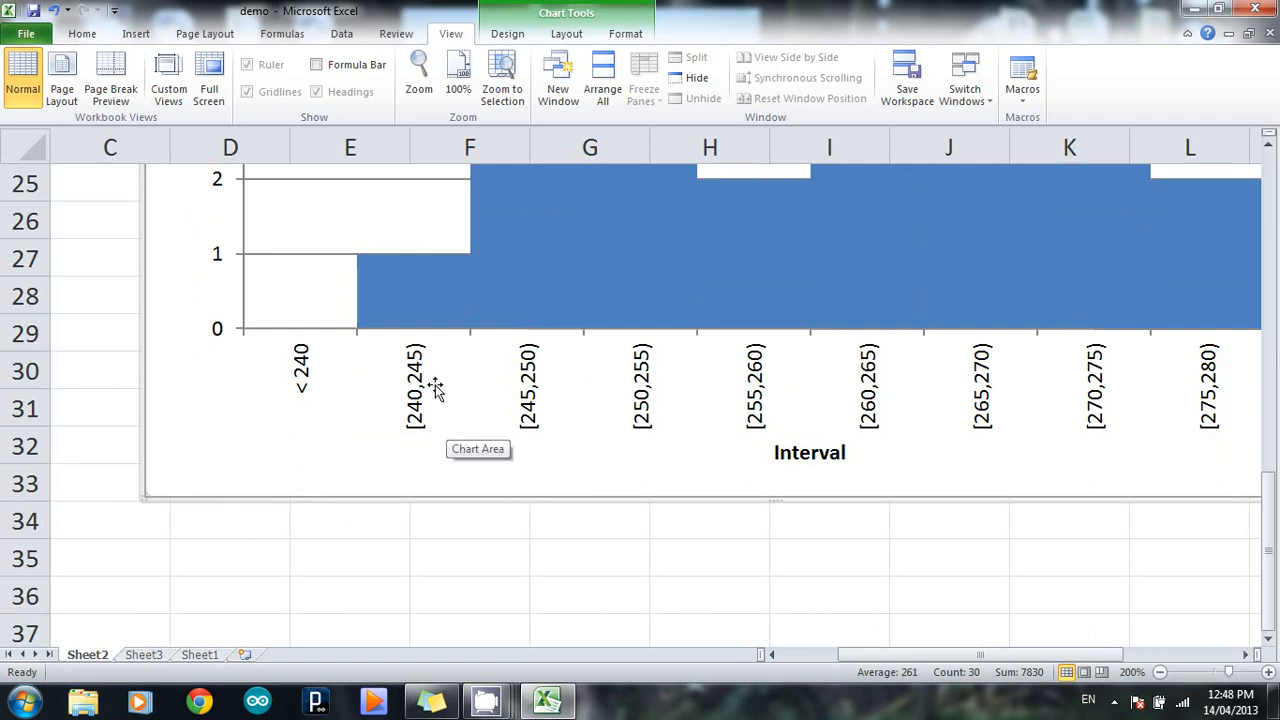
{"action": "mouse_move", "coordinate": [440, 382]}
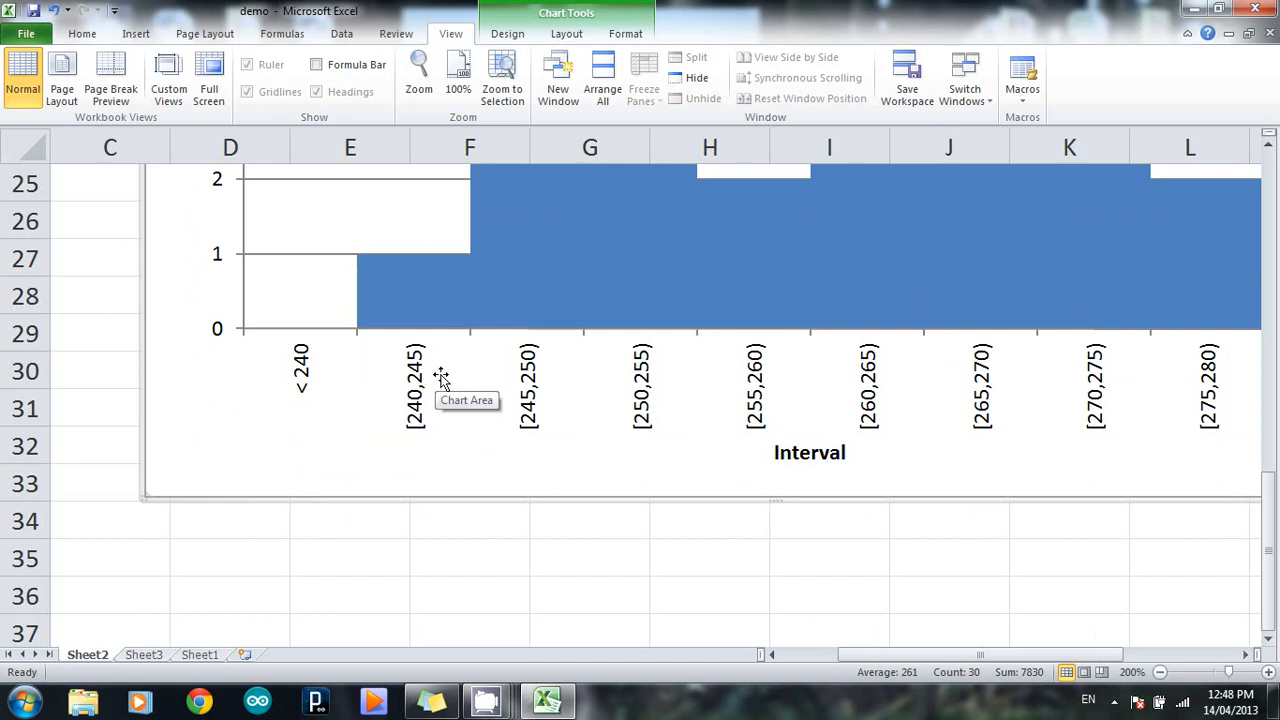
{"action": "mouse_move", "coordinate": [432, 412]}
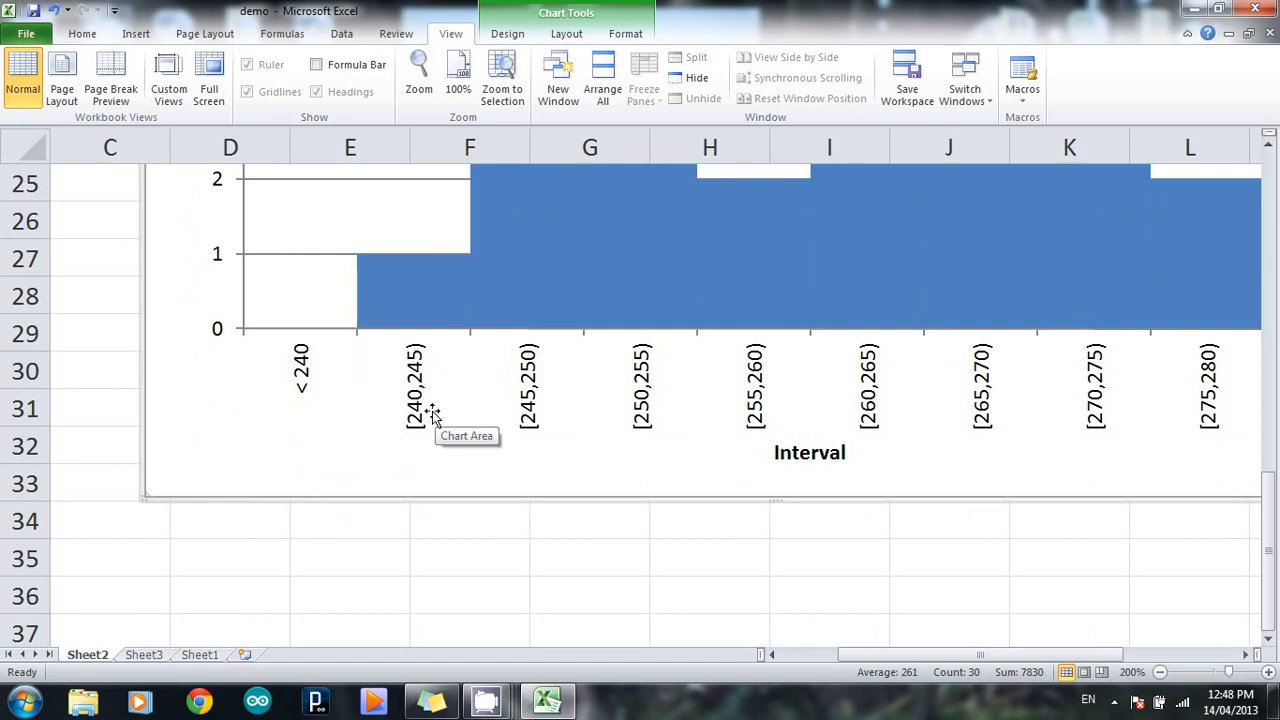
{"action": "mouse_move", "coordinate": [440, 372]}
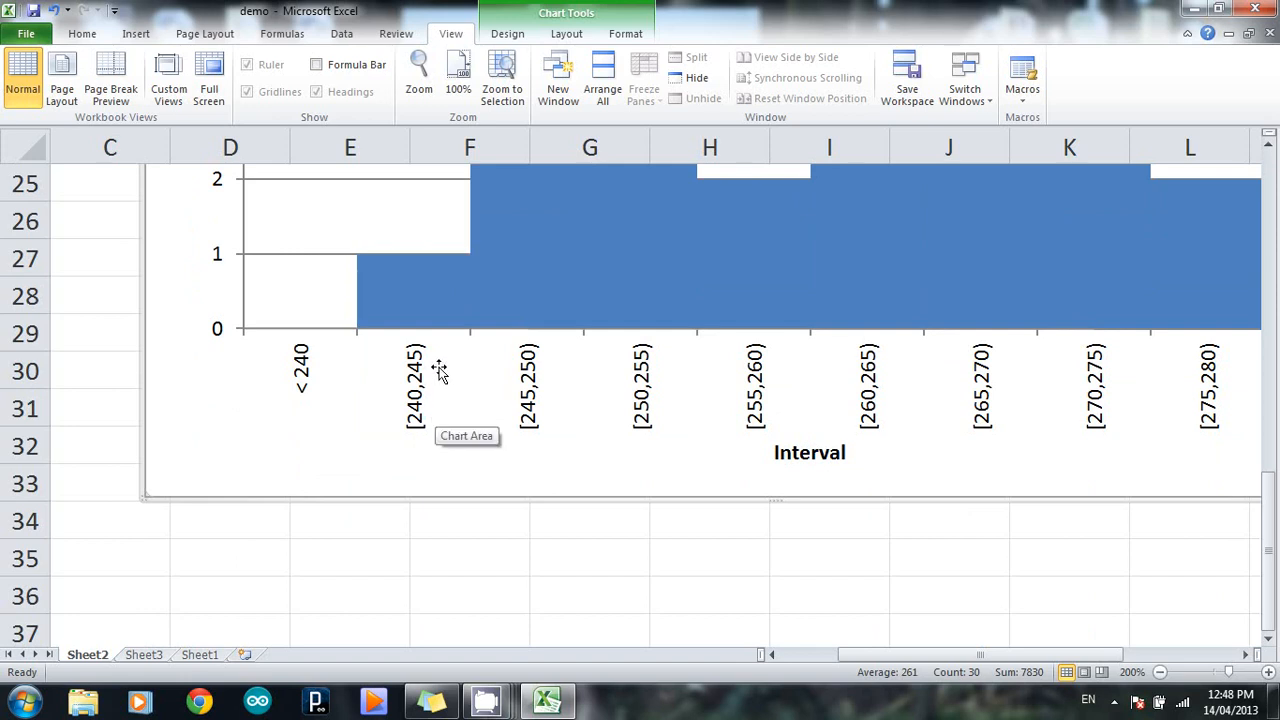
{"action": "mouse_move", "coordinate": [432, 412]}
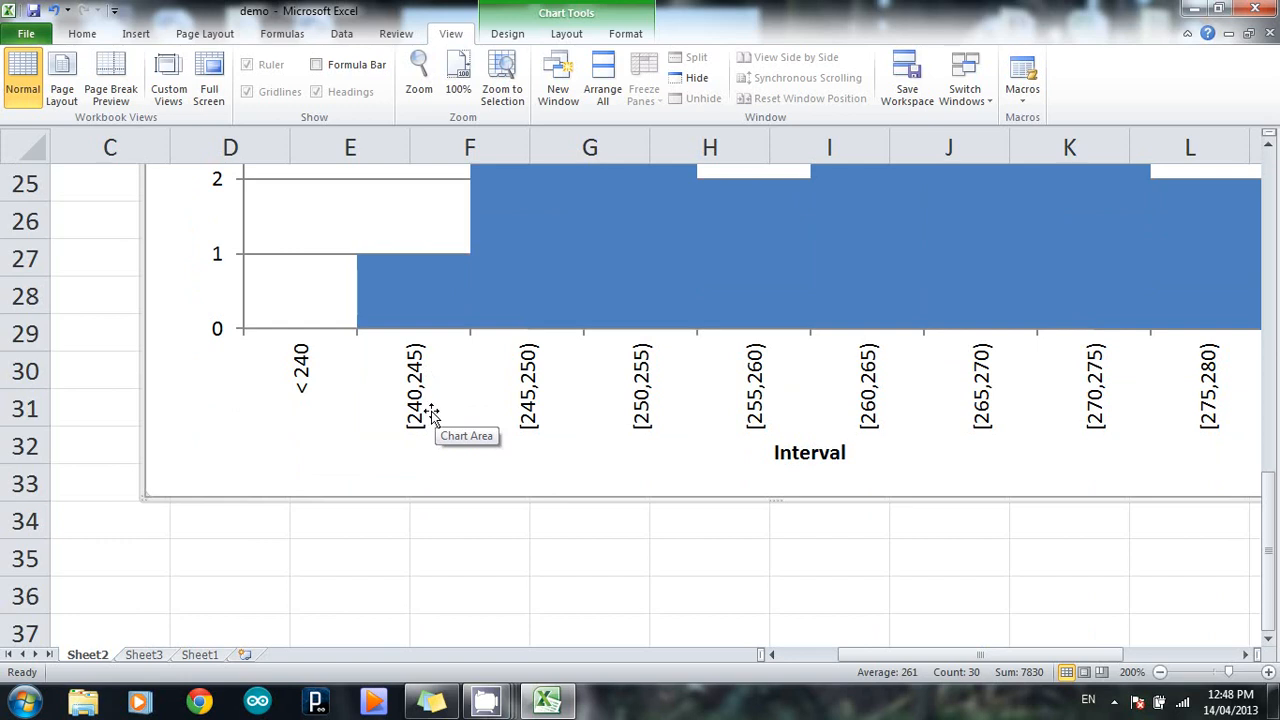
{"action": "mouse_move", "coordinate": [420, 440]}
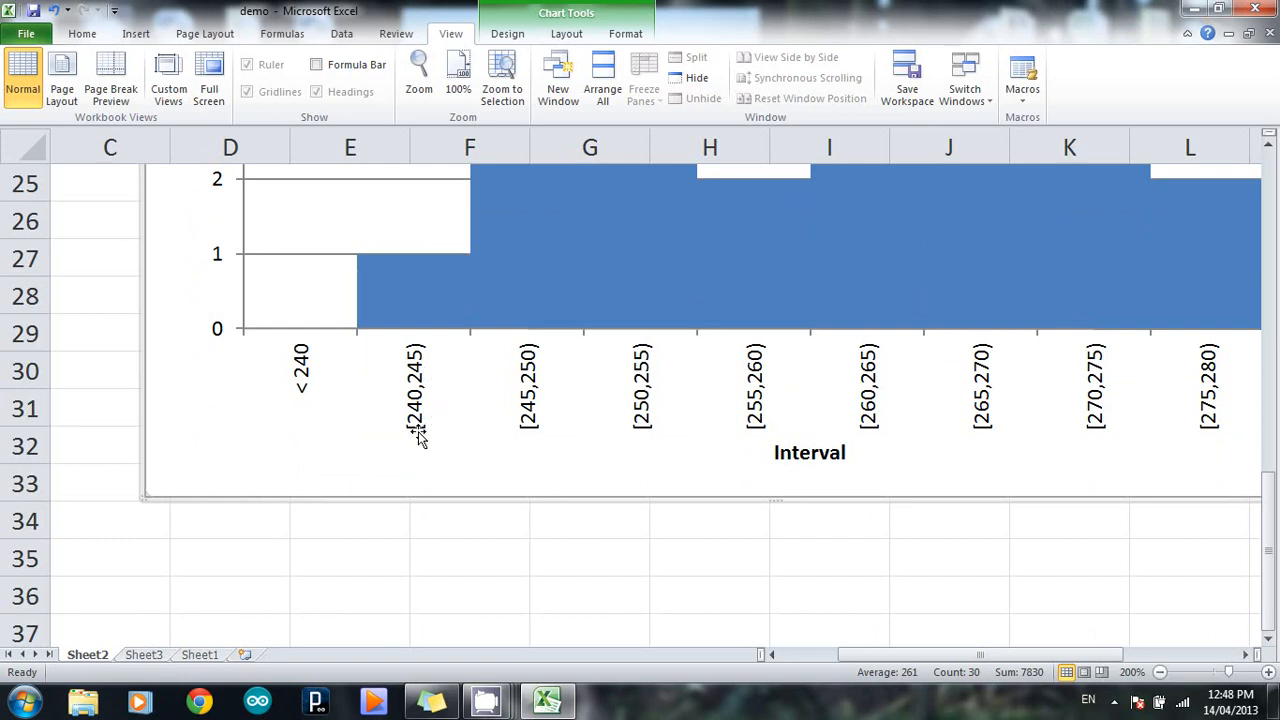
{"action": "mouse_move", "coordinate": [430, 440]}
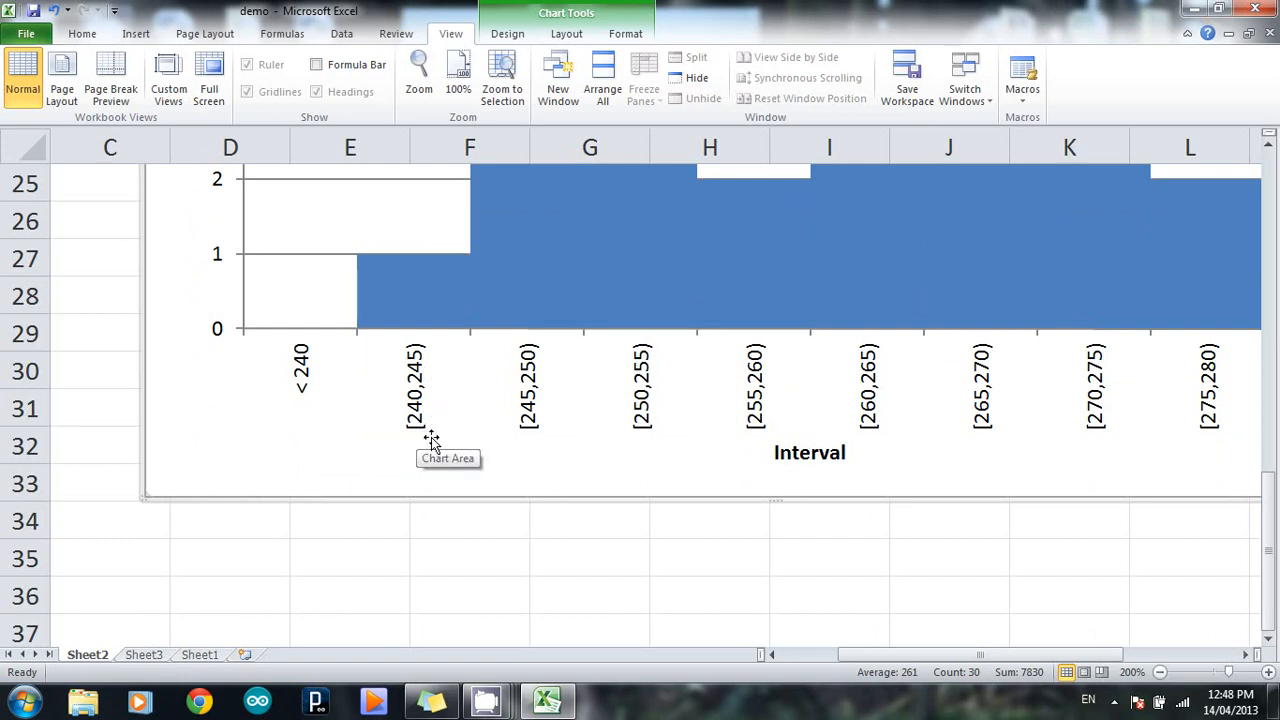
{"action": "mouse_move", "coordinate": [440, 350]}
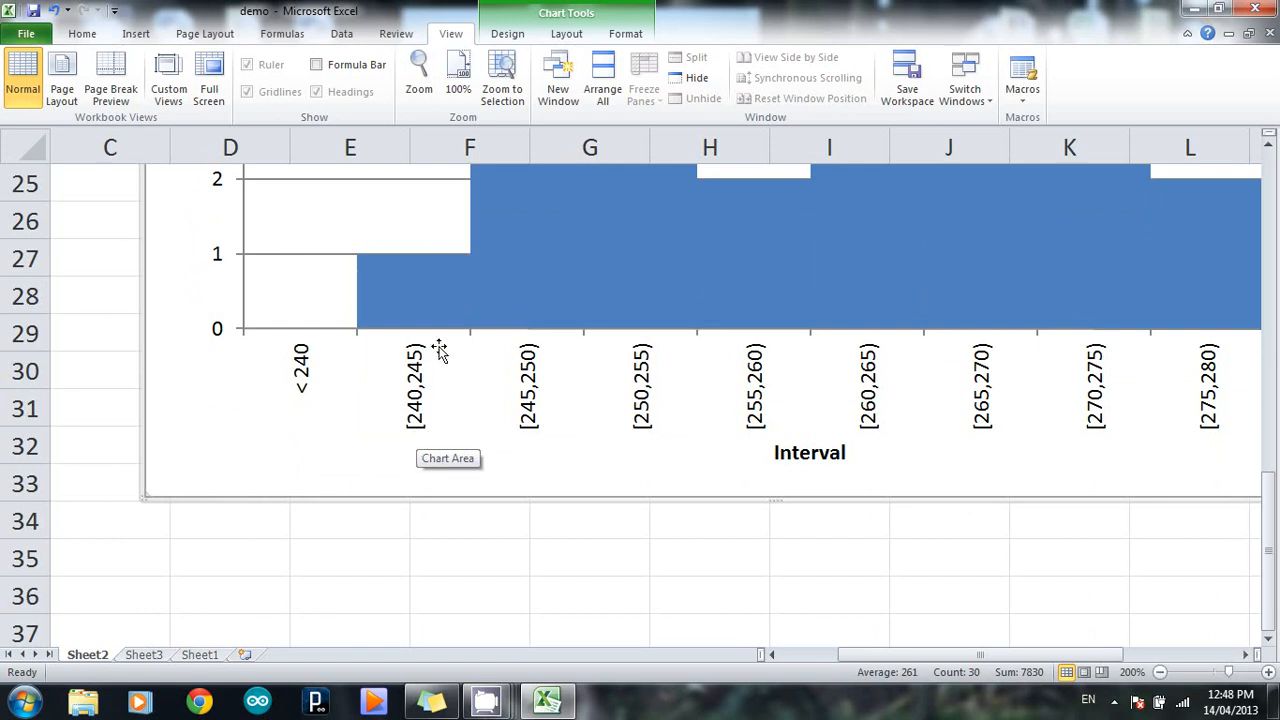
{"action": "mouse_move", "coordinate": [422, 438]}
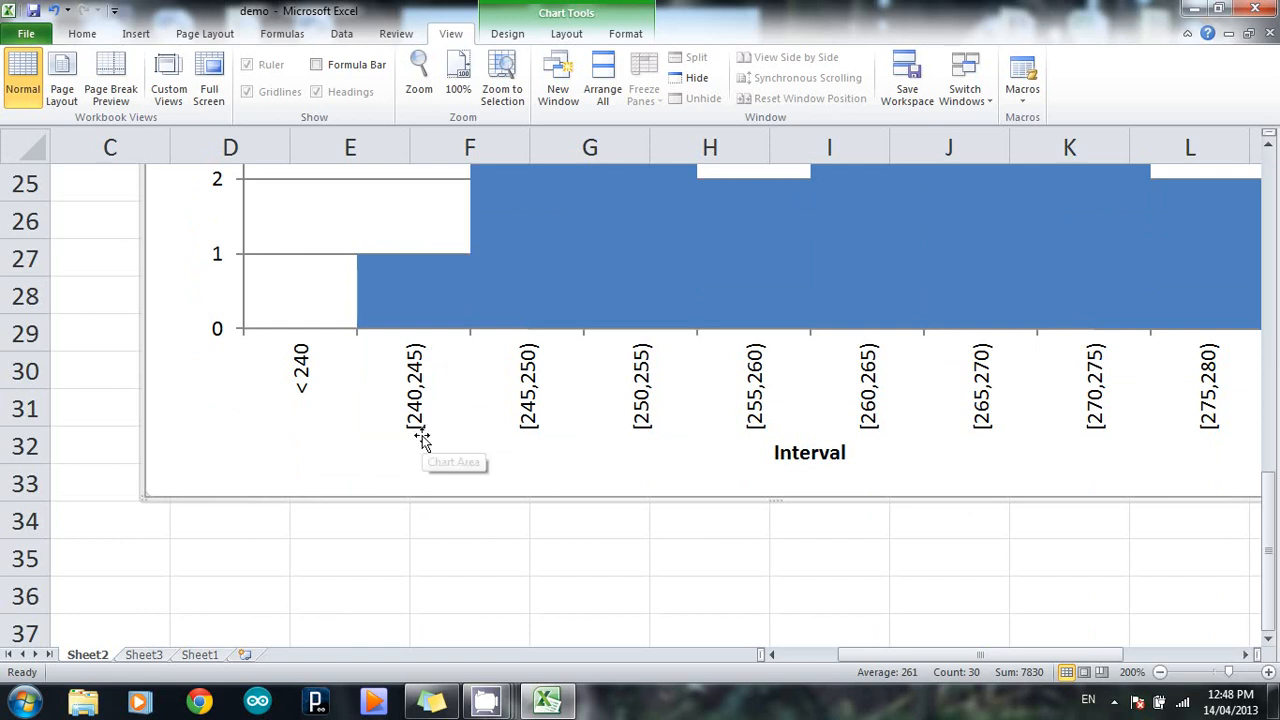
{"action": "mouse_move", "coordinate": [424, 440]}
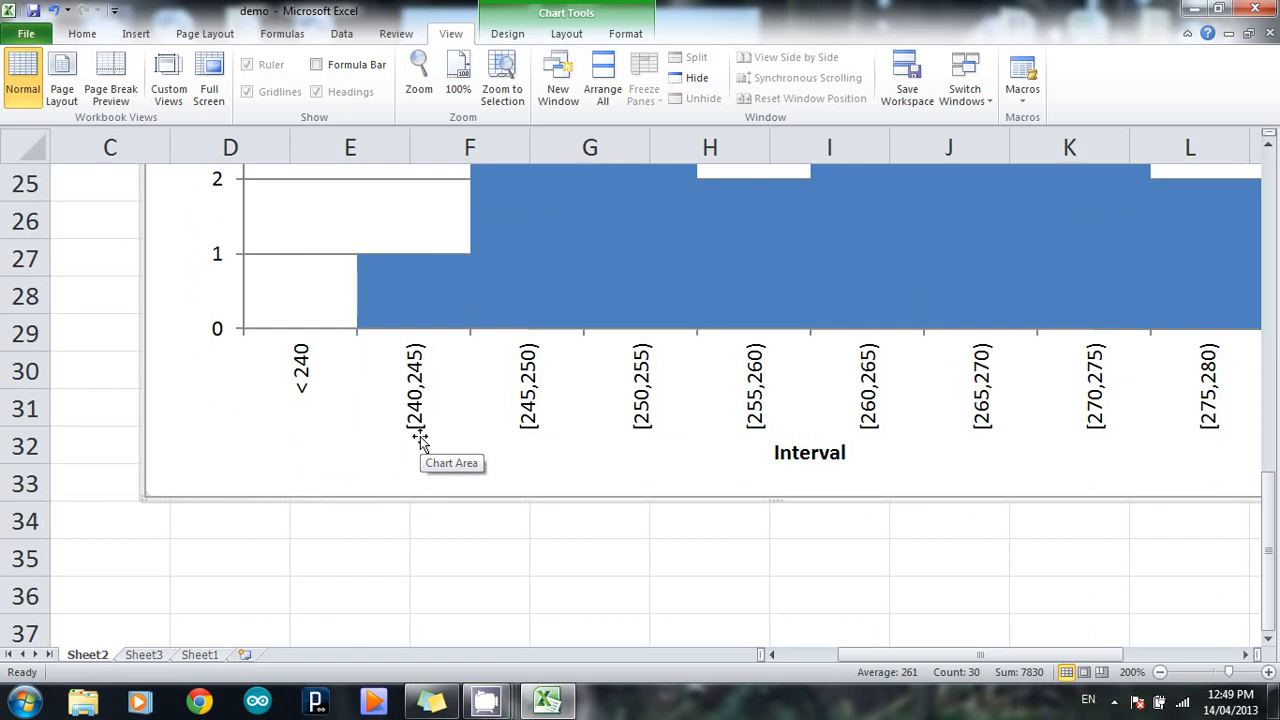
{"action": "mouse_move", "coordinate": [408, 264]}
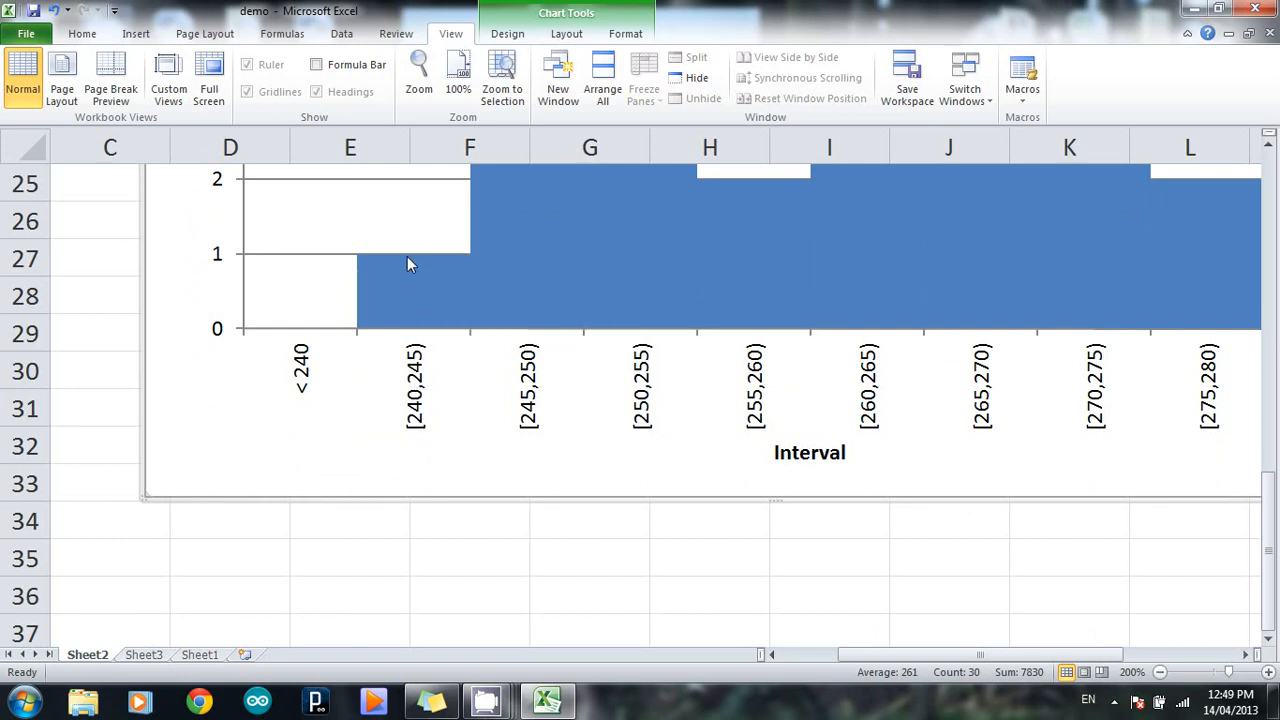
{"action": "mouse_move", "coordinate": [432, 370]}
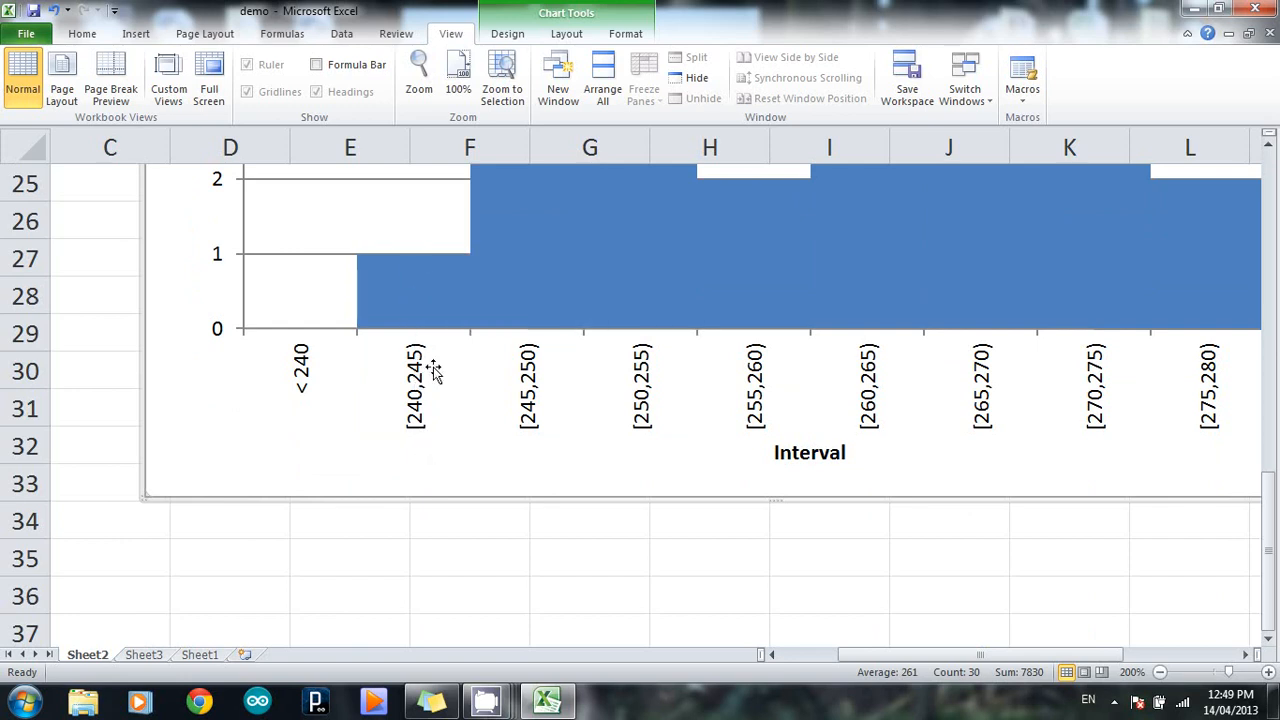
{"action": "mouse_move", "coordinate": [436, 364]}
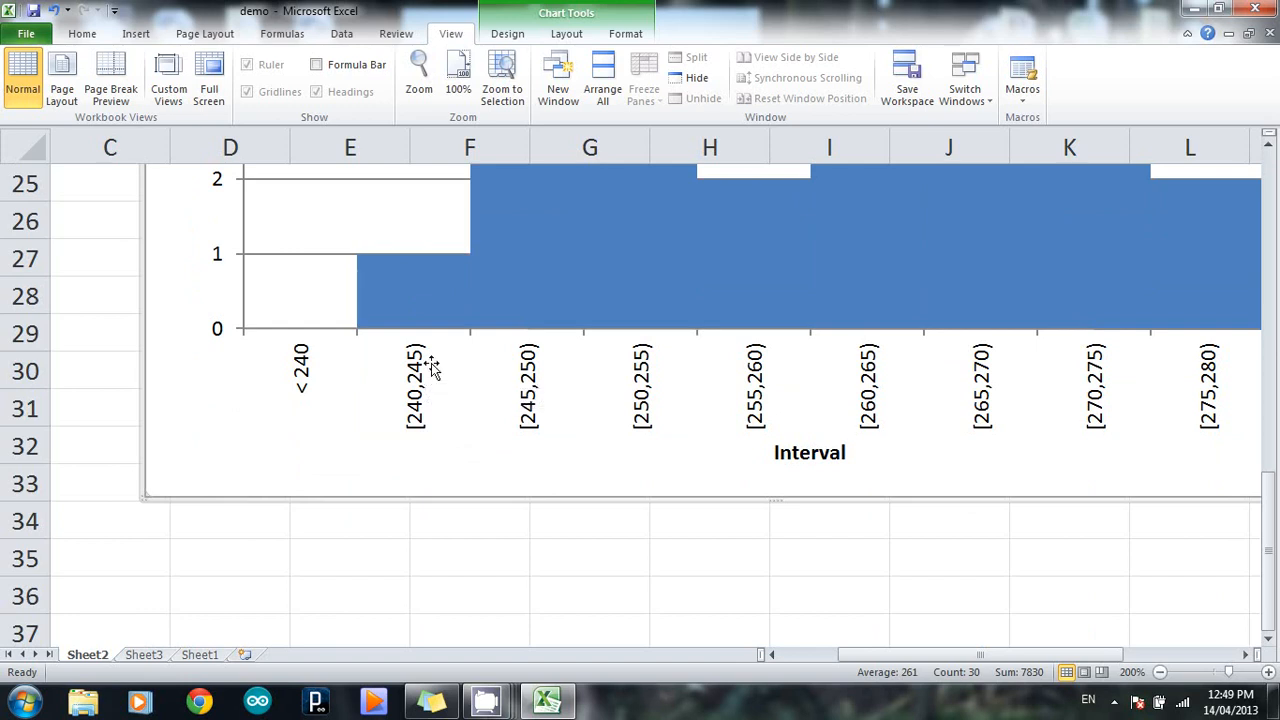
{"action": "mouse_move", "coordinate": [430, 364]}
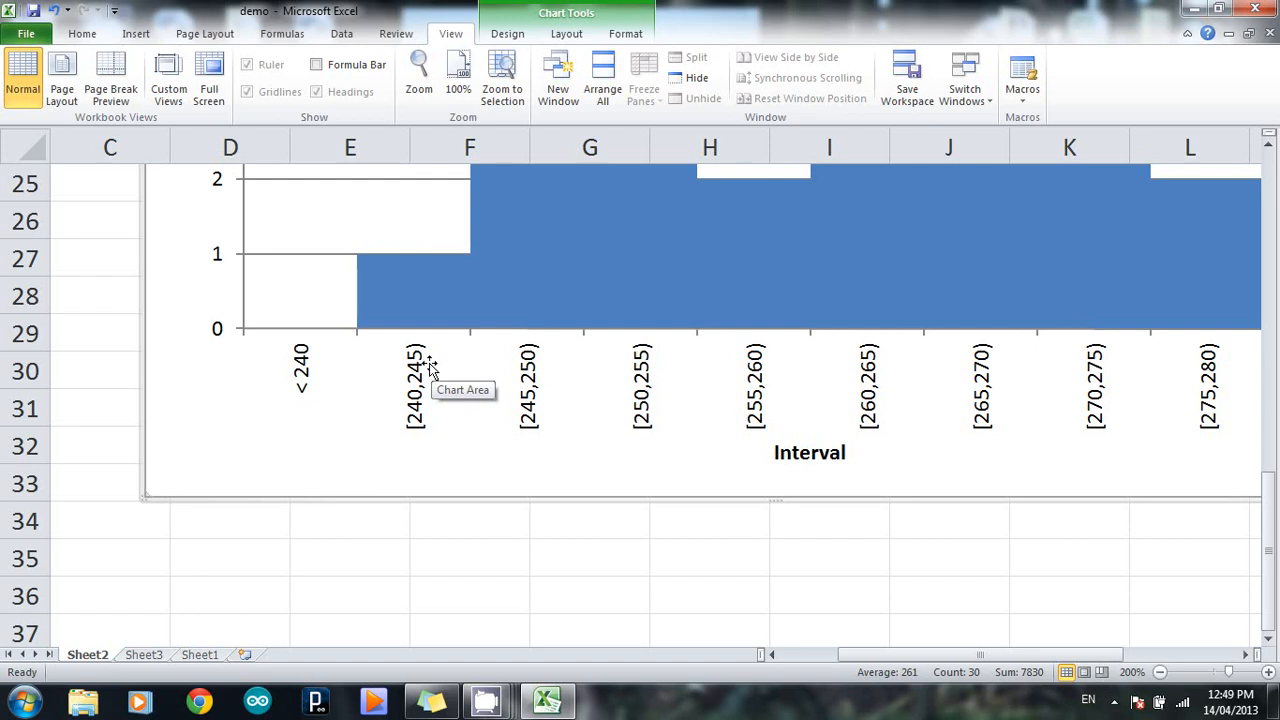
{"action": "mouse_move", "coordinate": [528, 428]}
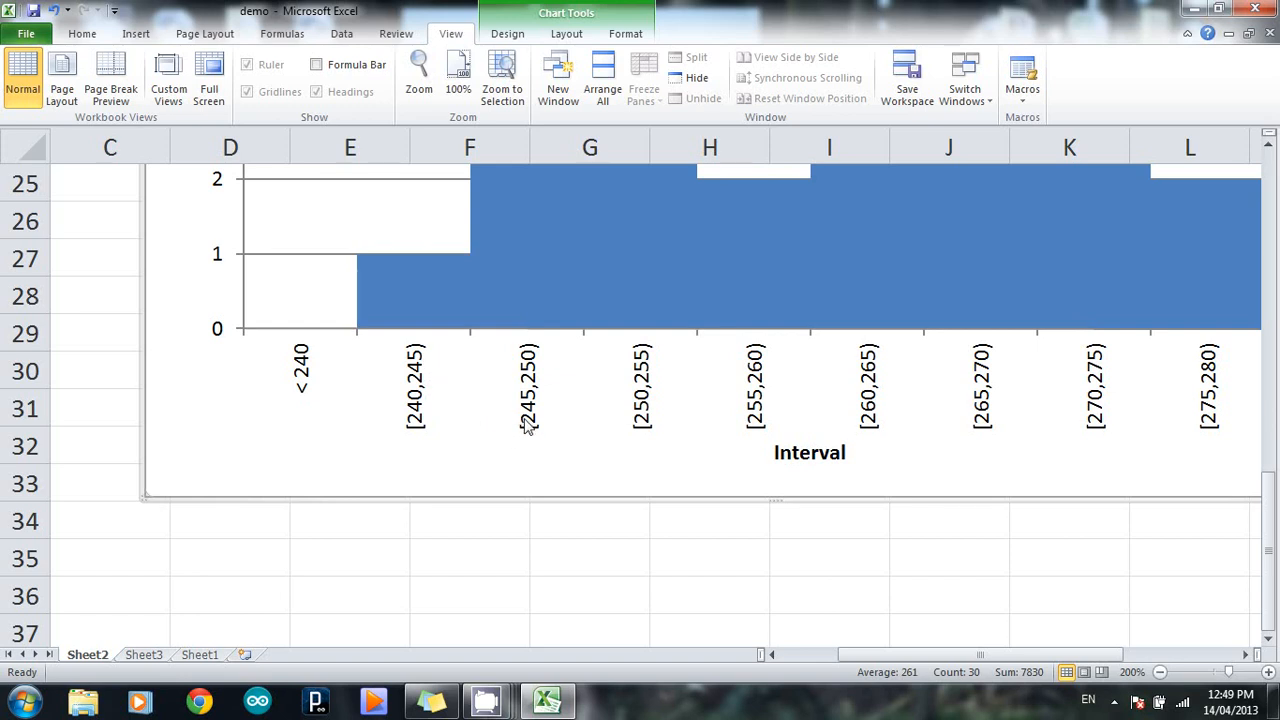
{"action": "mouse_move", "coordinate": [520, 336]}
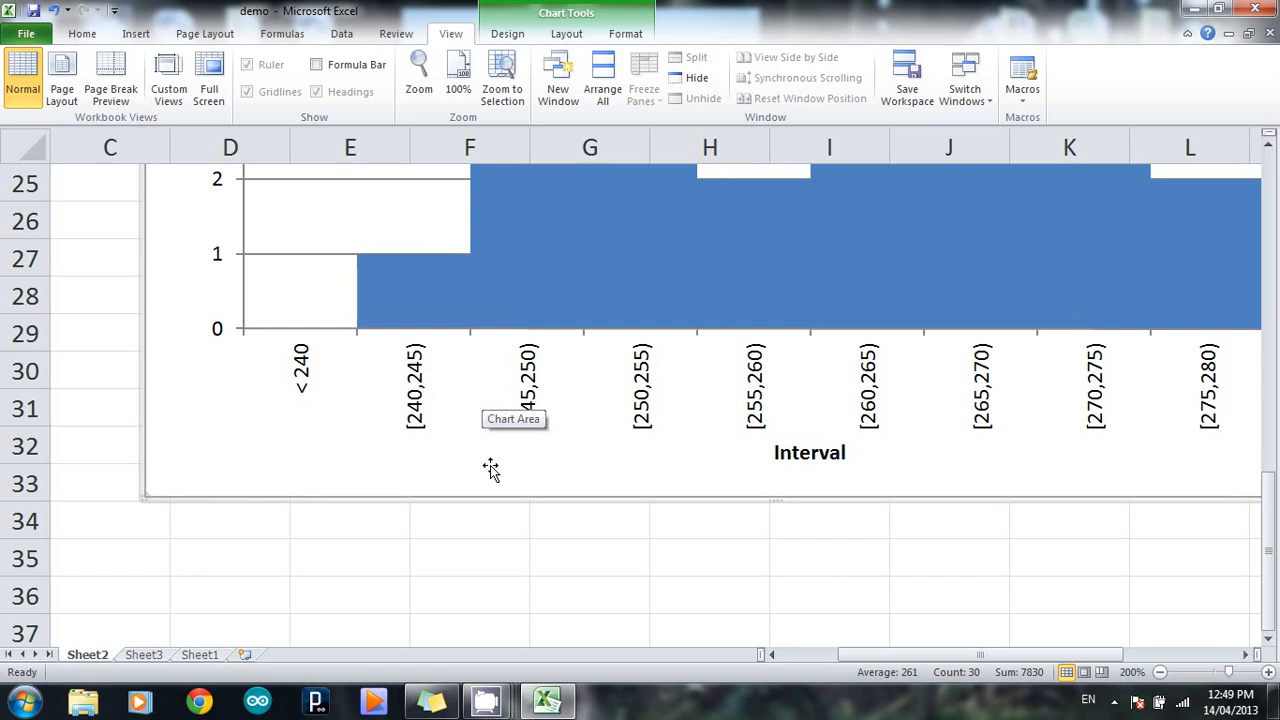
{"action": "mouse_move", "coordinate": [456, 360]}
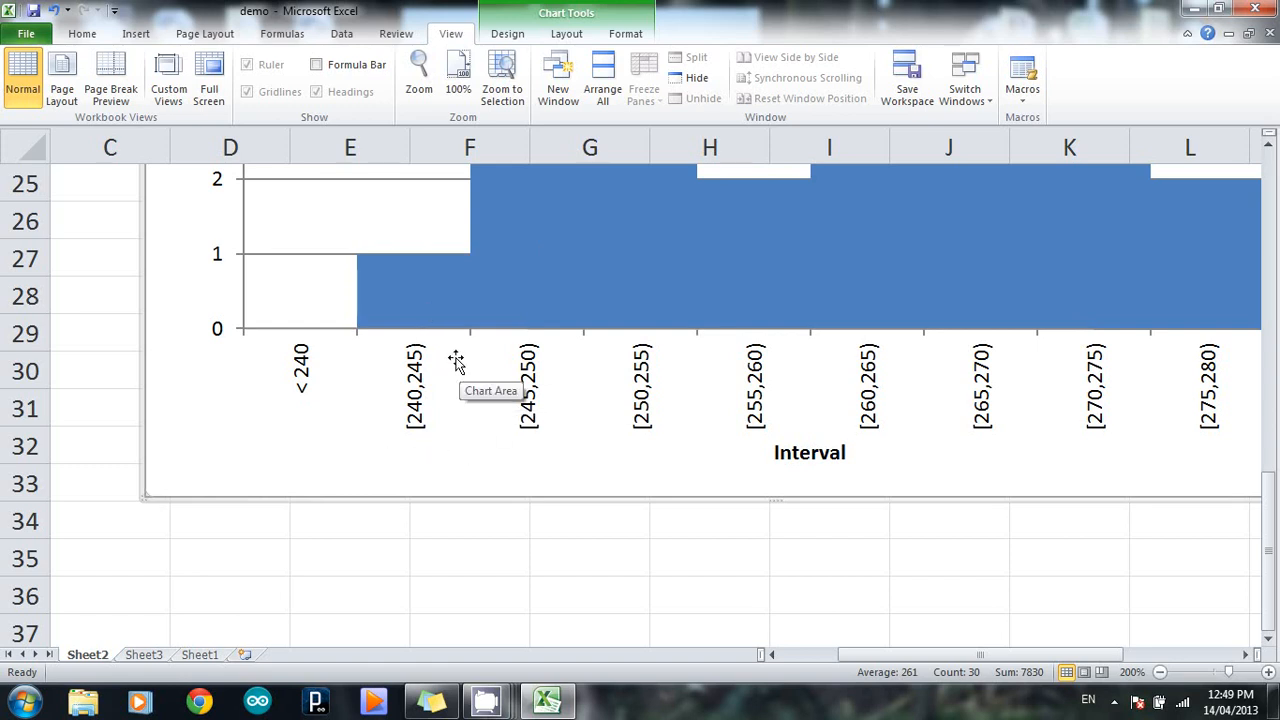
{"action": "mouse_move", "coordinate": [490, 256]}
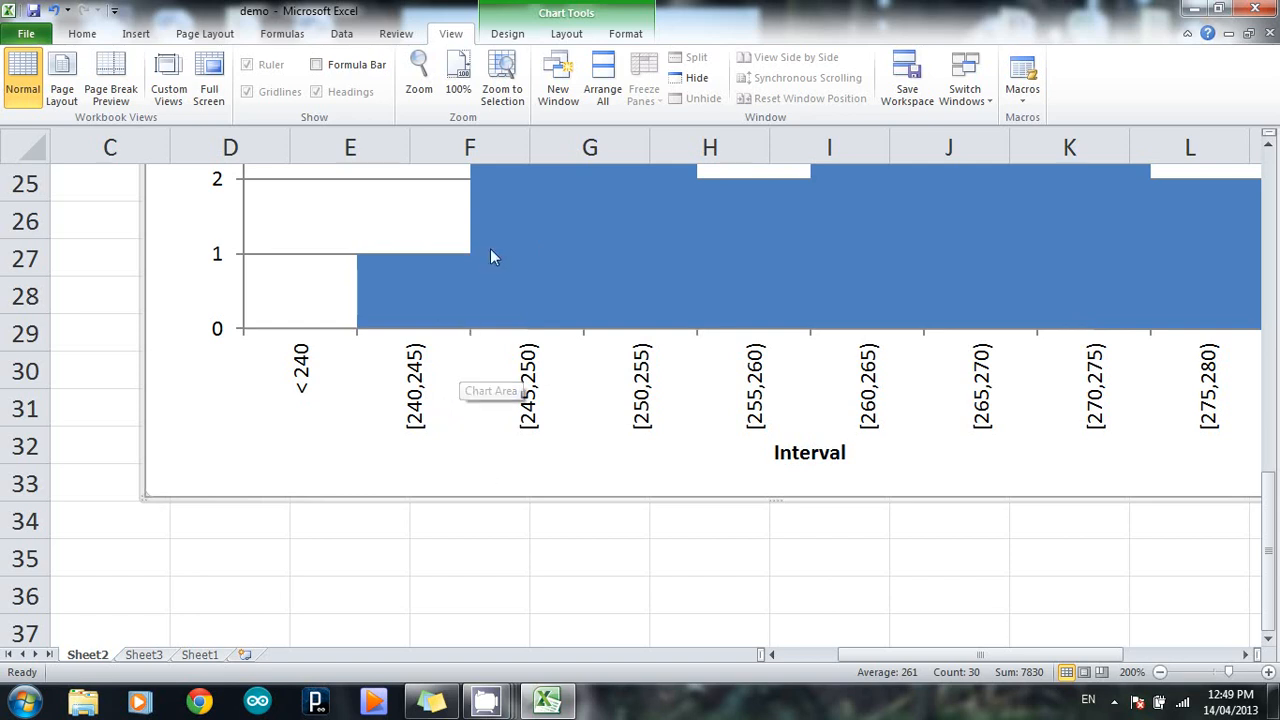
{"action": "mouse_move", "coordinate": [458, 76]}
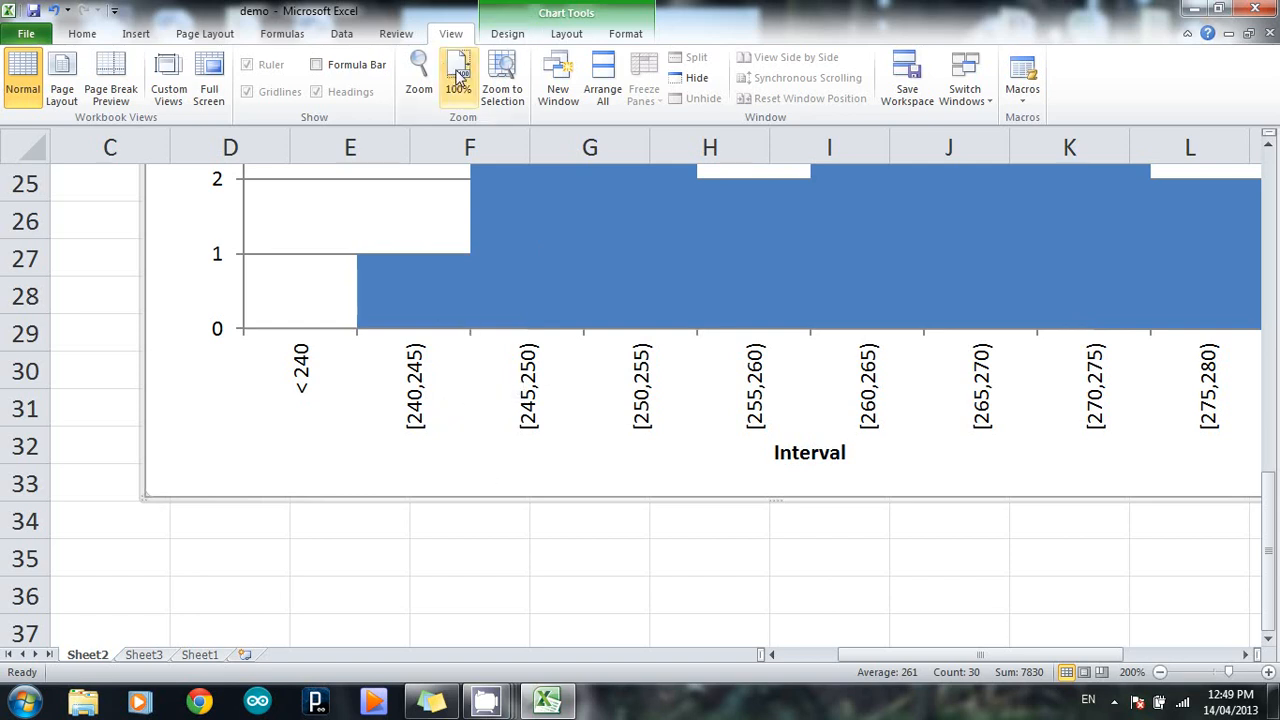
{"action": "left_click", "coordinate": [458, 76]}
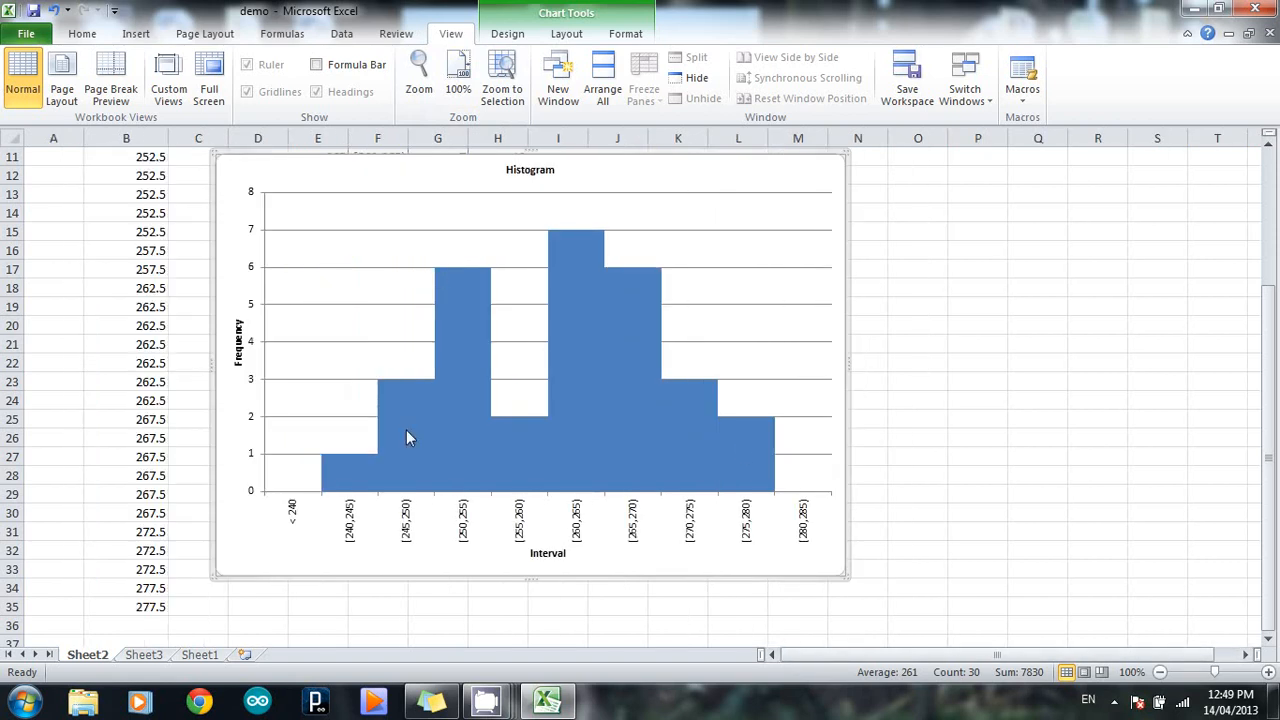
{"action": "mouse_move", "coordinate": [690, 388]}
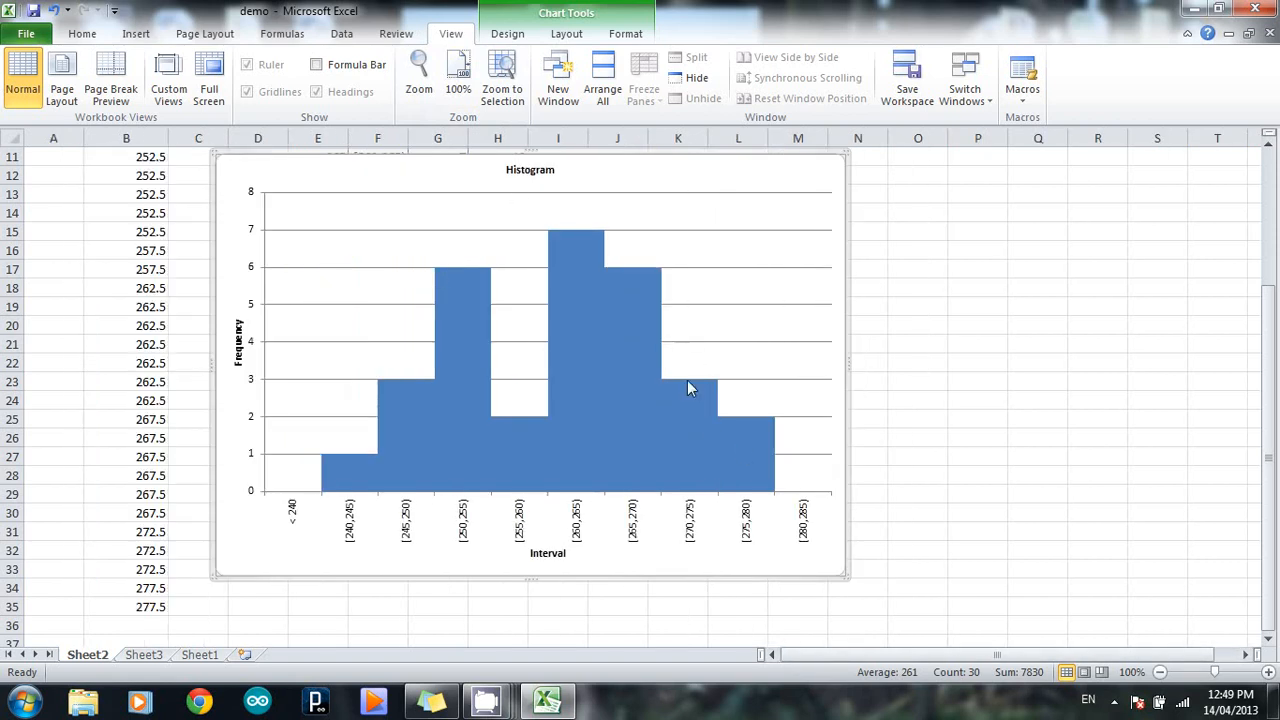
{"action": "mouse_move", "coordinate": [472, 410]}
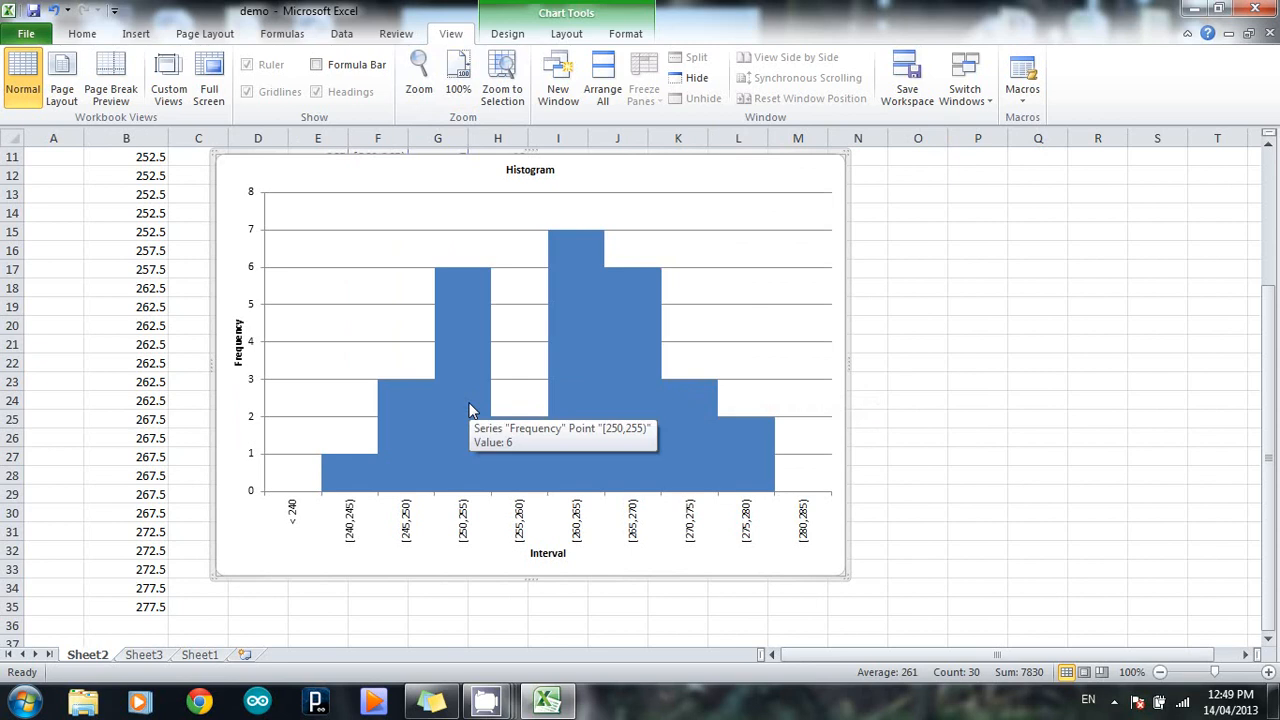
{"action": "mouse_move", "coordinate": [668, 364]}
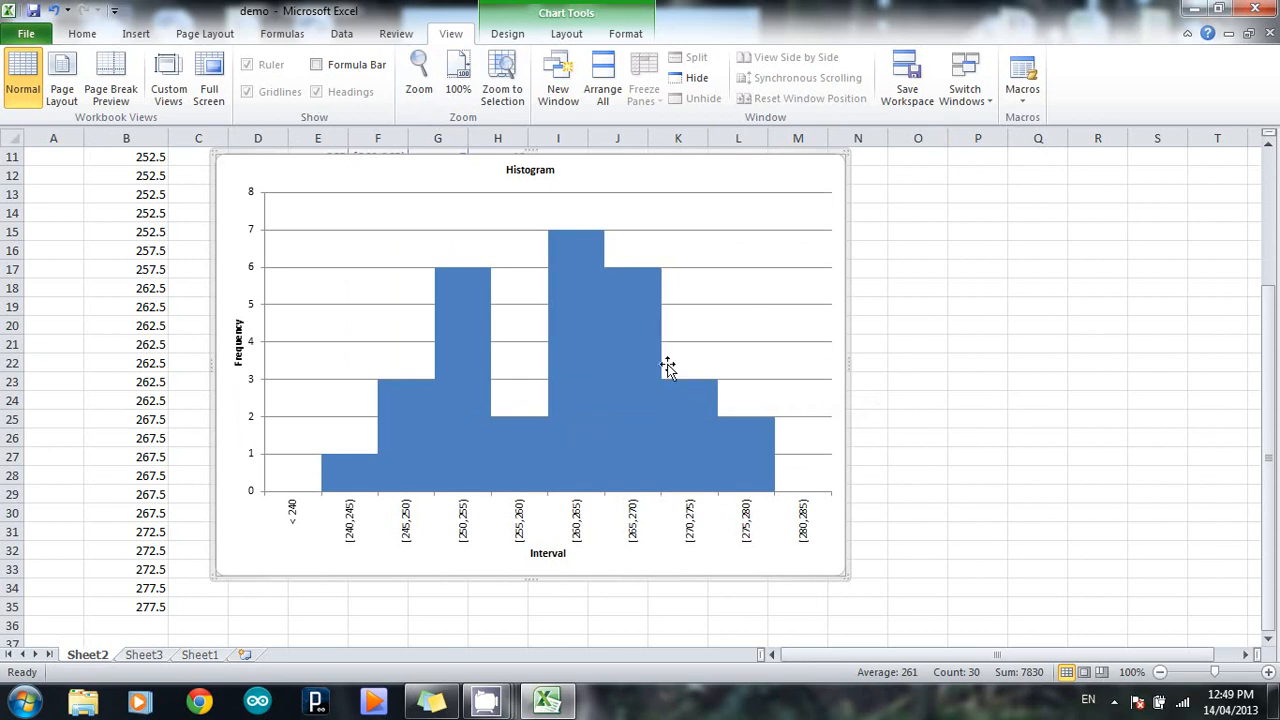
{"action": "mouse_move", "coordinate": [736, 436]}
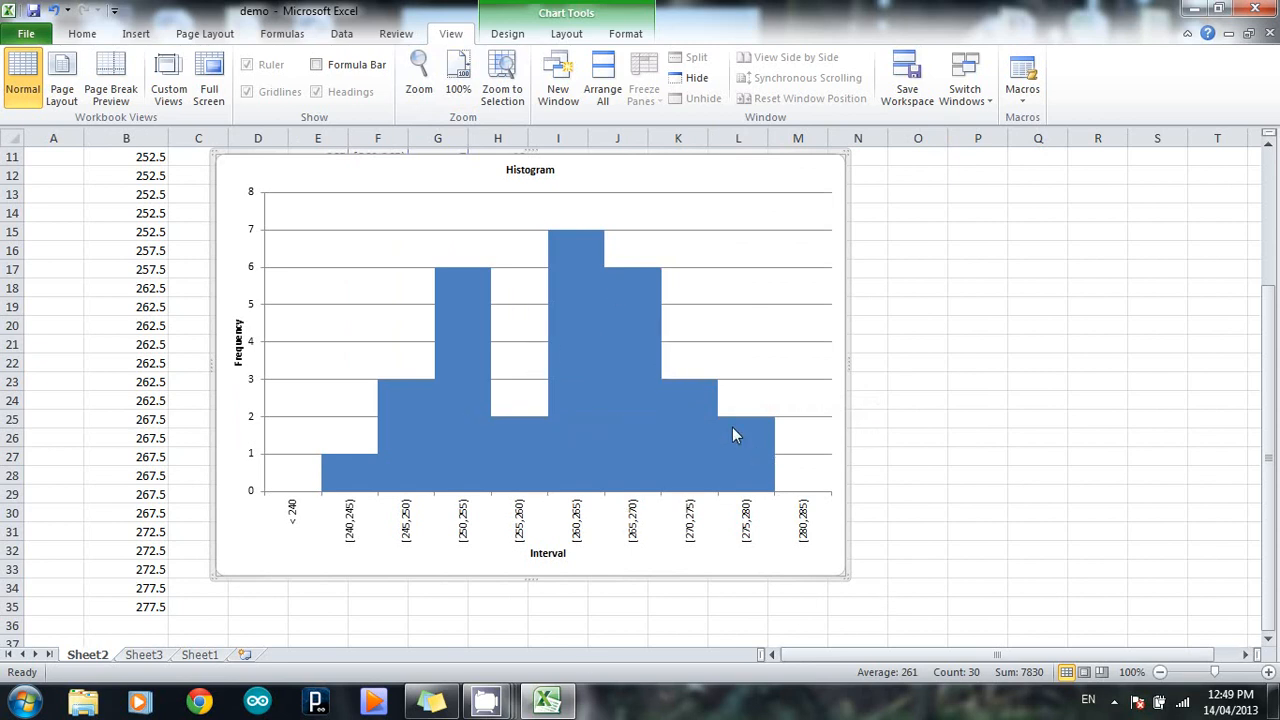
{"action": "mouse_move", "coordinate": [728, 432]}
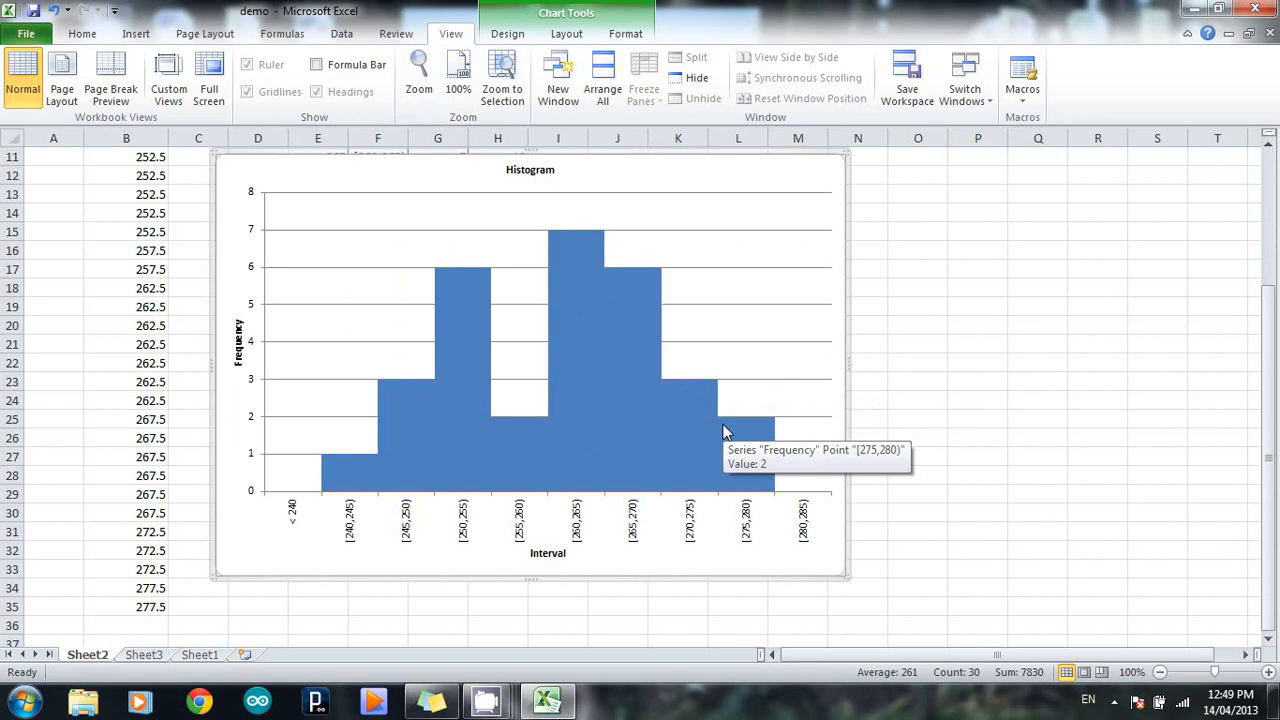
{"action": "mouse_move", "coordinate": [988, 318]}
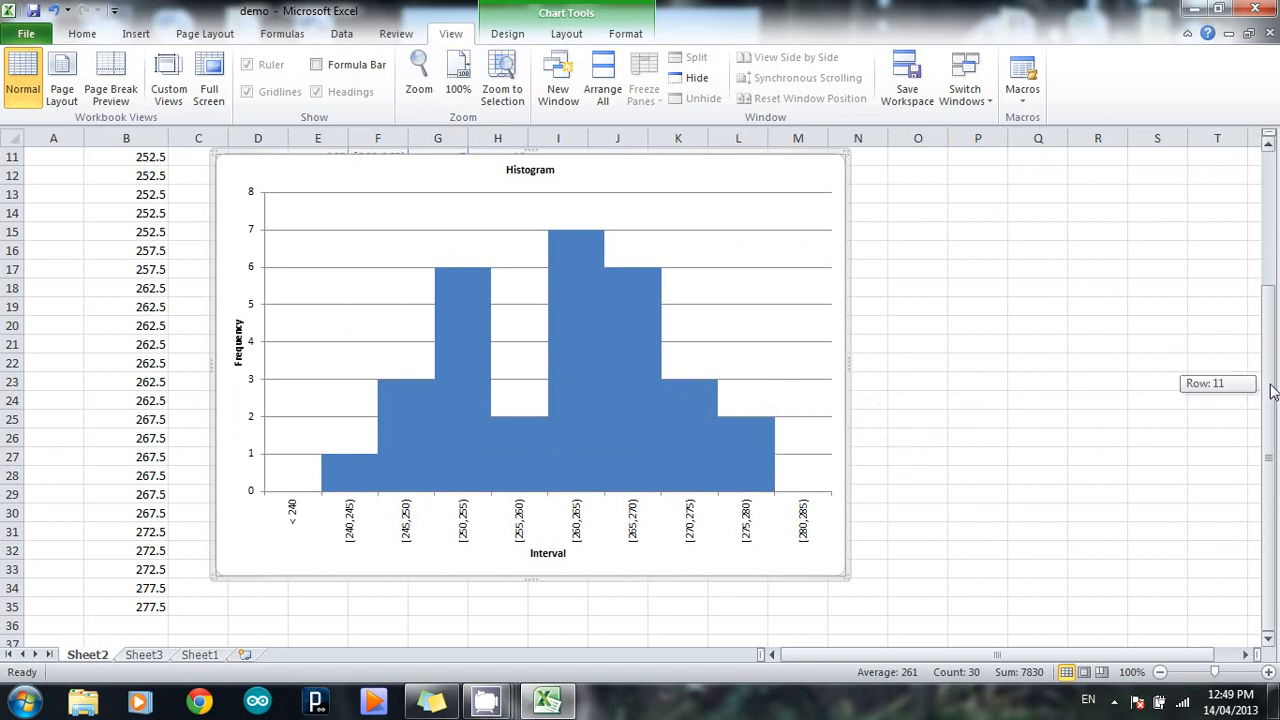
{"action": "mouse_move", "coordinate": [592, 524]}
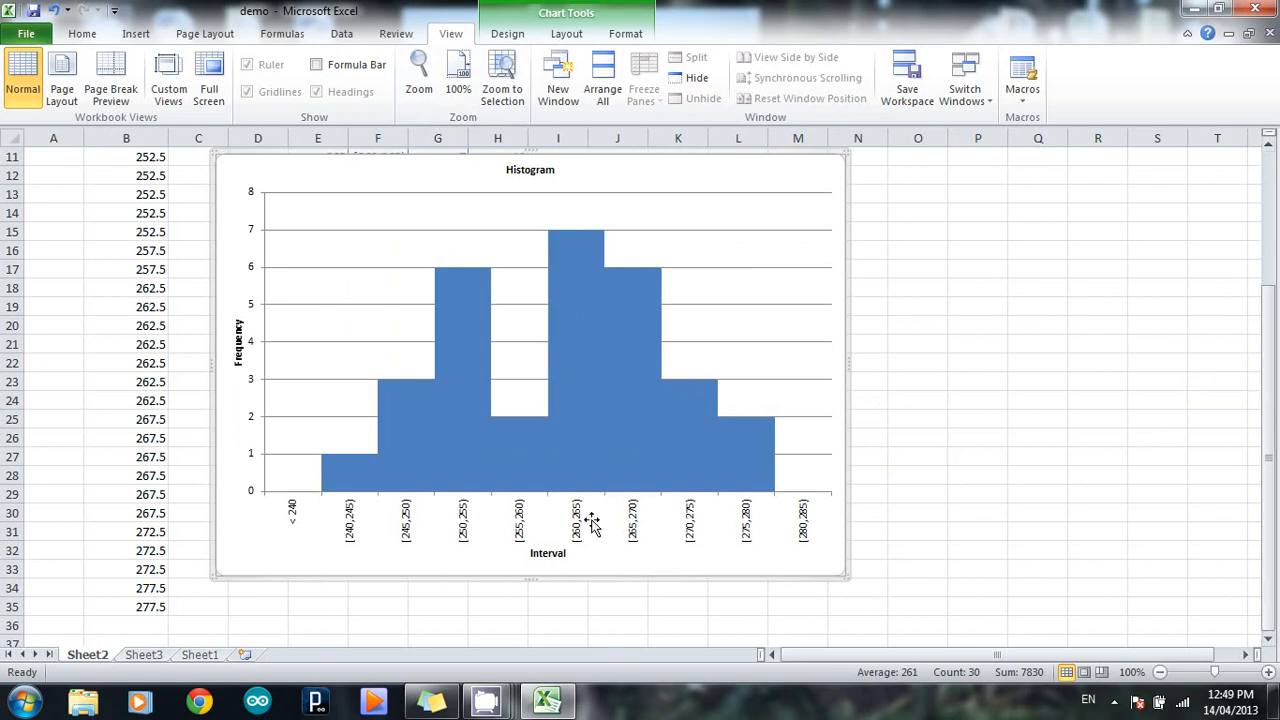
{"action": "mouse_move", "coordinate": [264, 340]}
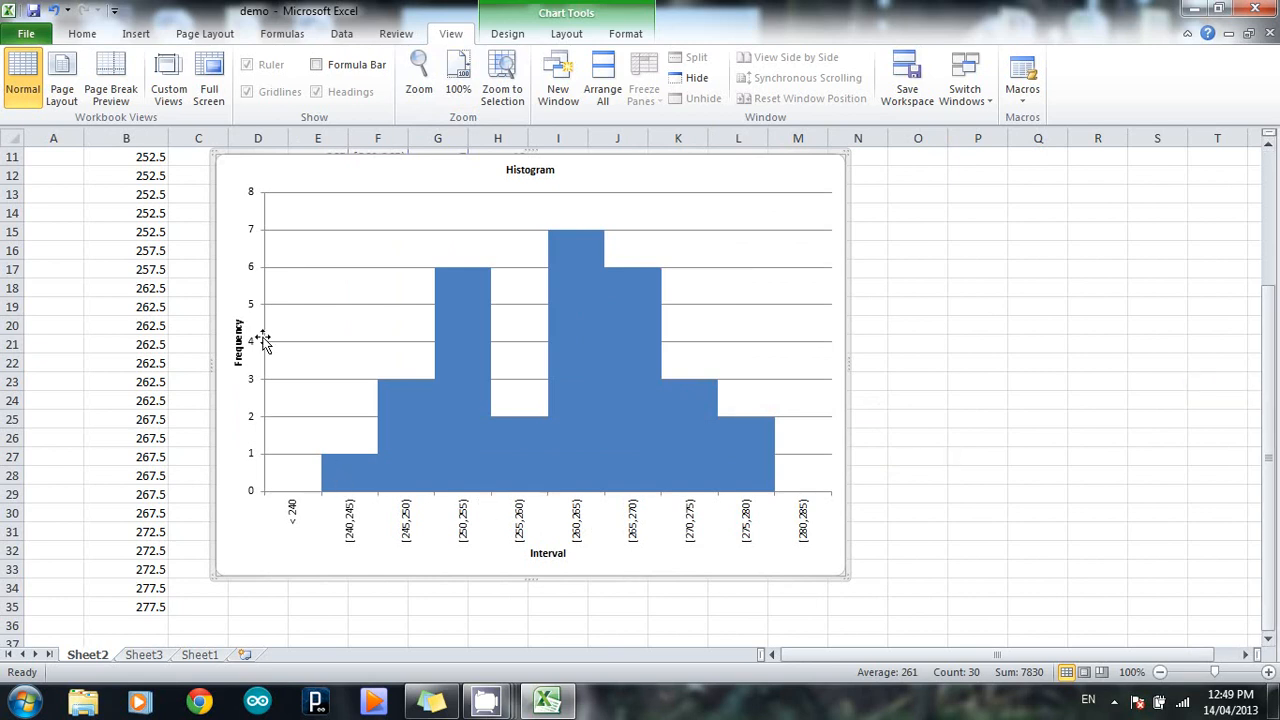
{"action": "mouse_move", "coordinate": [350, 476]}
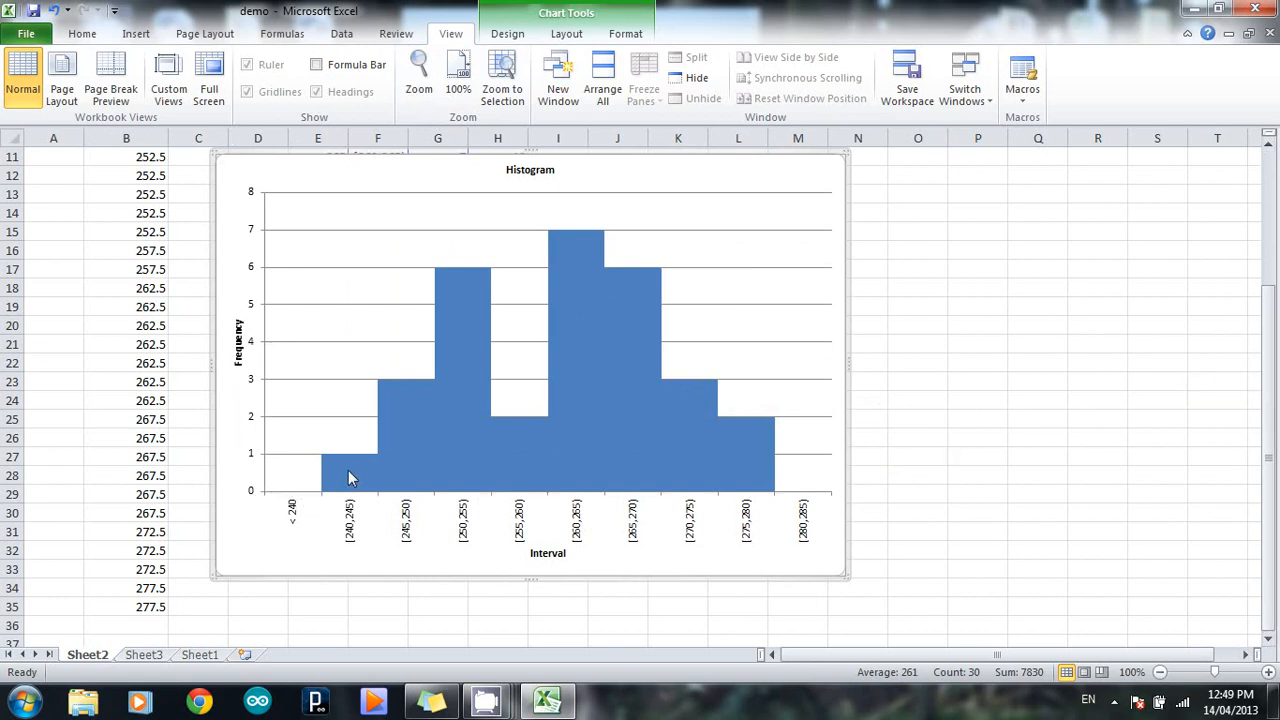
{"action": "mouse_move", "coordinate": [350, 470]}
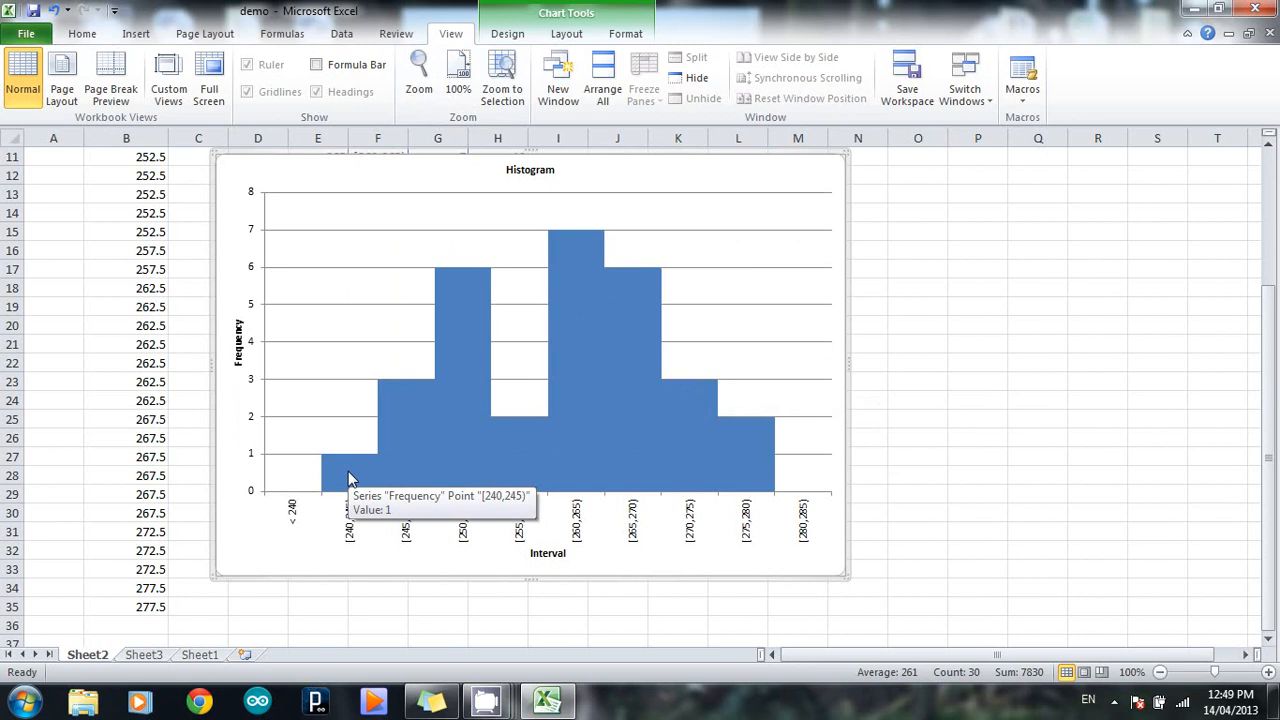
{"action": "mouse_move", "coordinate": [464, 336]}
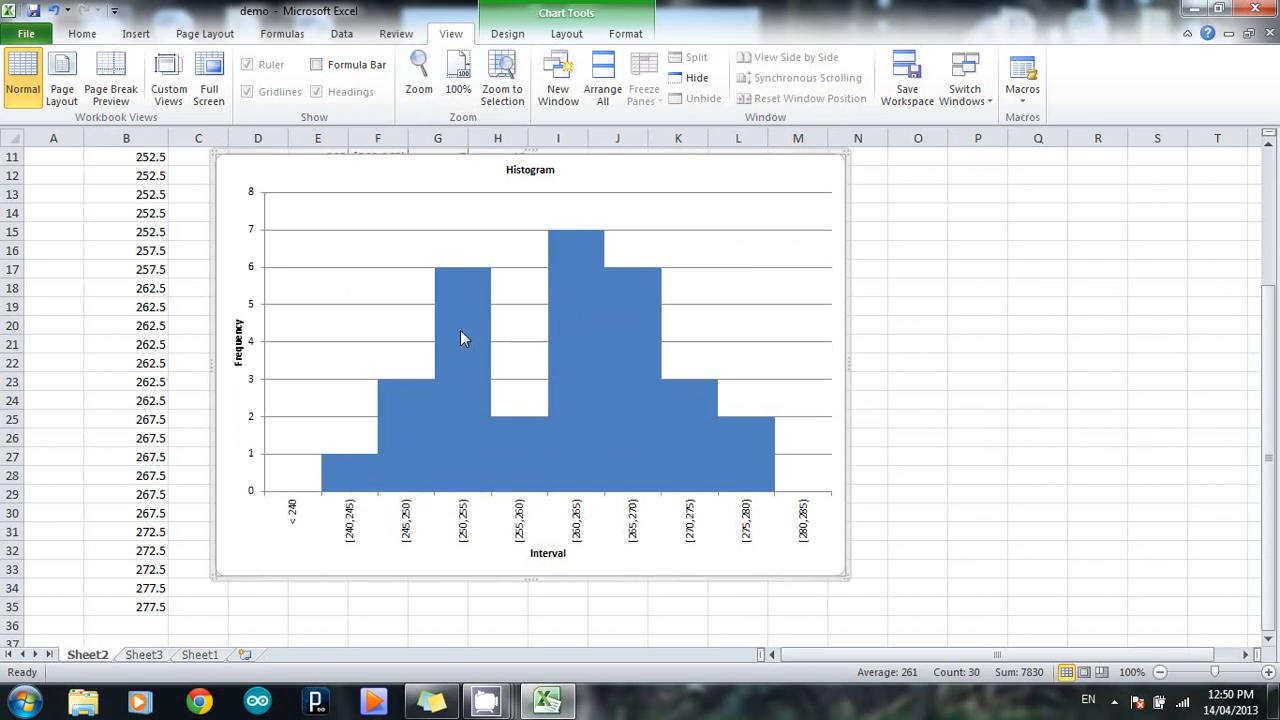
{"action": "mouse_move", "coordinate": [460, 336]}
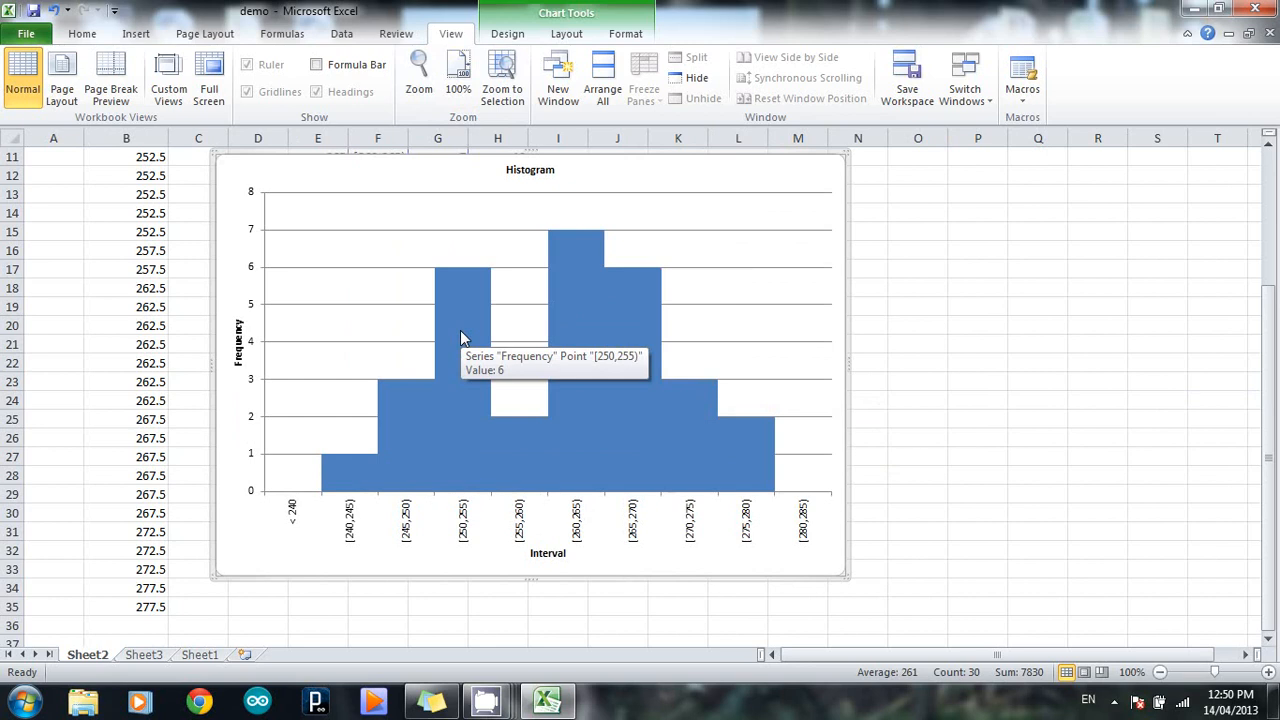
{"action": "mouse_move", "coordinate": [920, 324]}
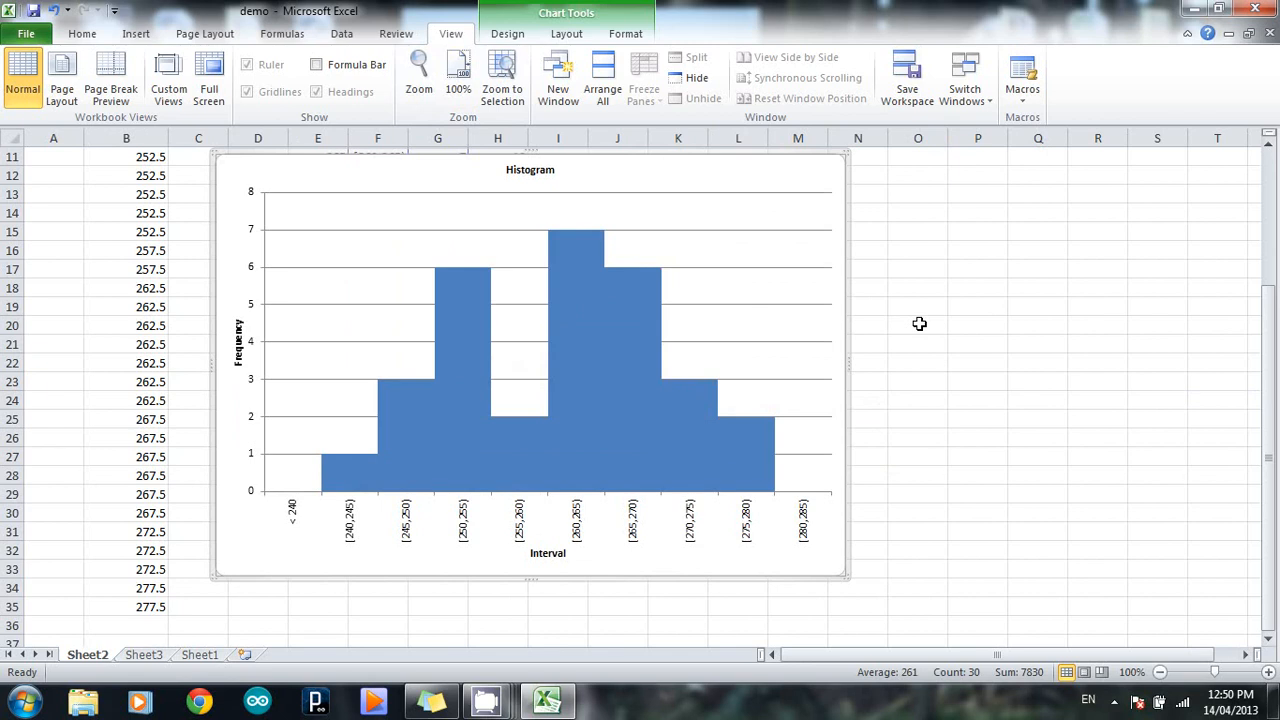
{"action": "mouse_move", "coordinate": [350, 470]}
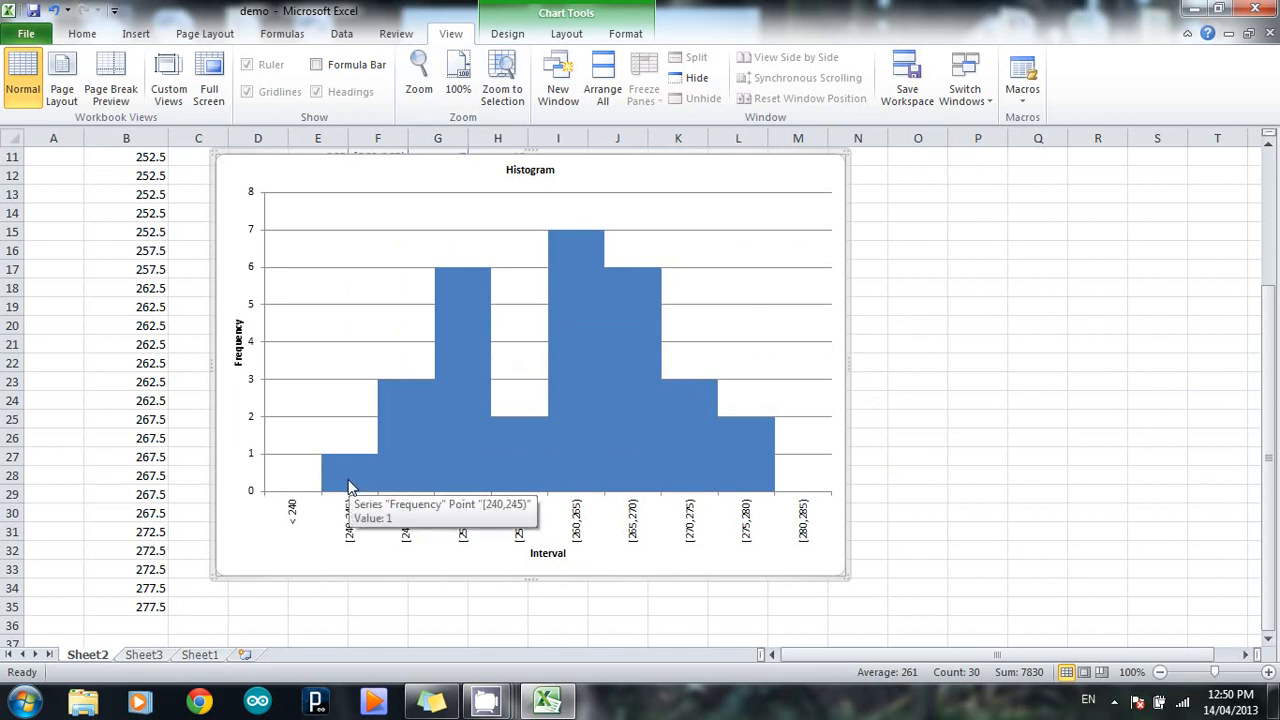
{"action": "mouse_move", "coordinate": [556, 466]}
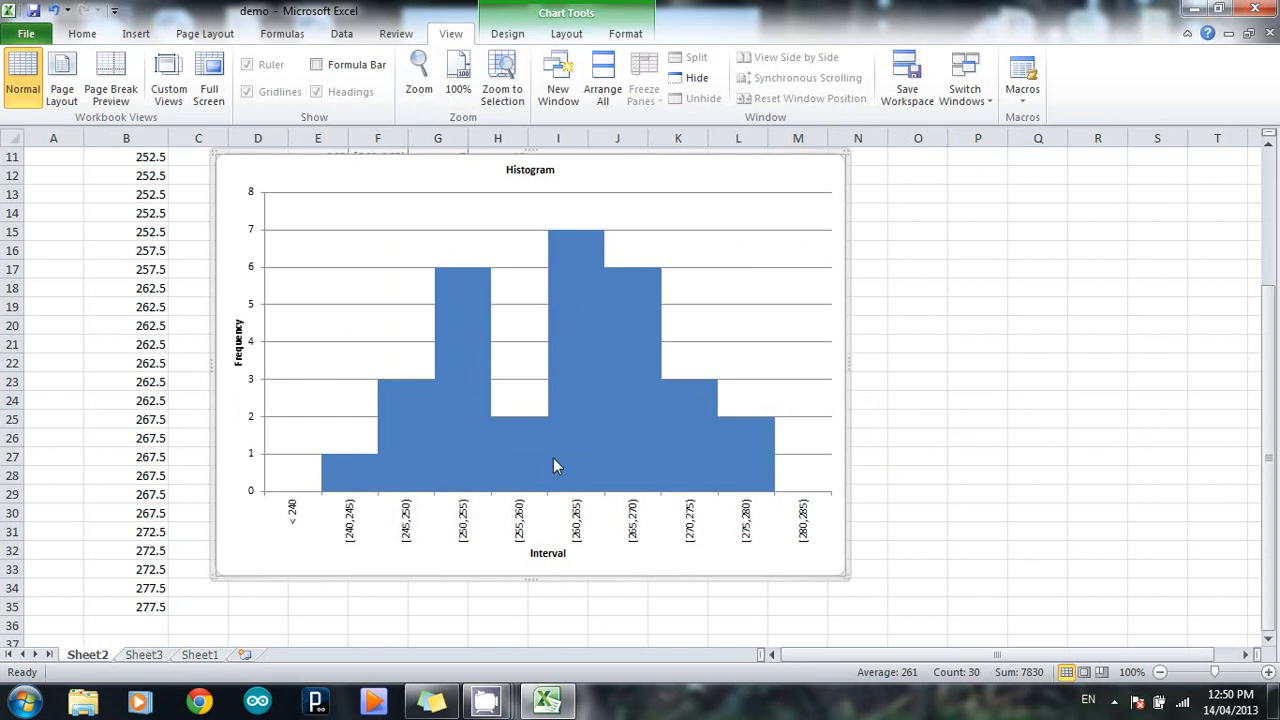
{"action": "mouse_move", "coordinate": [678, 388]}
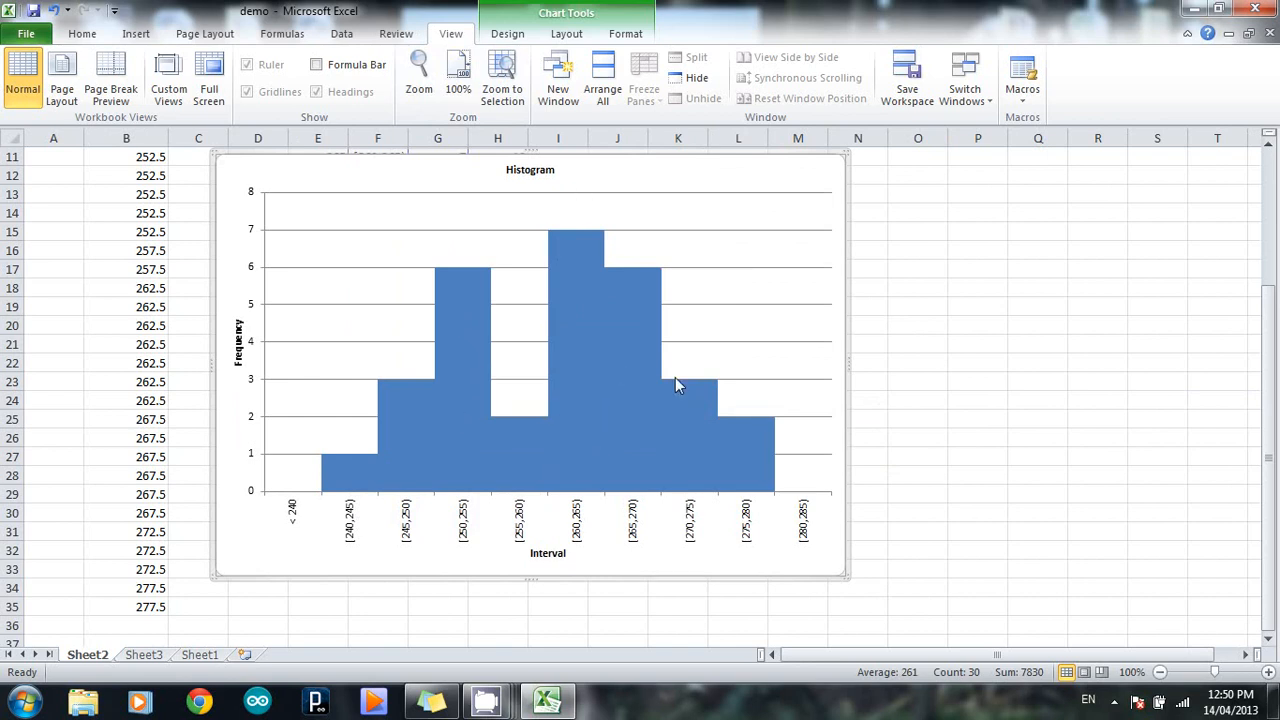
{"action": "mouse_move", "coordinate": [664, 338]}
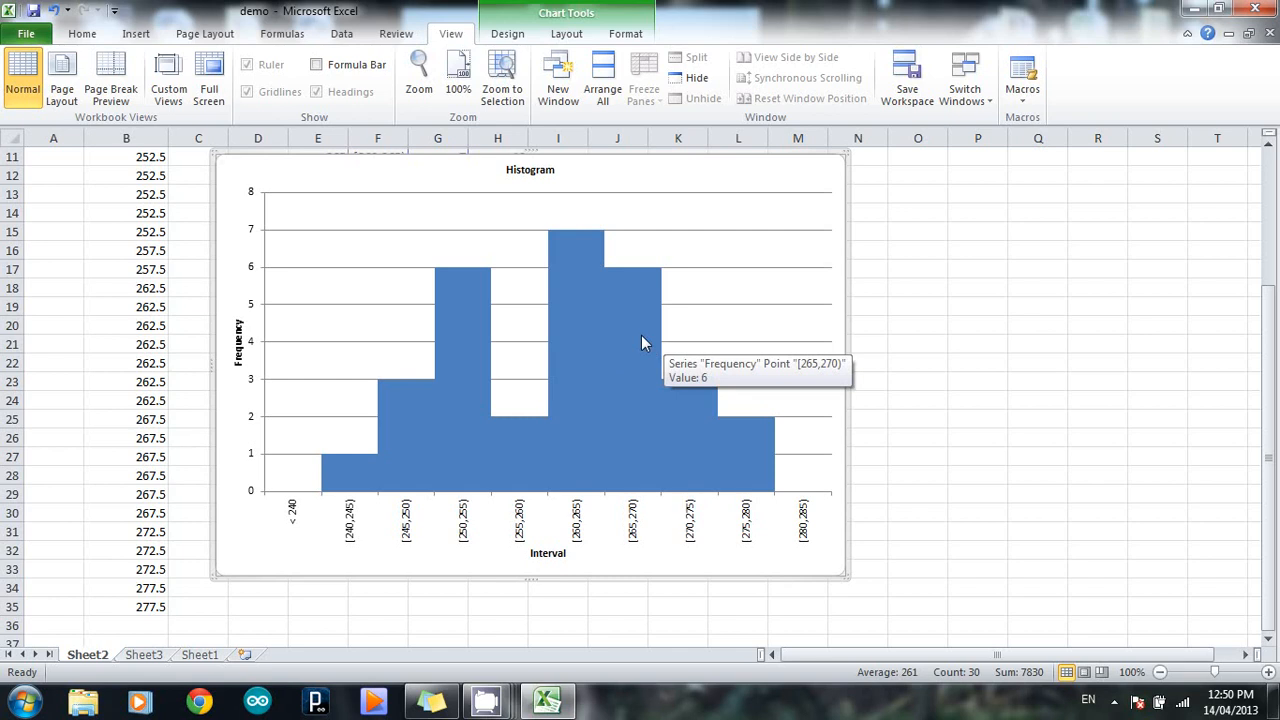
{"action": "mouse_move", "coordinate": [588, 220]}
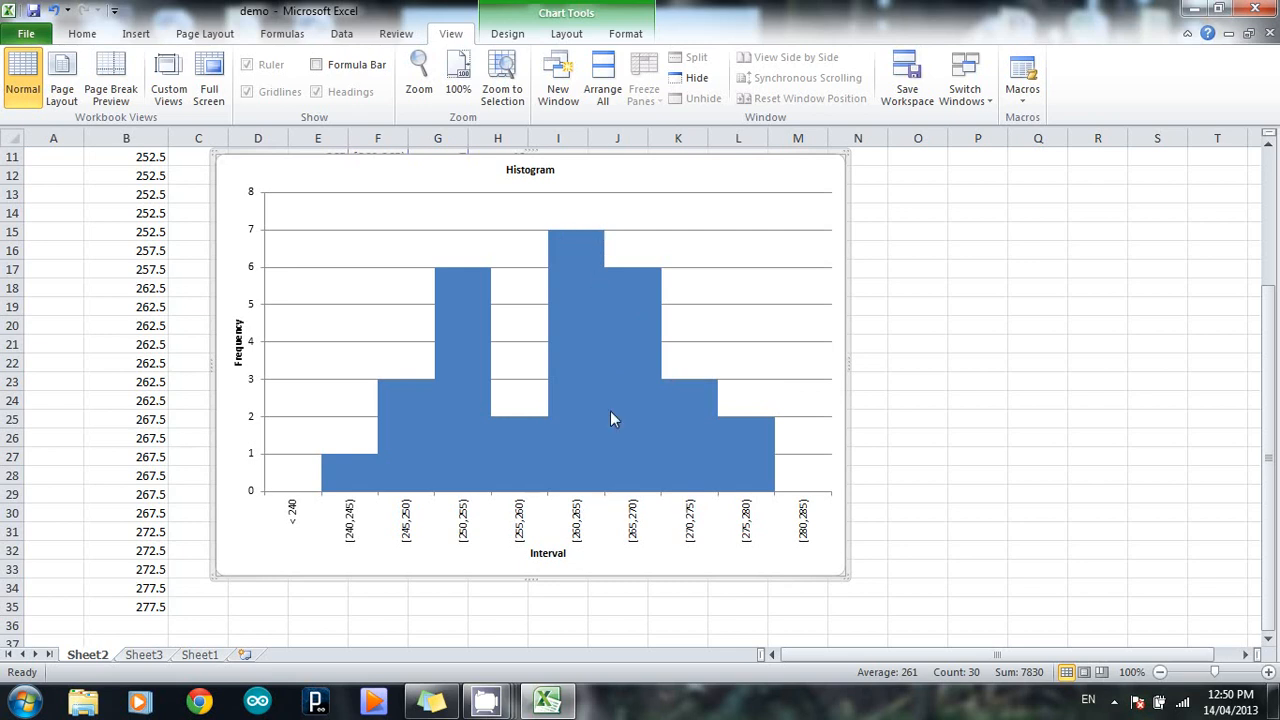
{"action": "mouse_move", "coordinate": [680, 536]}
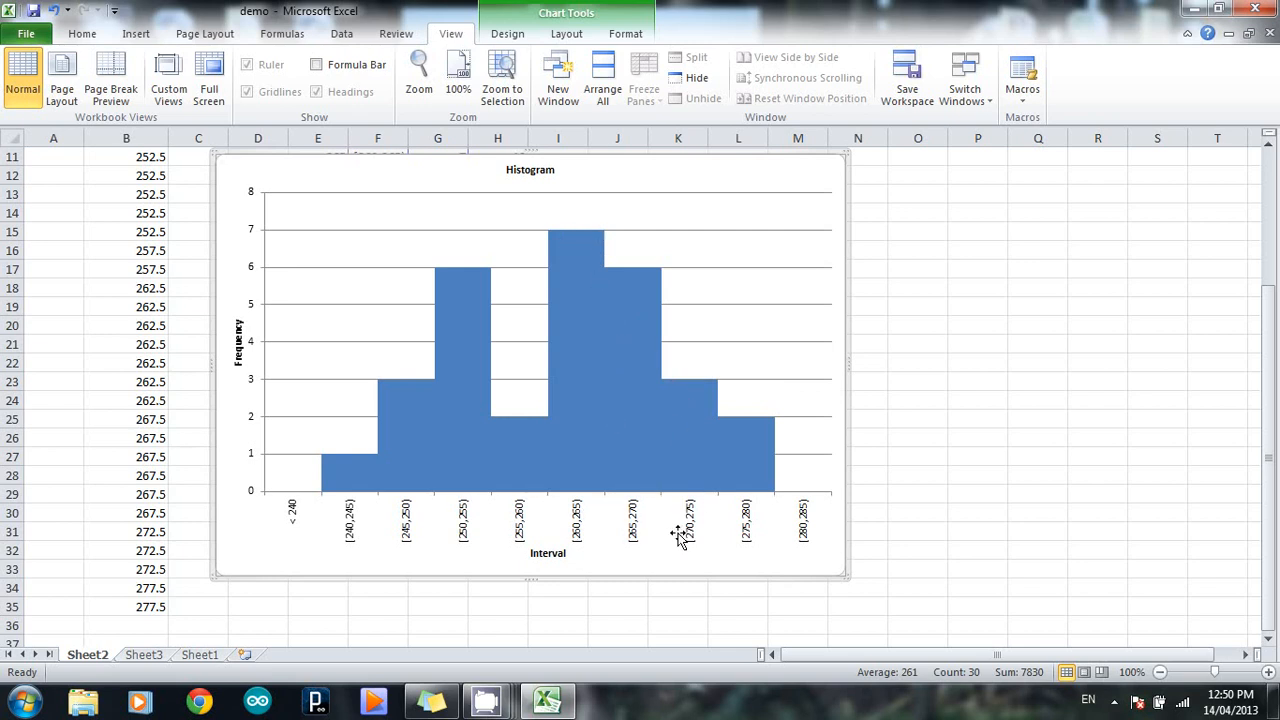
{"action": "mouse_move", "coordinate": [604, 584]}
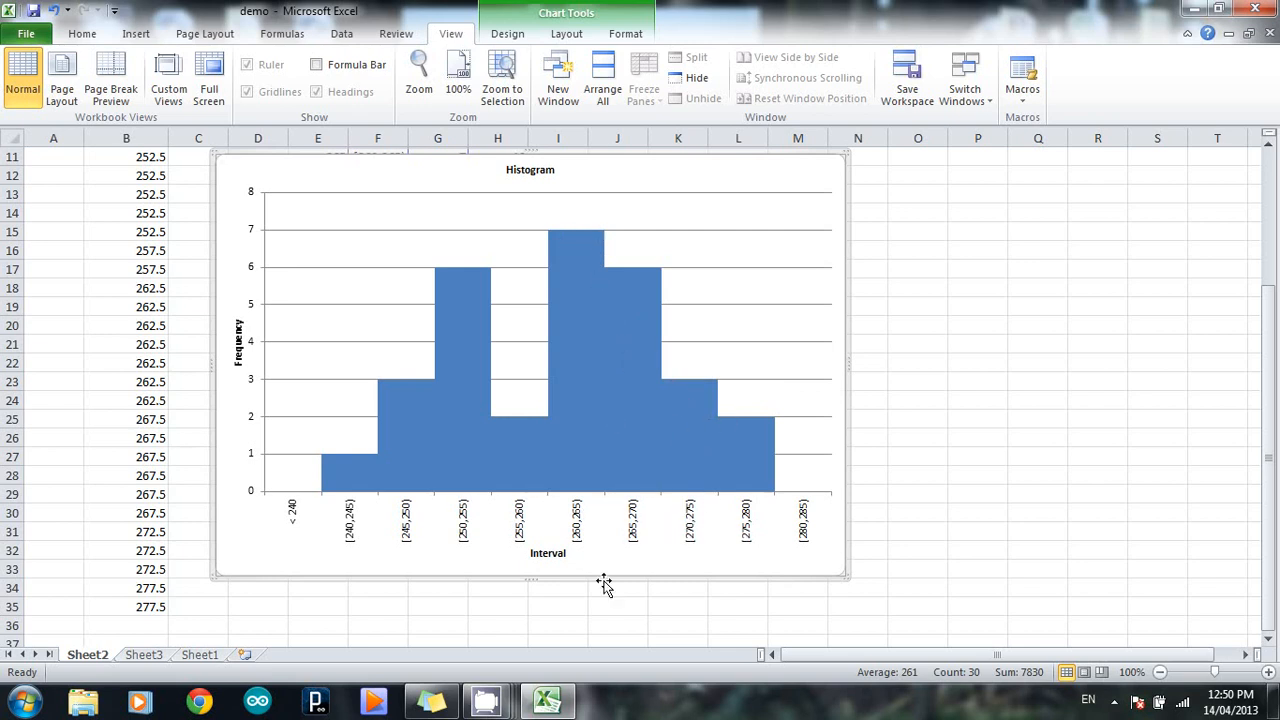
{"action": "mouse_move", "coordinate": [516, 438]}
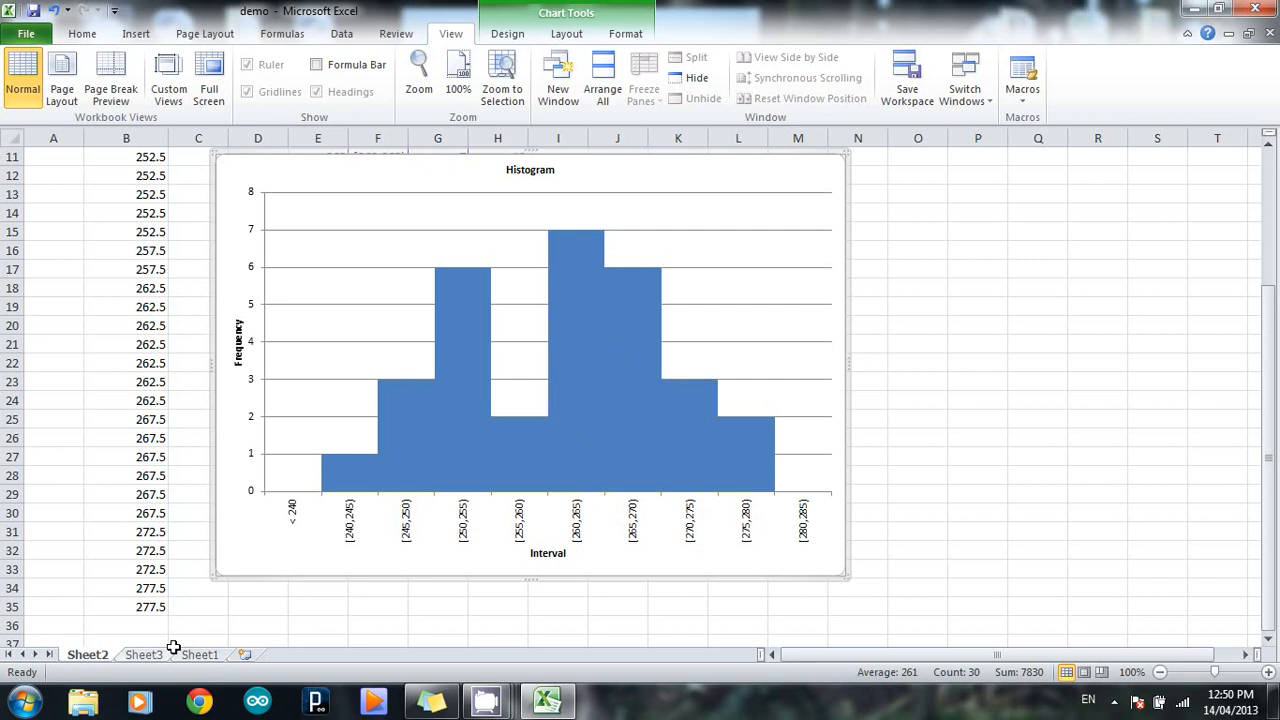
- Go to Sheet1 and start at cell B5, the first of the ten raw values
{"action": "left_click", "coordinate": [200, 654]}
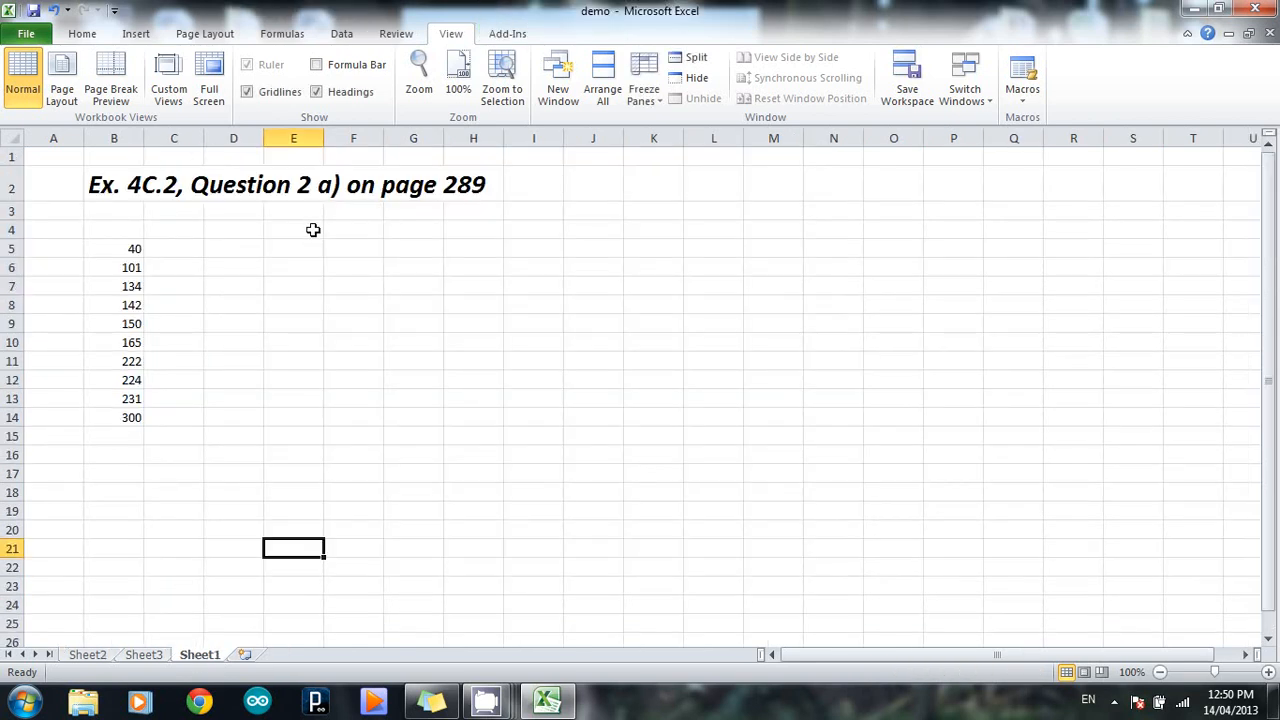
{"action": "mouse_move", "coordinate": [122, 208]}
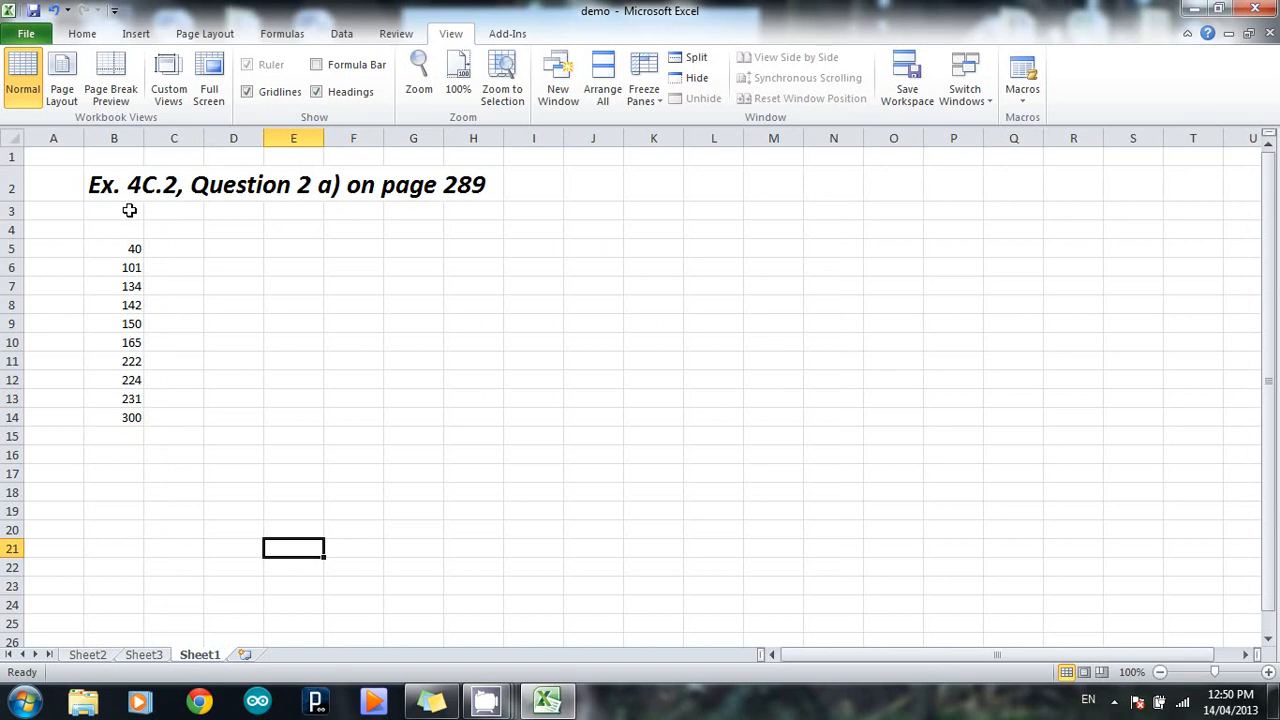
{"action": "mouse_move", "coordinate": [308, 208]}
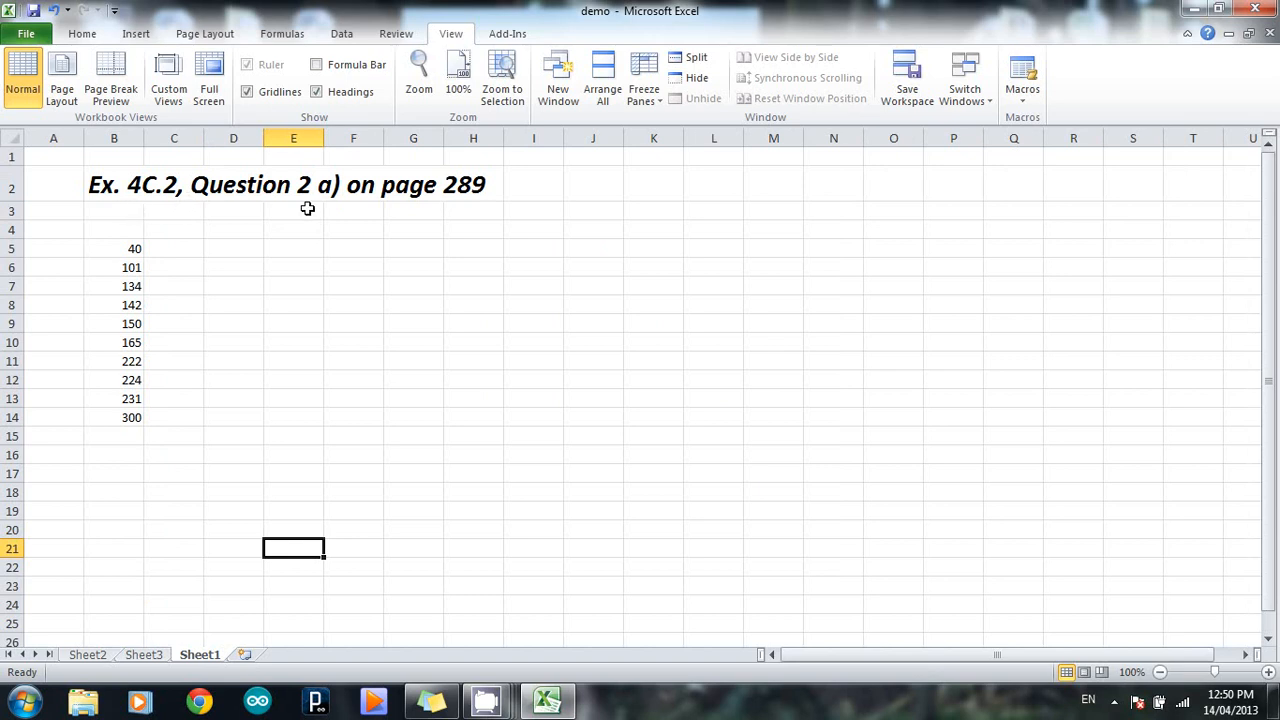
{"action": "mouse_move", "coordinate": [228, 226]}
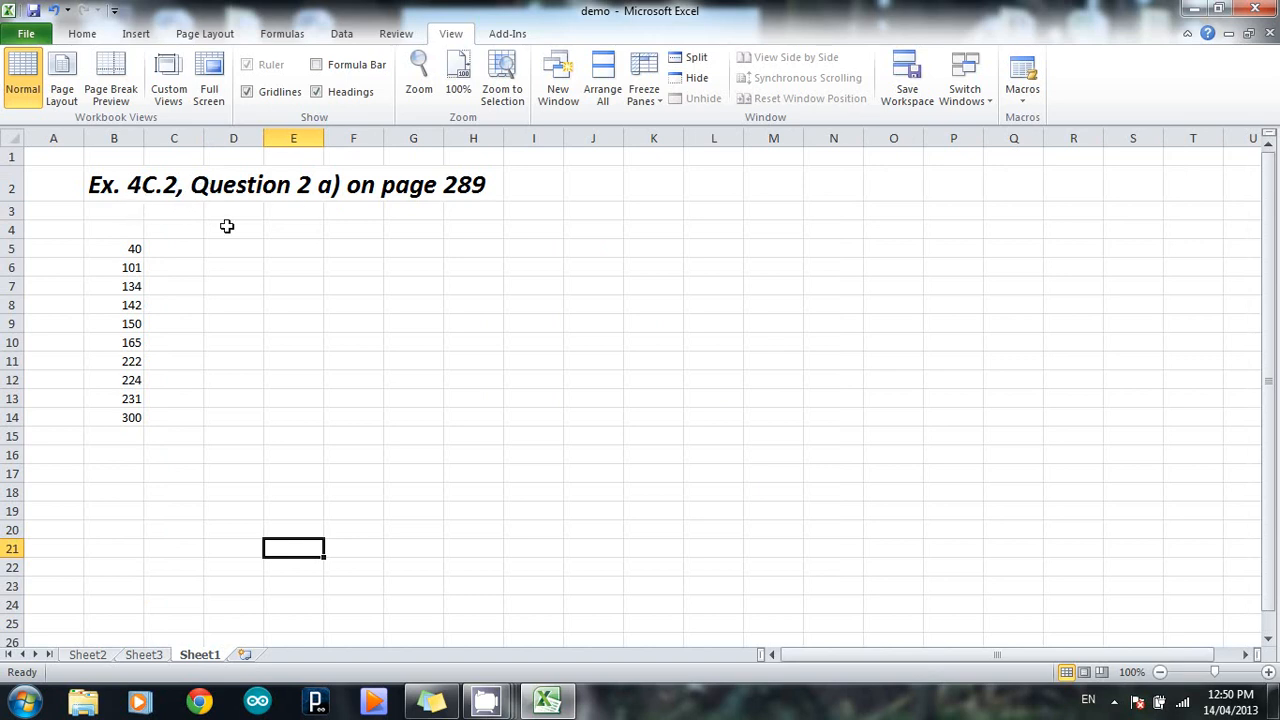
{"action": "mouse_move", "coordinate": [420, 220]}
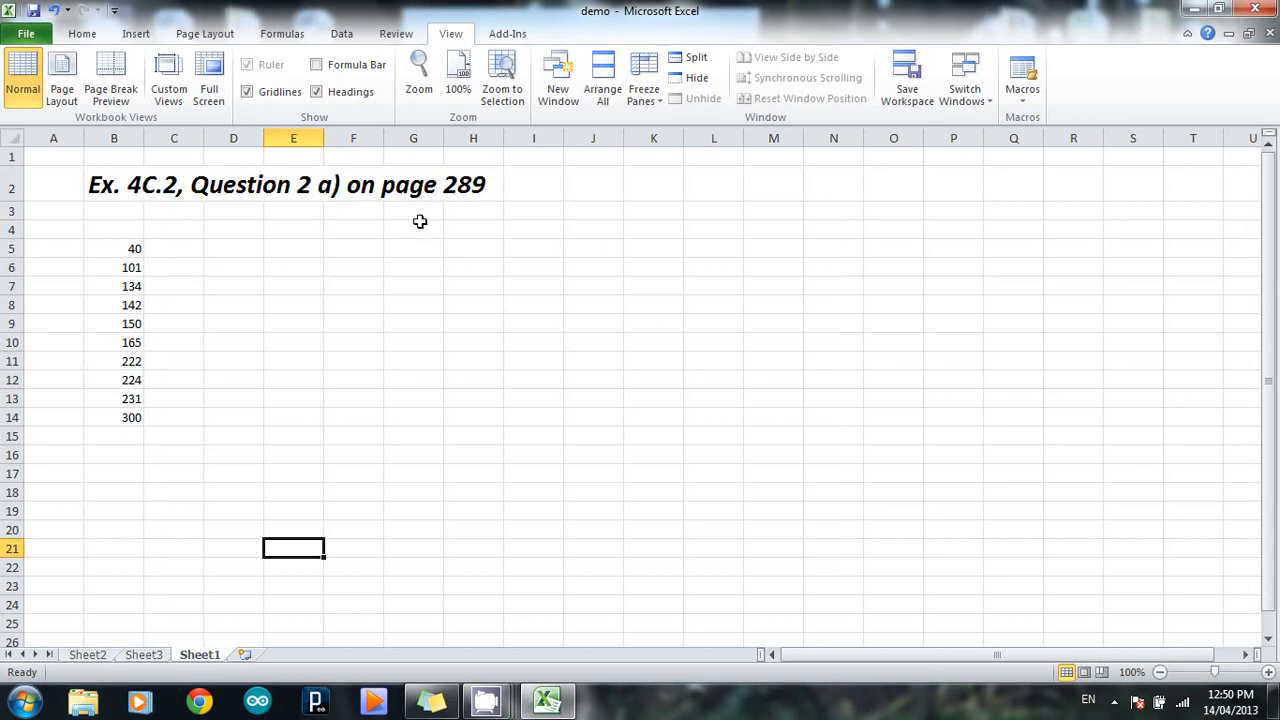
{"action": "mouse_move", "coordinate": [104, 248]}
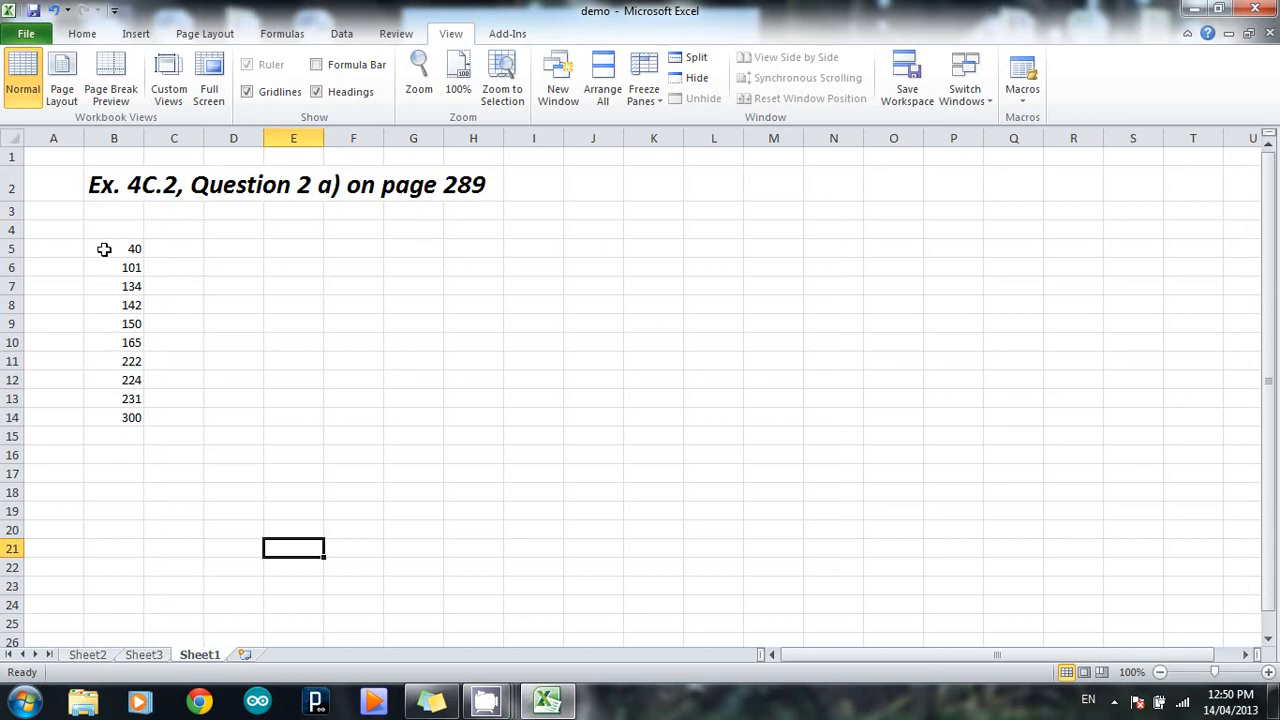
{"action": "left_click", "coordinate": [112, 248]}
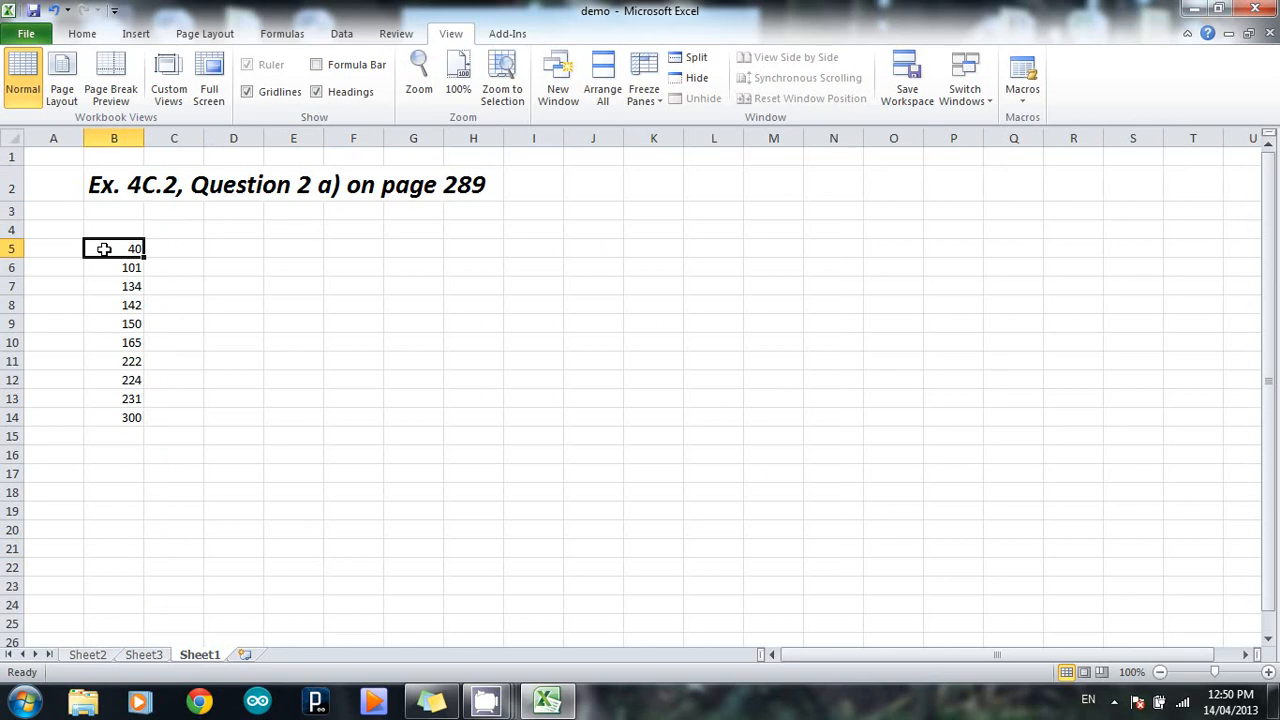
- Select the ten distance values 40 through 300 in B5:B14
{"action": "left_click_drag", "start_coordinate": [112, 248], "coordinate": [112, 304]}
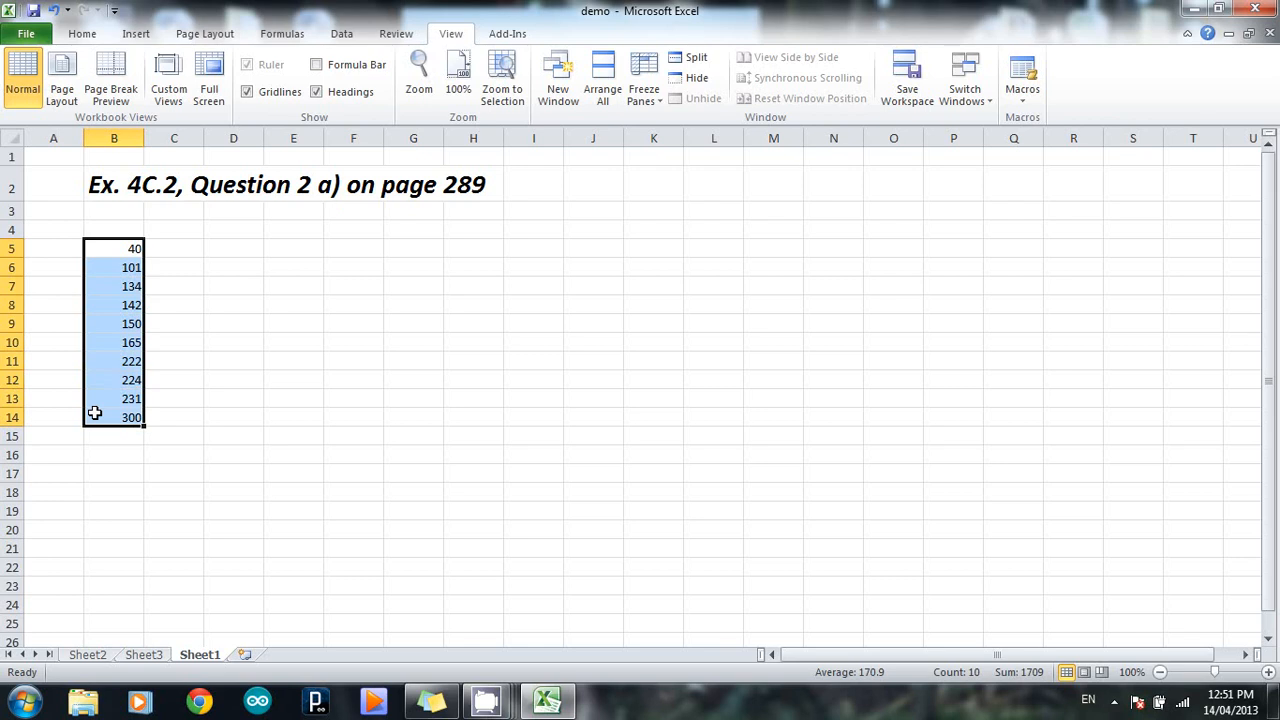
{"action": "mouse_move", "coordinate": [276, 234]}
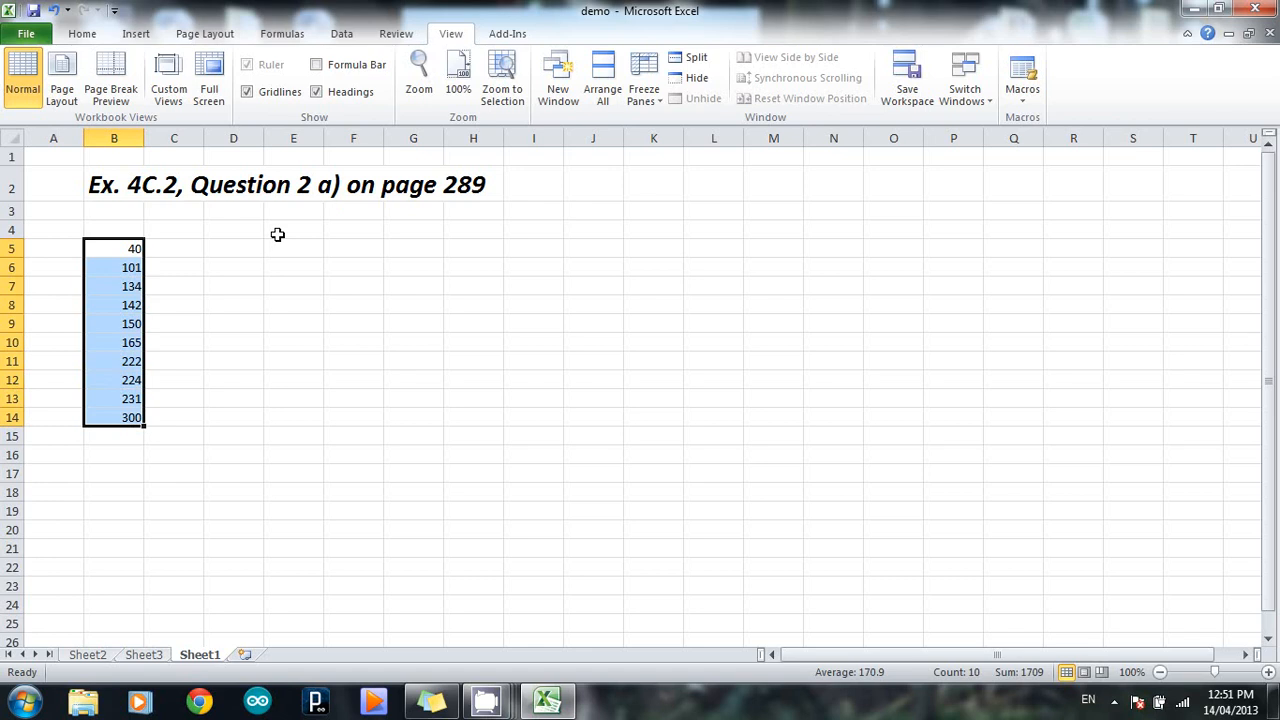
{"action": "mouse_move", "coordinate": [288, 194]}
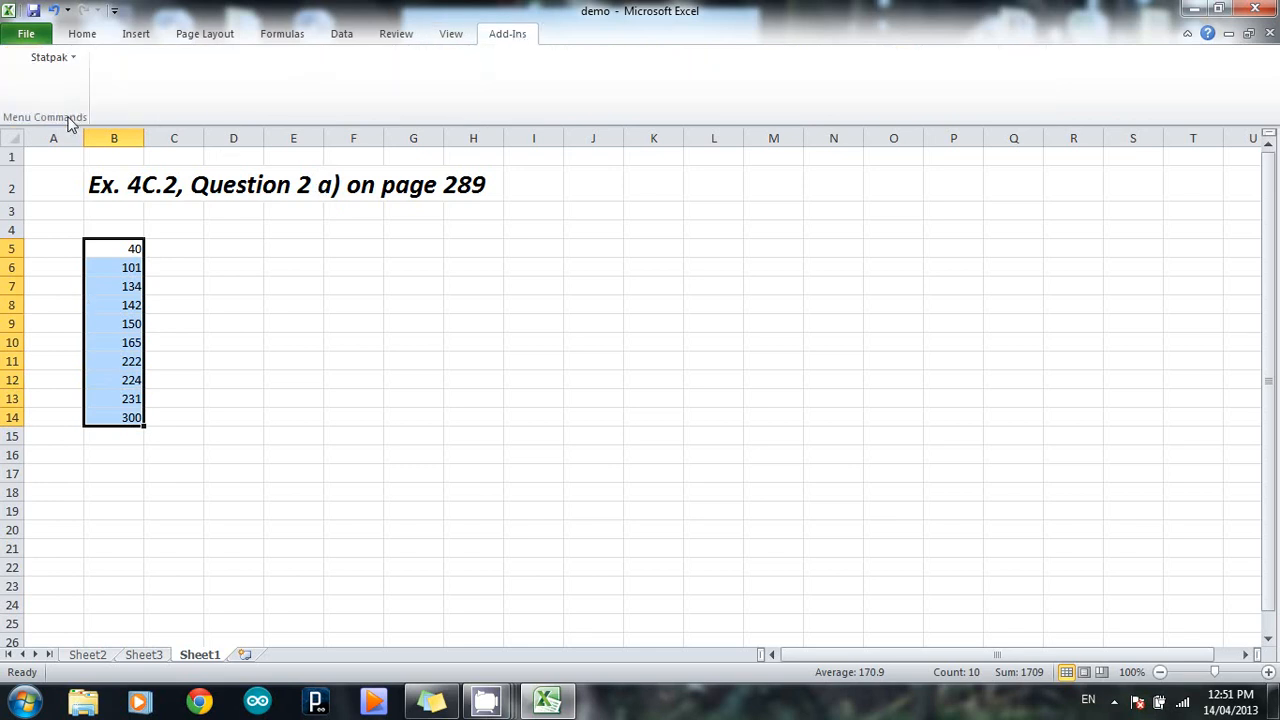
- Run StatPak's Five Number Summary on B5:B14 with output at E4 (40, 136, 157.5, 223.5, 300)
{"action": "left_click", "coordinate": [50, 56]}
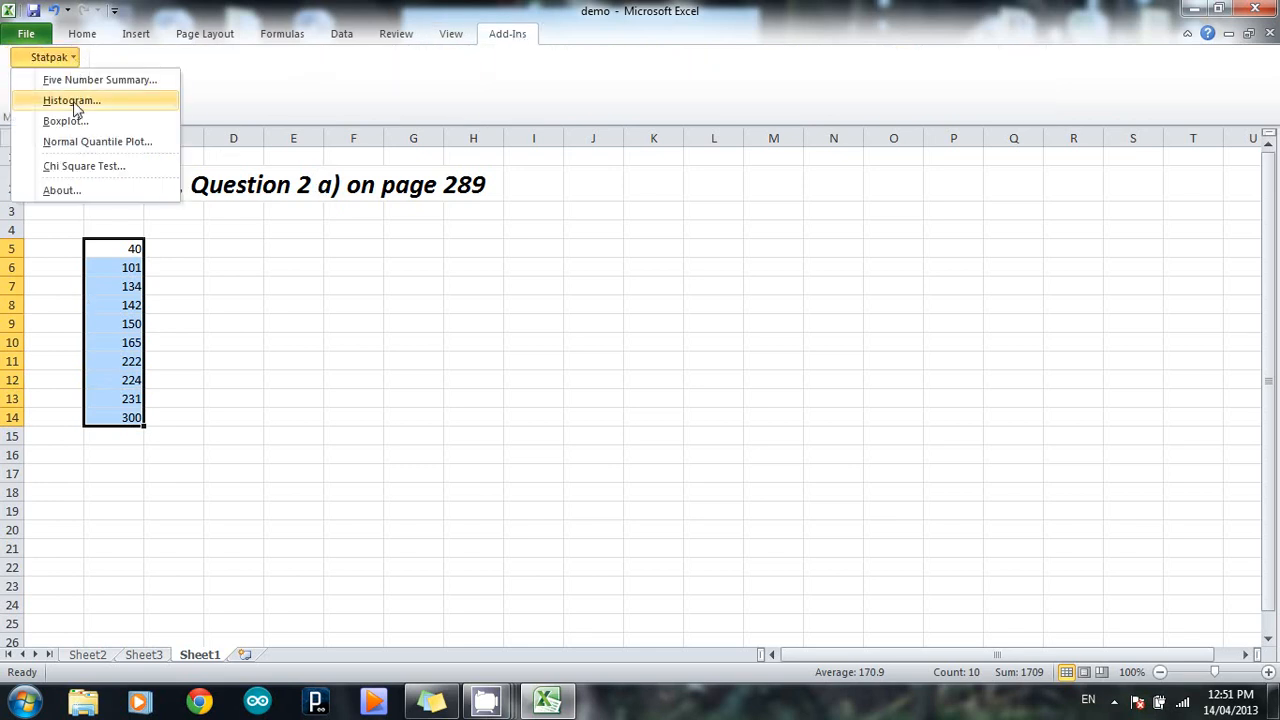
{"action": "left_click", "coordinate": [100, 80]}
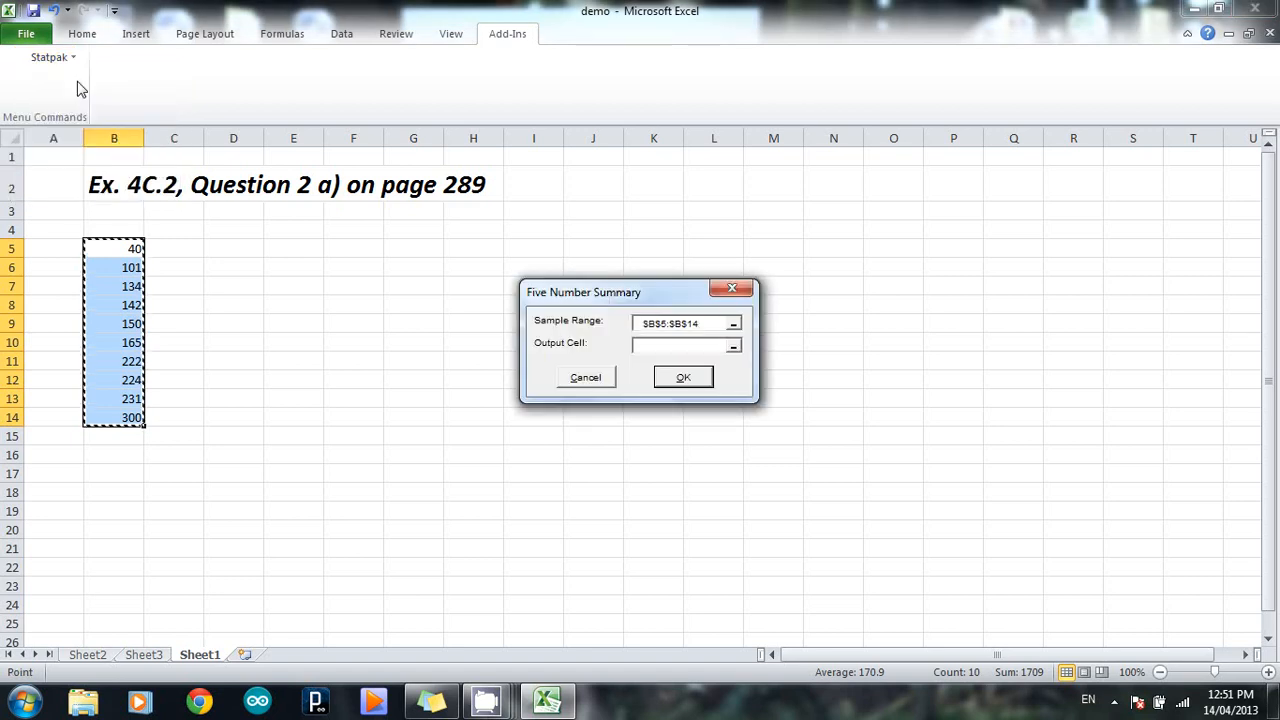
{"action": "mouse_move", "coordinate": [730, 388]}
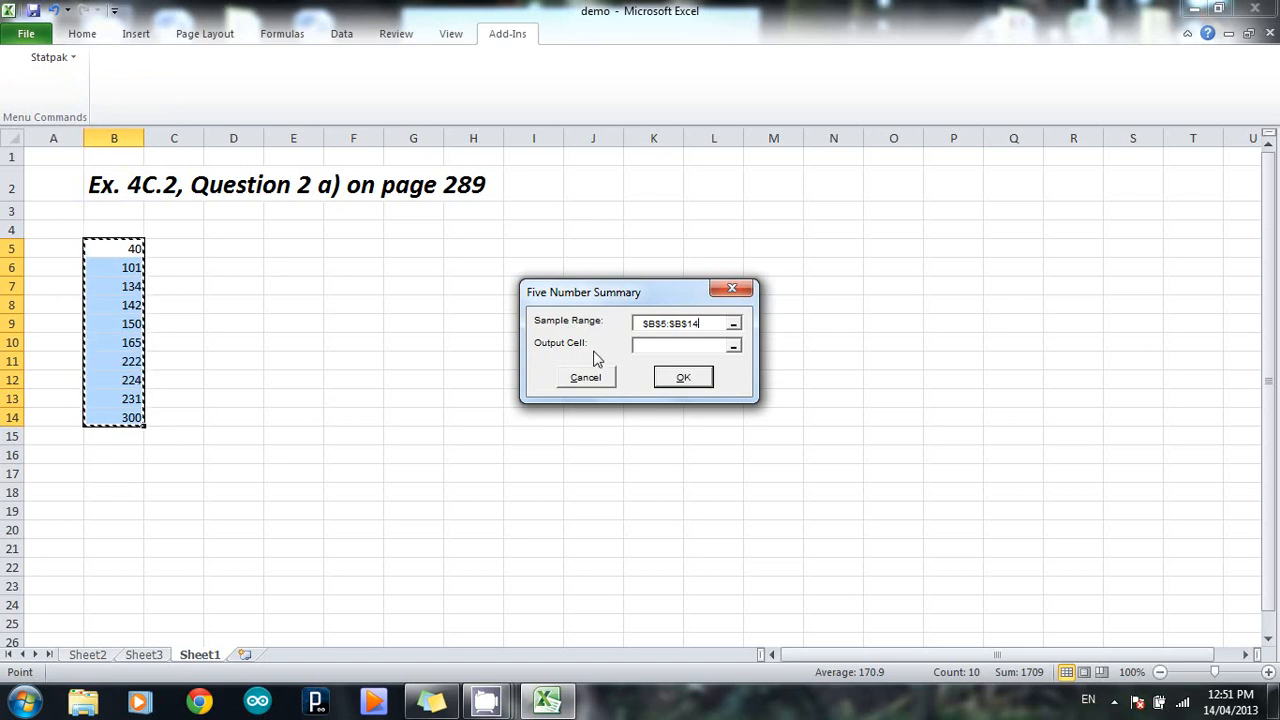
{"action": "left_click", "coordinate": [680, 344]}
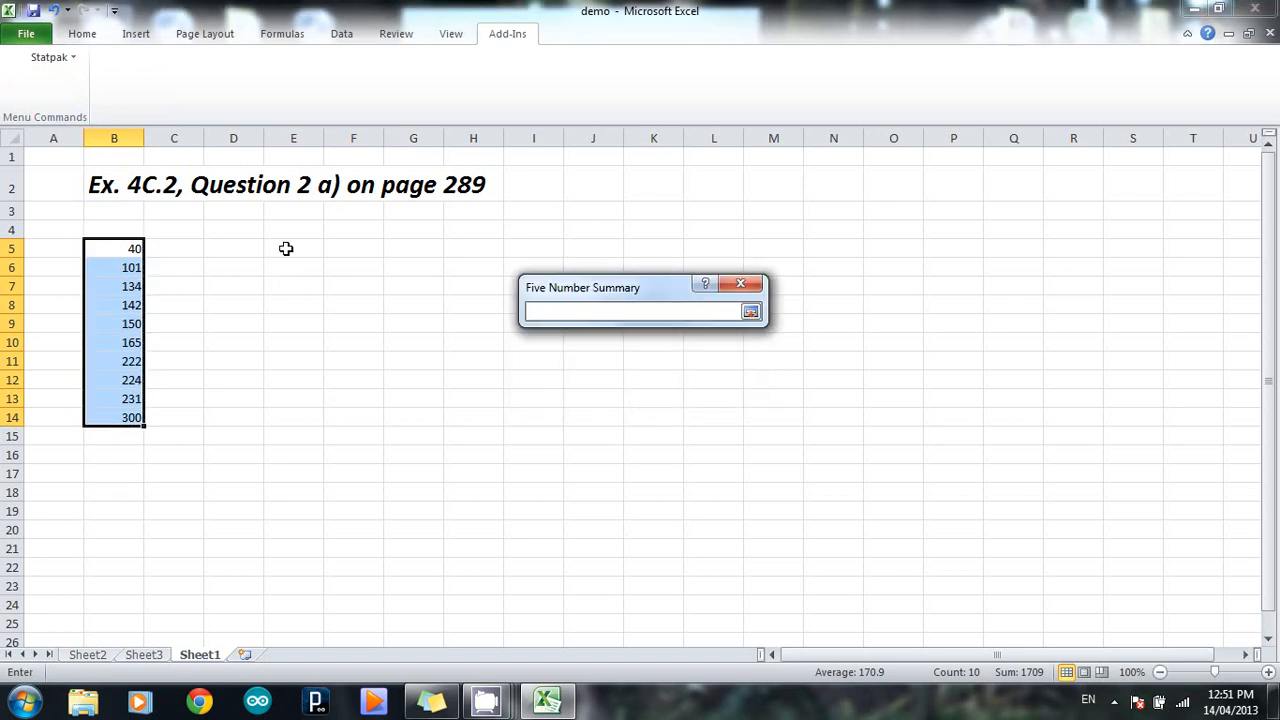
{"action": "left_click", "coordinate": [292, 230]}
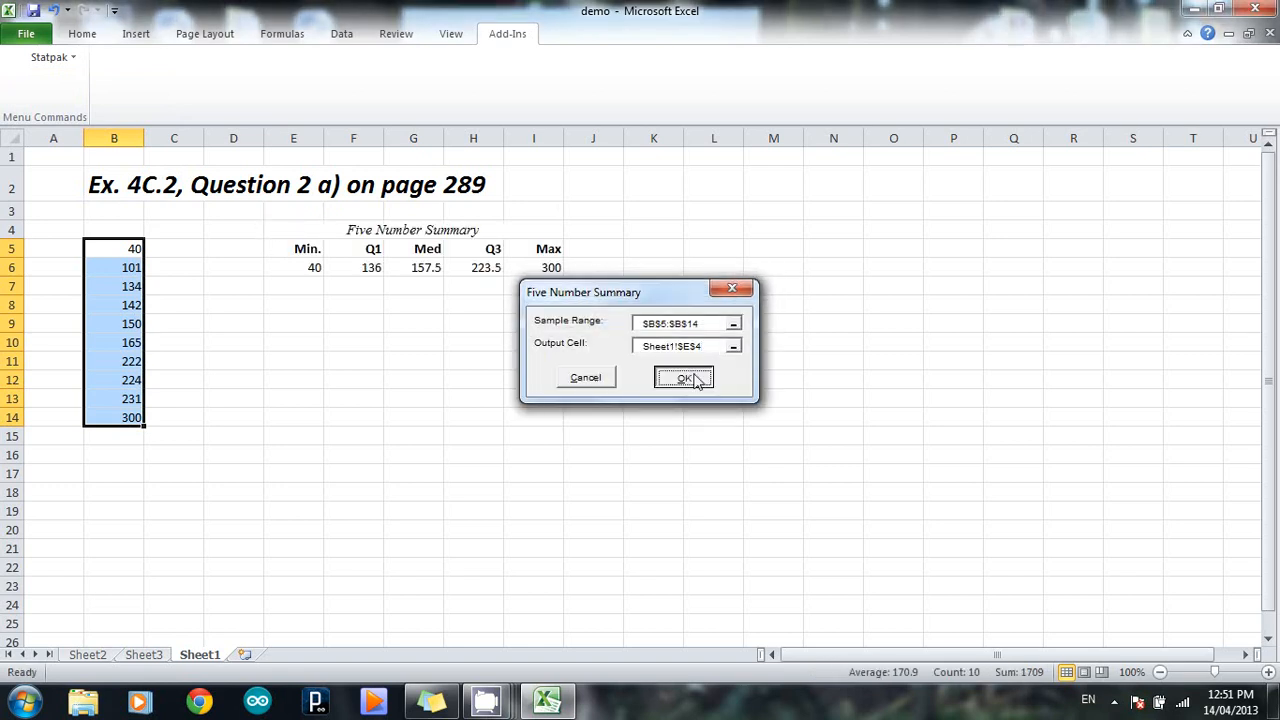
{"action": "left_click", "coordinate": [684, 376]}
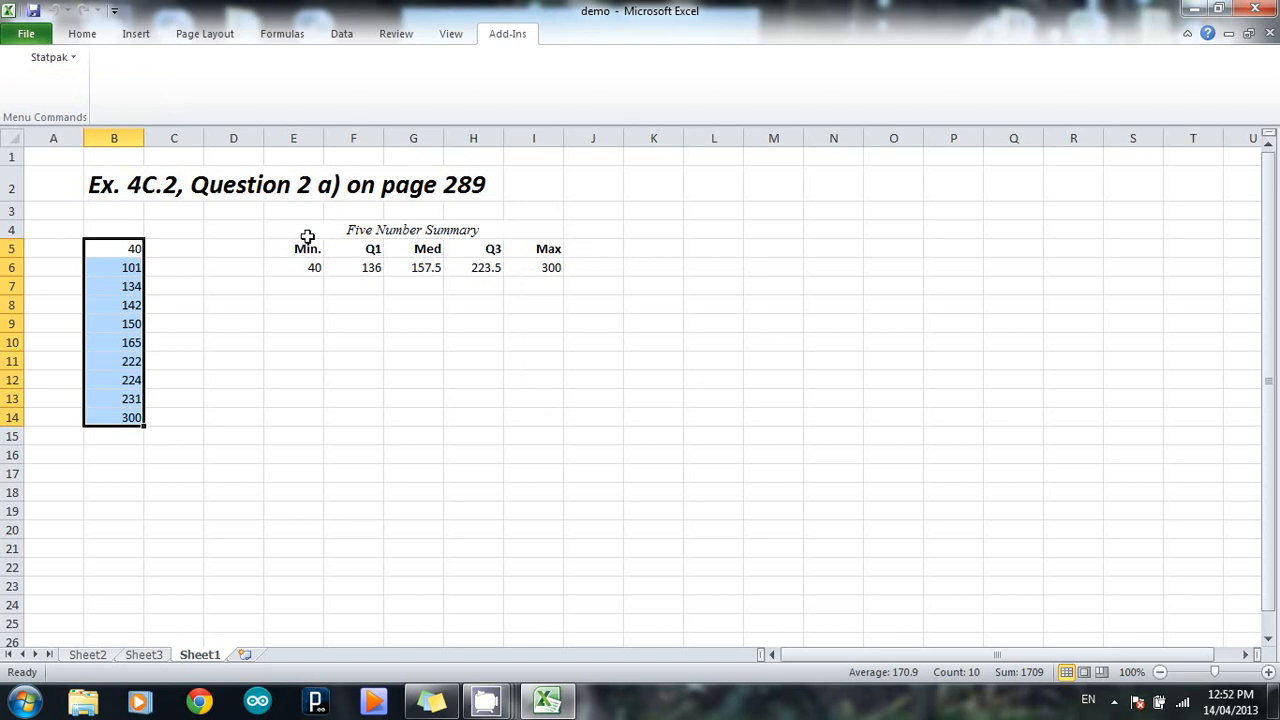
{"action": "mouse_move", "coordinate": [468, 230]}
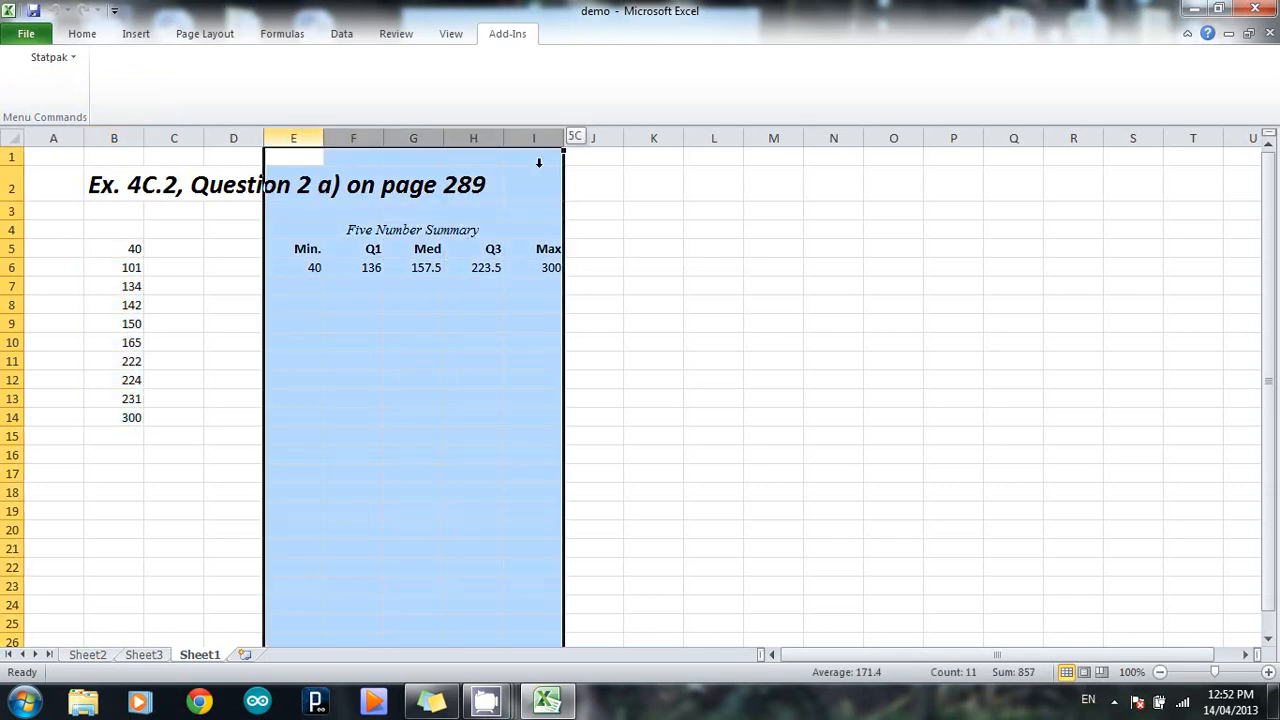
- Delete columns E:I to remove the five-number summary table
{"action": "right_click", "coordinate": [532, 138]}
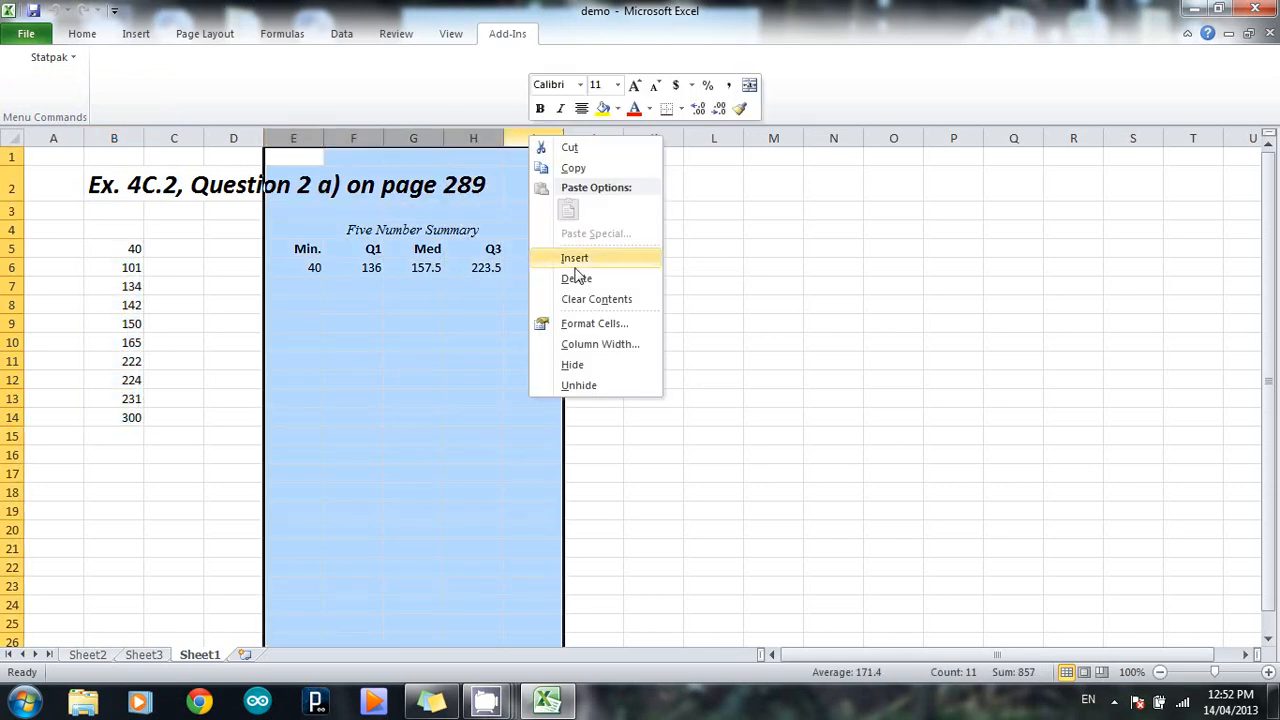
{"action": "left_click", "coordinate": [576, 278]}
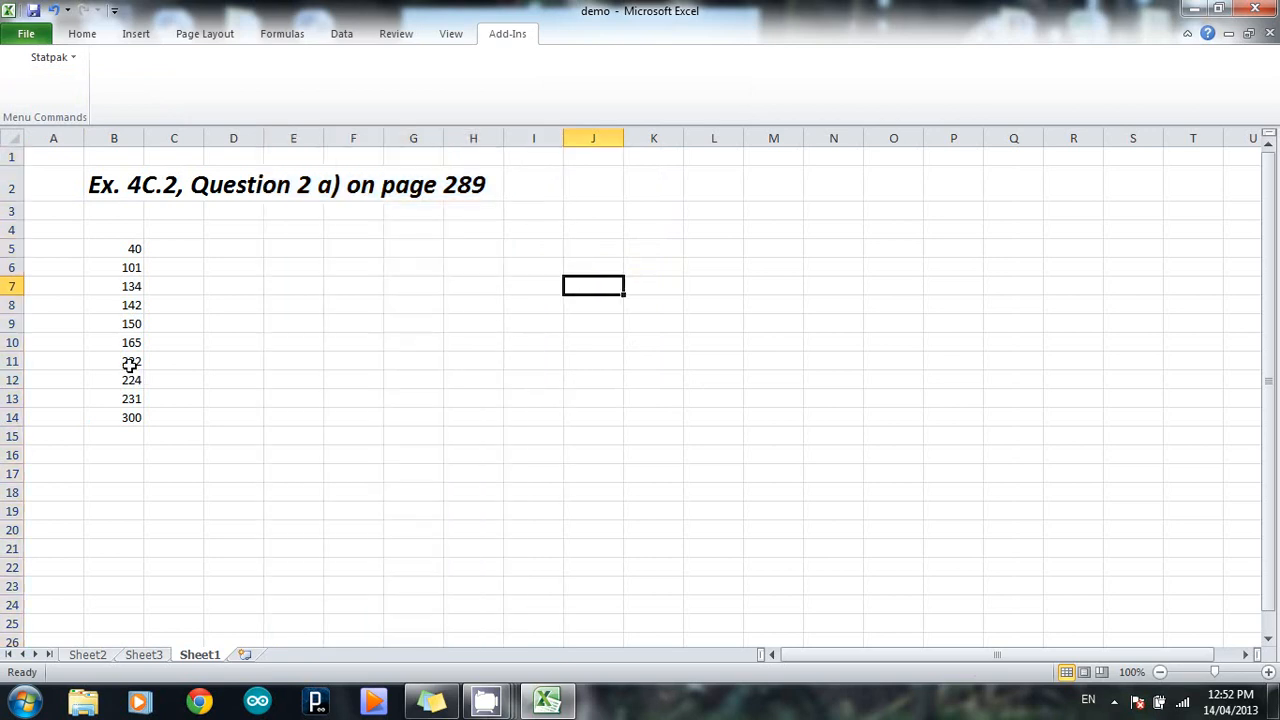
- Reselect B5:B14 and build a StatPak boxplot of it on a new Sheet4
{"action": "left_click_drag", "start_coordinate": [114, 248], "coordinate": [114, 380]}
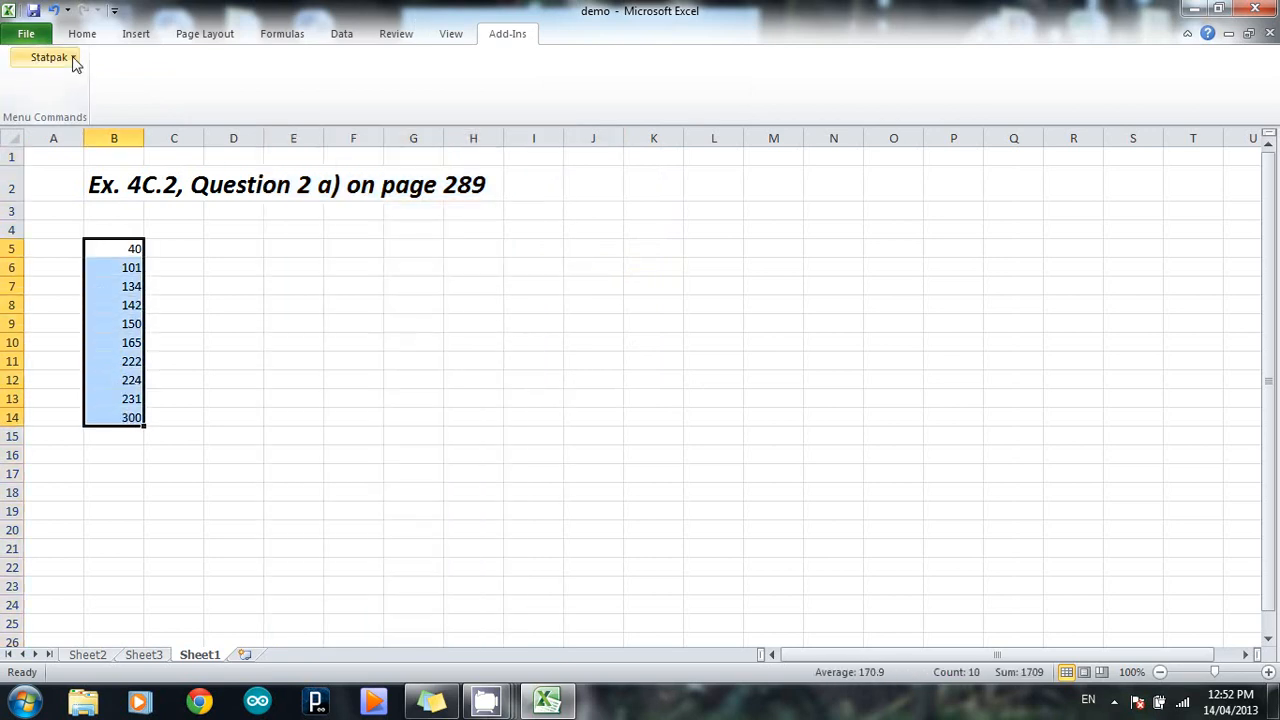
{"action": "left_click", "coordinate": [48, 56]}
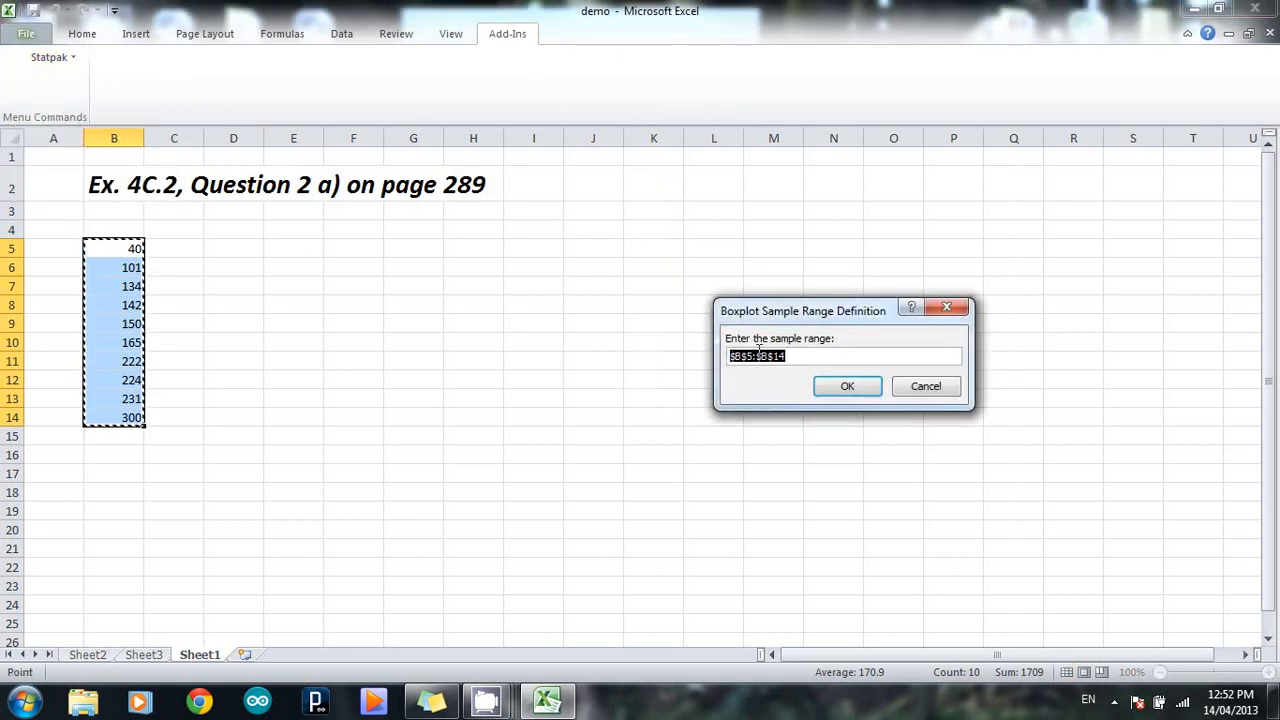
{"action": "mouse_move", "coordinate": [780, 396]}
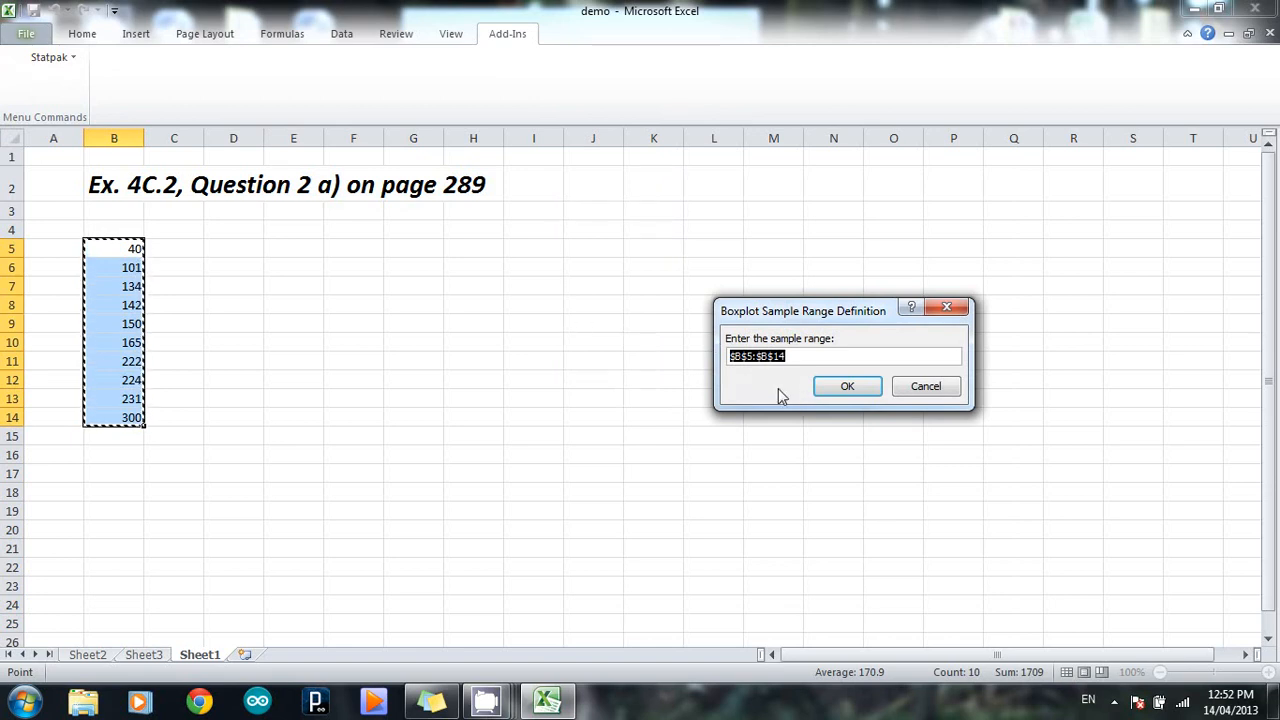
{"action": "left_click", "coordinate": [848, 388]}
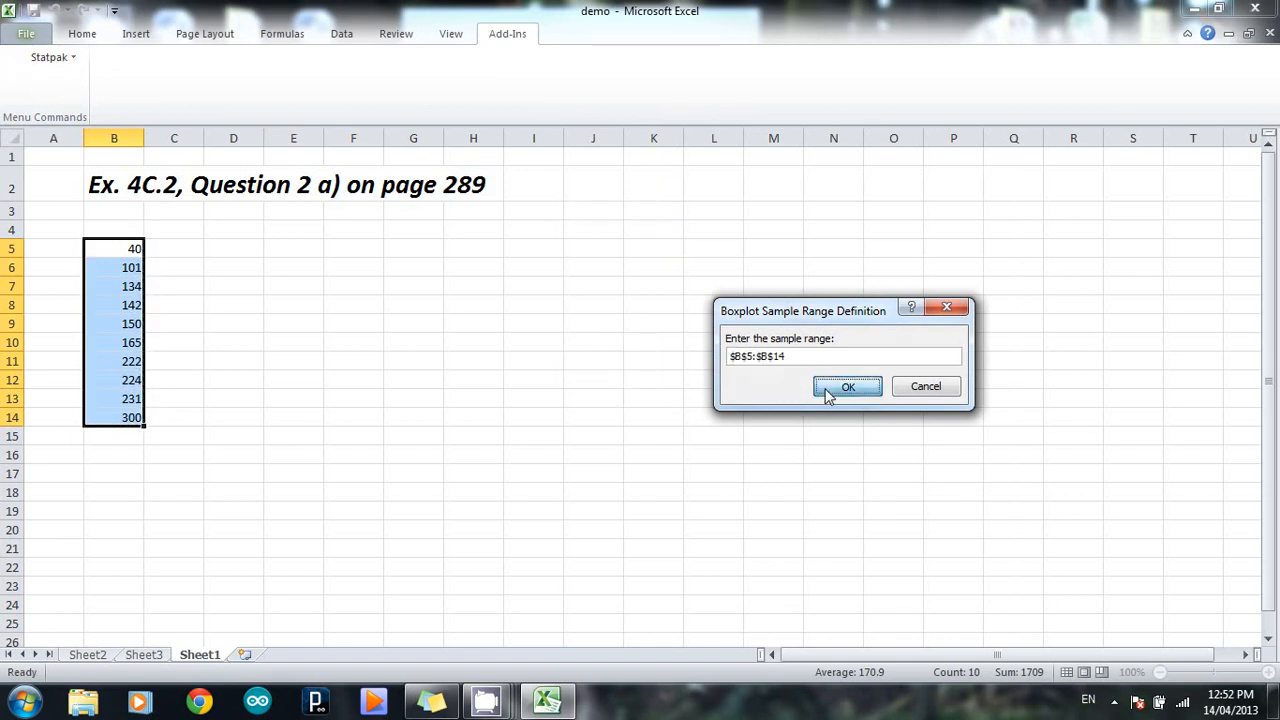
{"action": "left_click", "coordinate": [848, 388]}
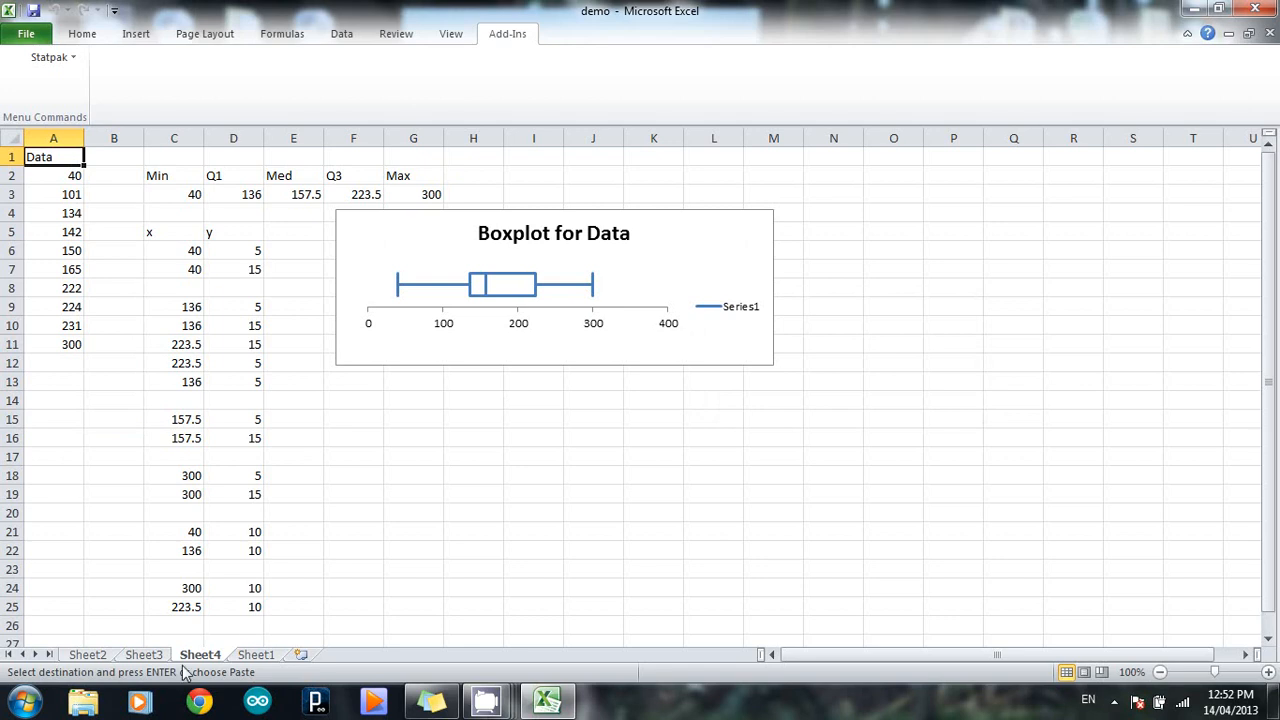
{"action": "mouse_move", "coordinate": [168, 658]}
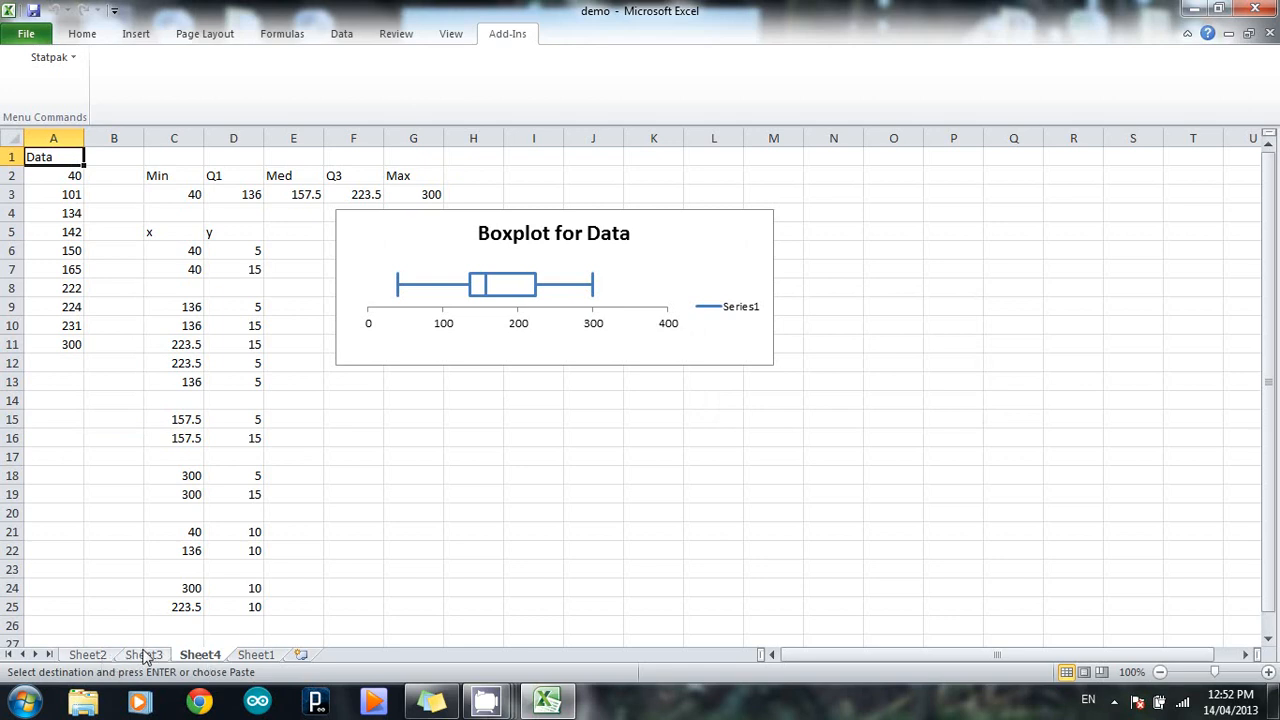
{"action": "mouse_move", "coordinate": [110, 658]}
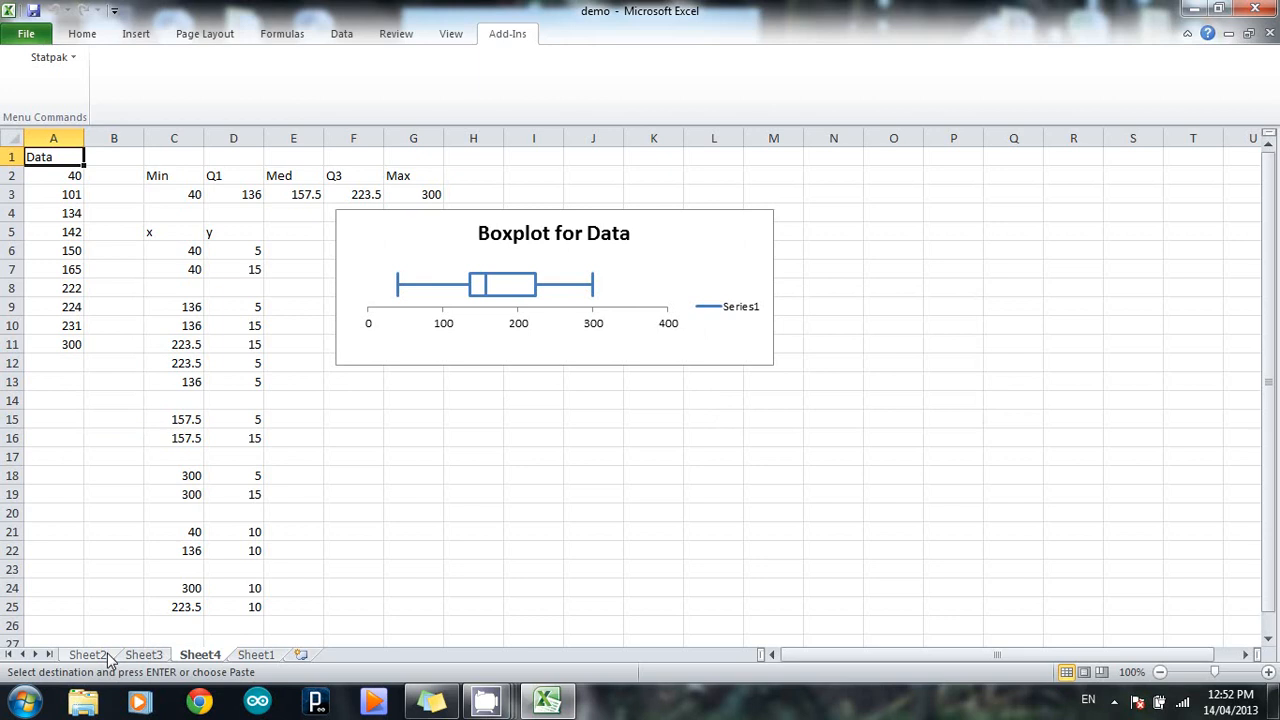
{"action": "mouse_move", "coordinate": [256, 660]}
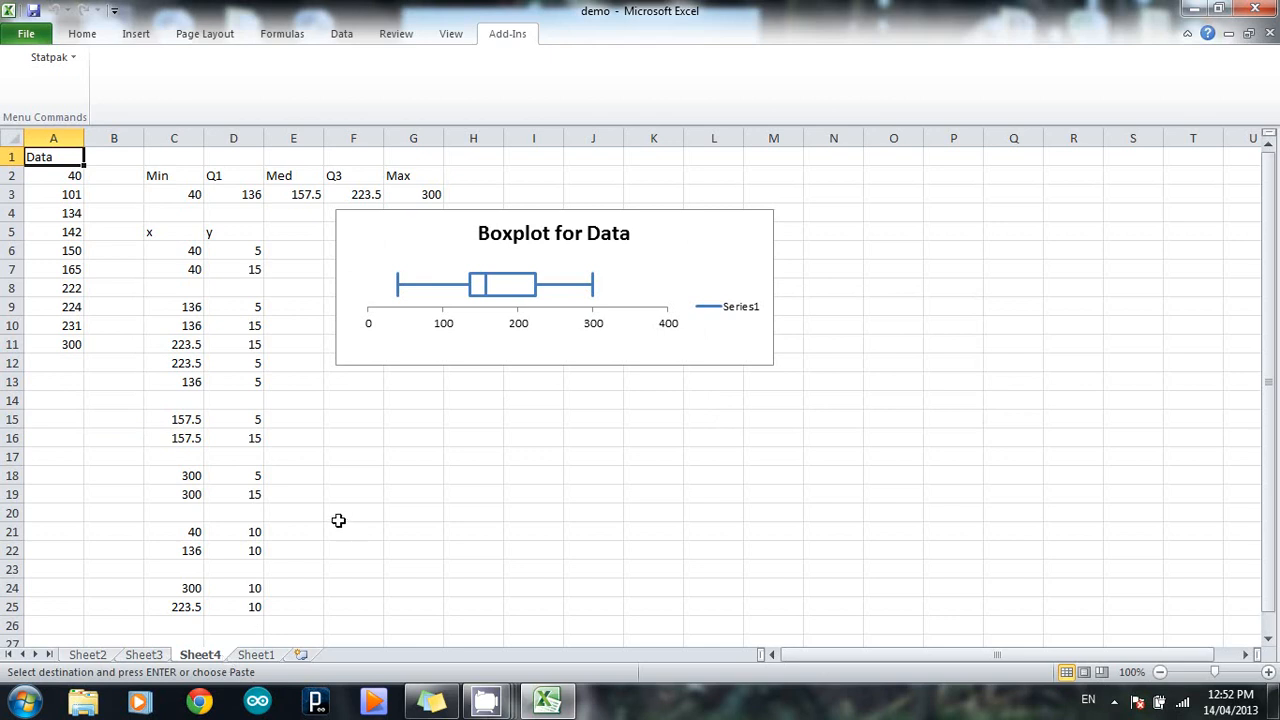
{"action": "mouse_move", "coordinate": [408, 468]}
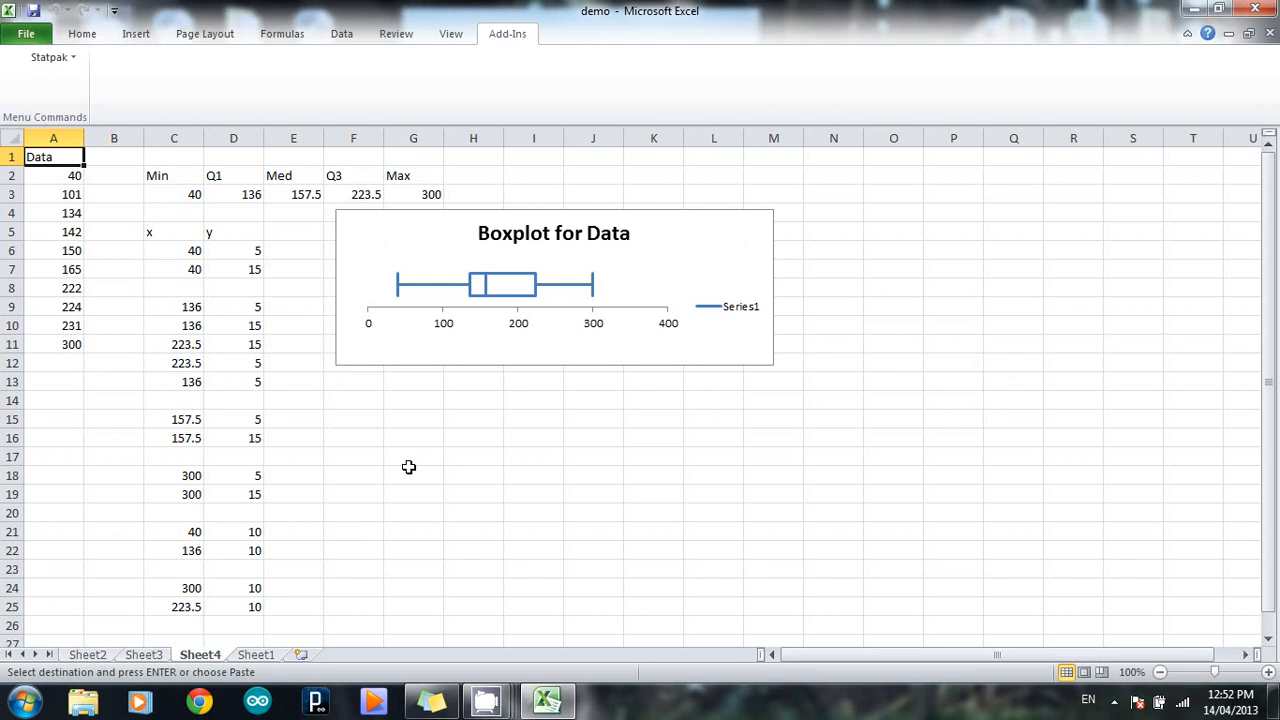
{"action": "mouse_move", "coordinate": [564, 240]}
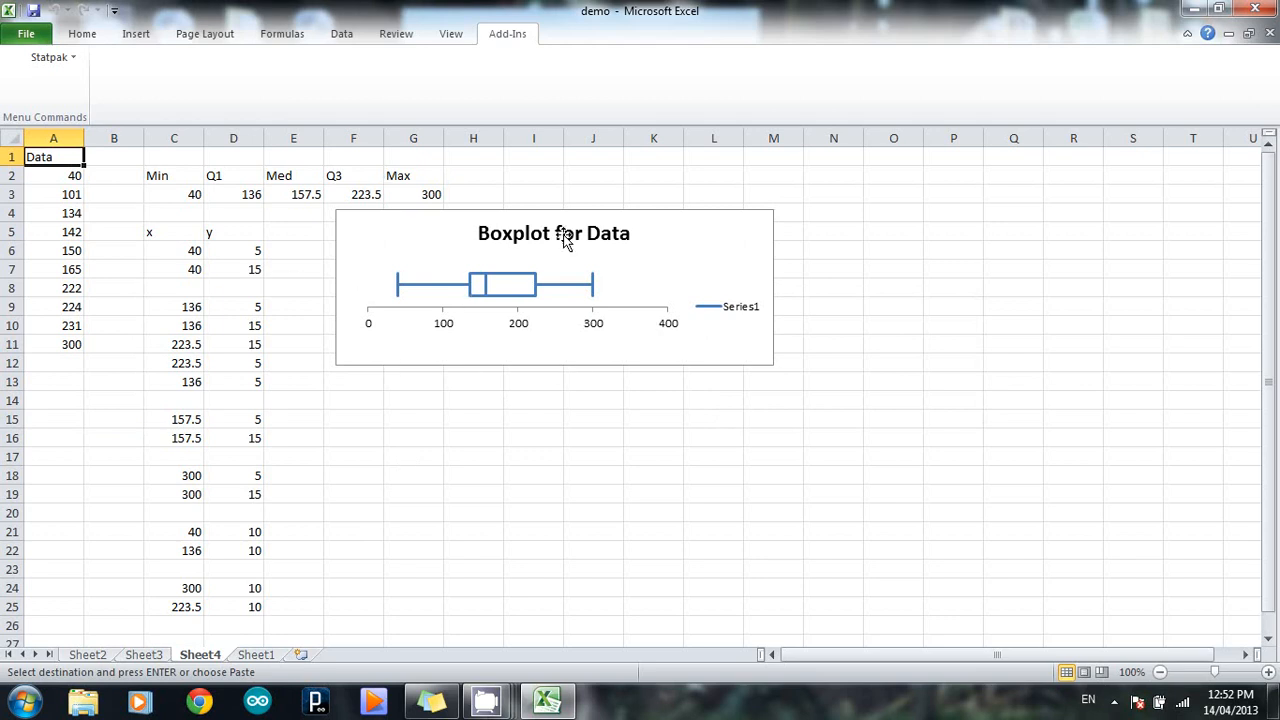
{"action": "mouse_move", "coordinate": [704, 282]}
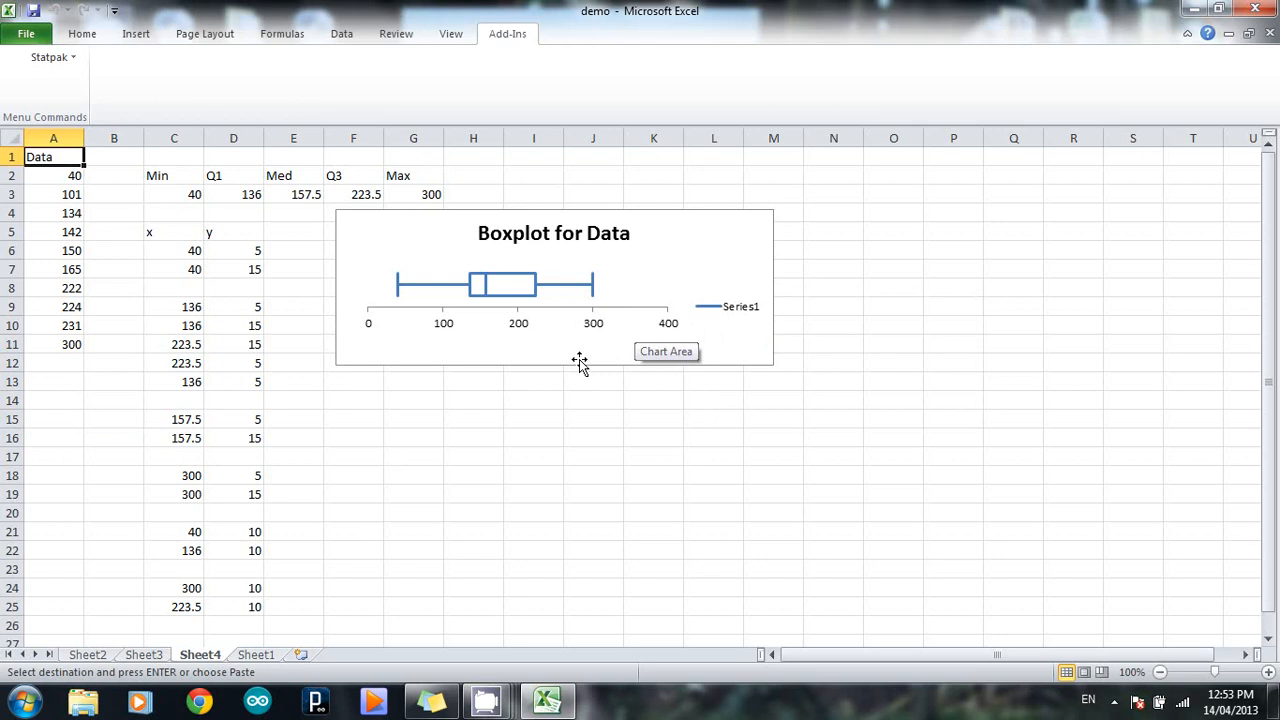
{"action": "mouse_move", "coordinate": [578, 360]}
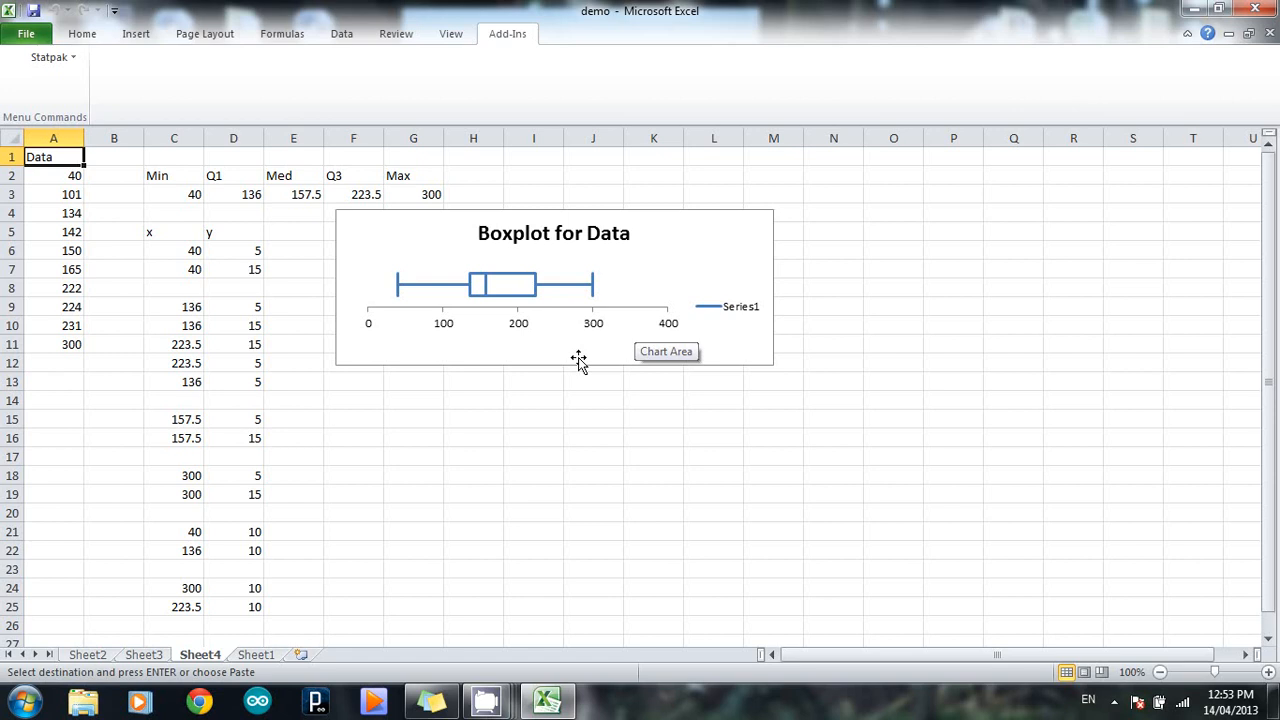
{"action": "mouse_move", "coordinate": [568, 372]}
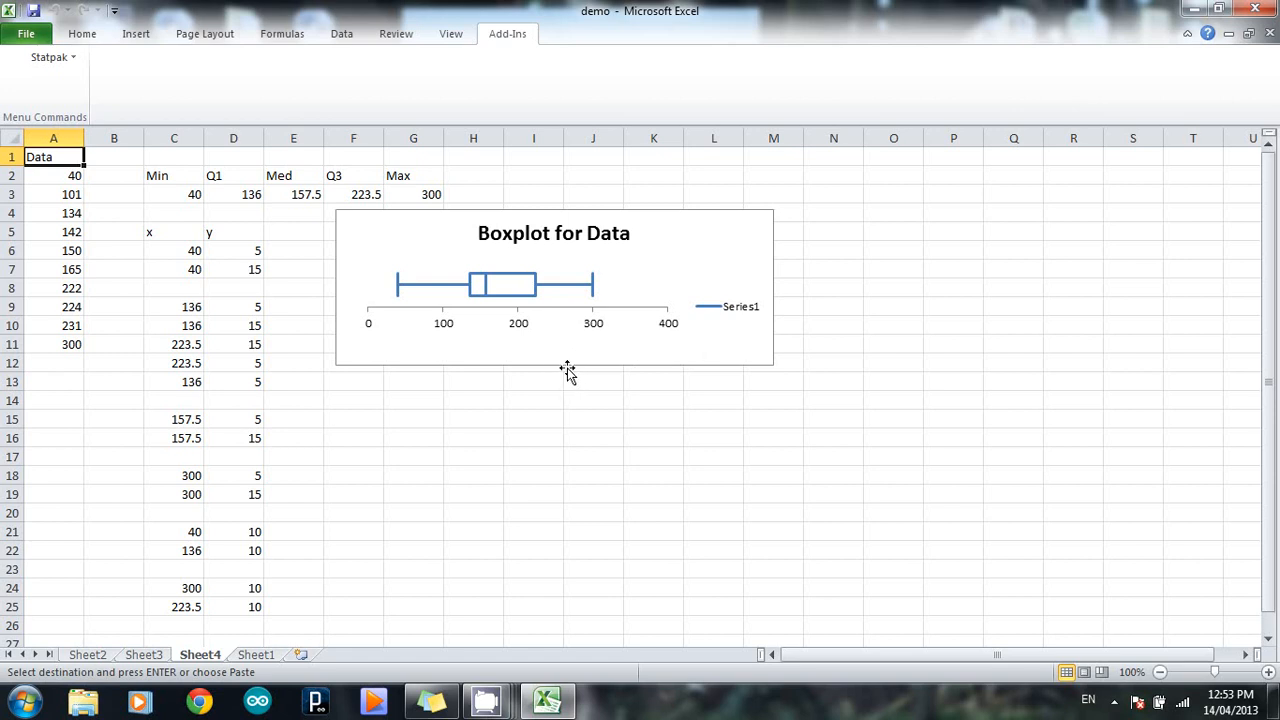
{"action": "mouse_move", "coordinate": [488, 336]}
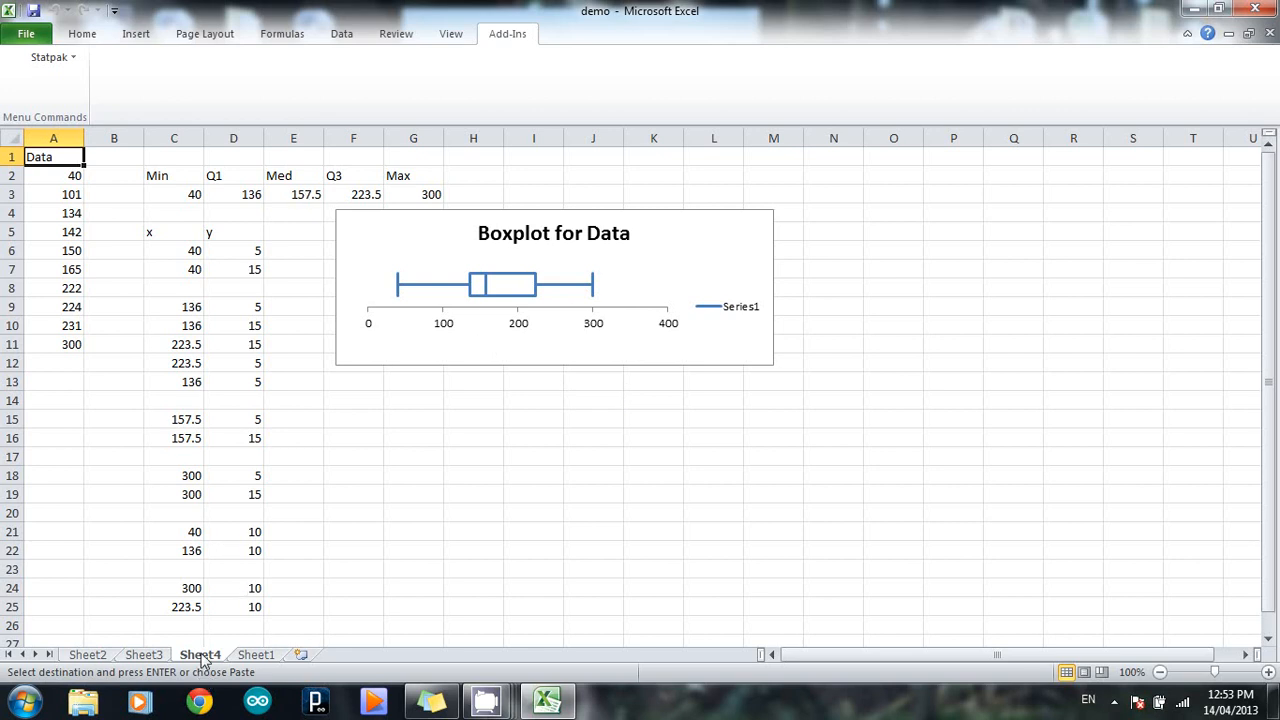
- Delete the Sheet4 boxplot sheet and enter 600 in B15 below the distances
{"action": "left_click", "coordinate": [248, 470]}
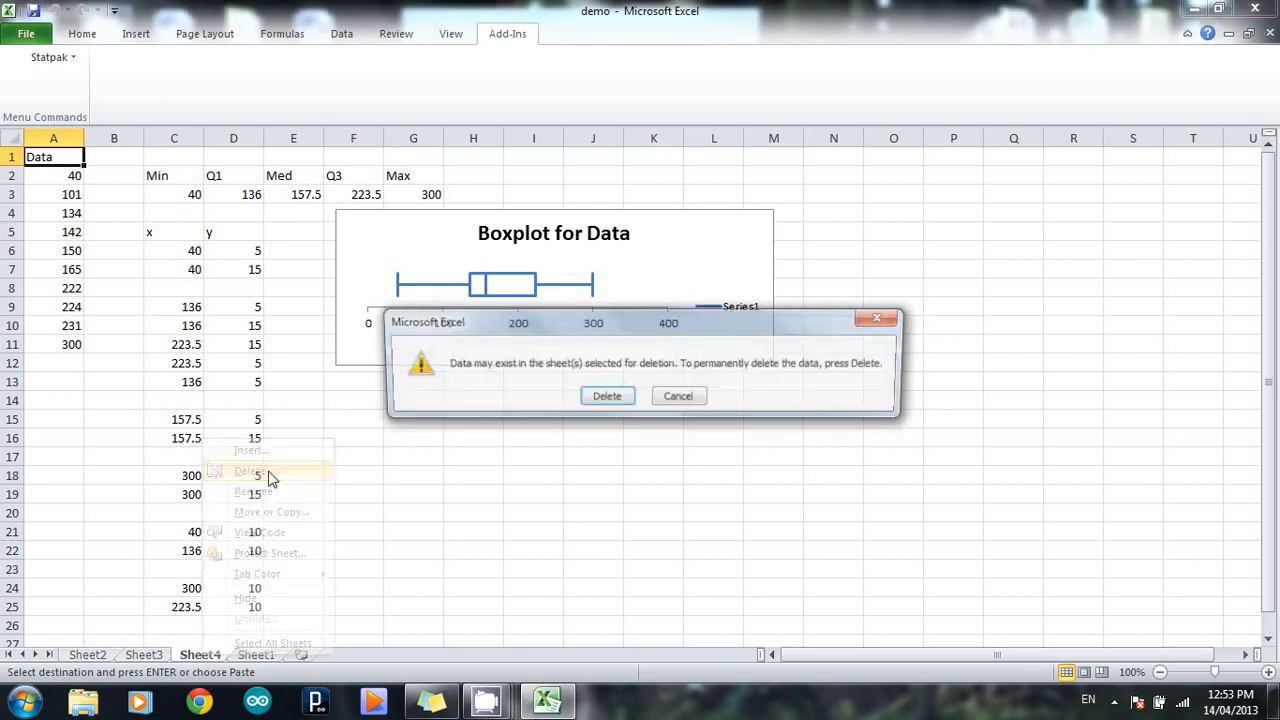
{"action": "left_click", "coordinate": [608, 396]}
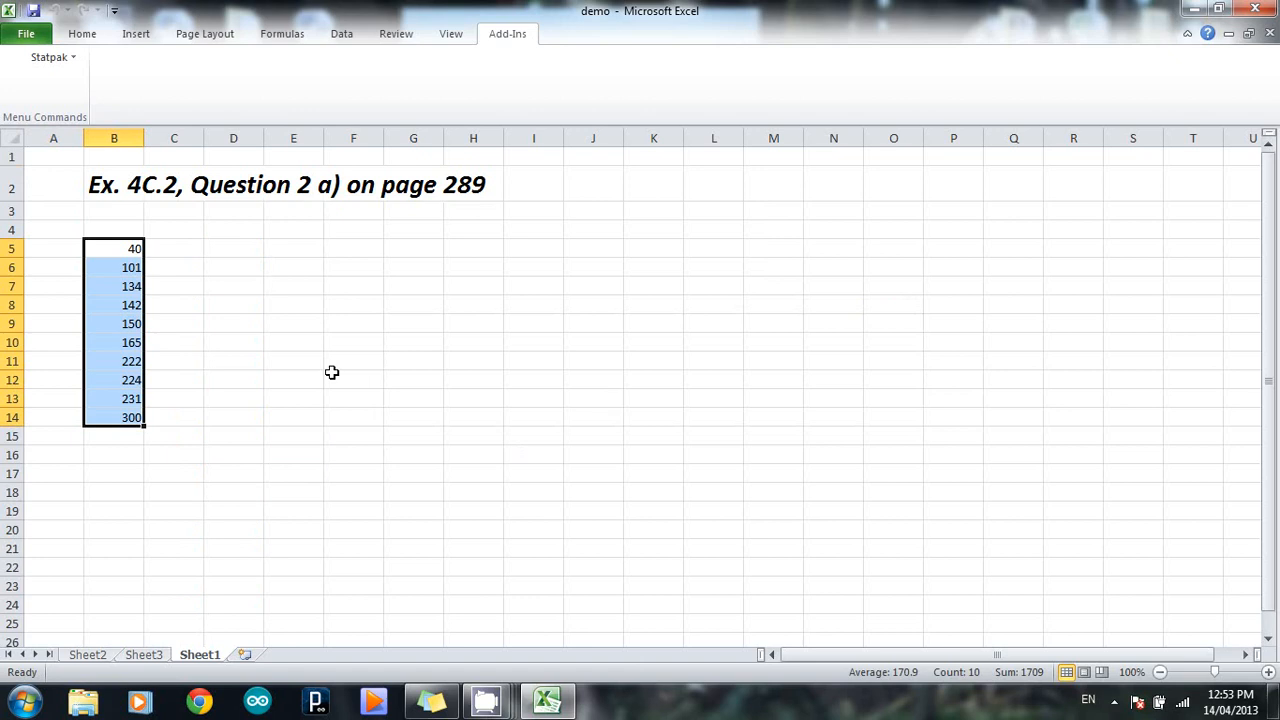
{"action": "left_click", "coordinate": [112, 436]}
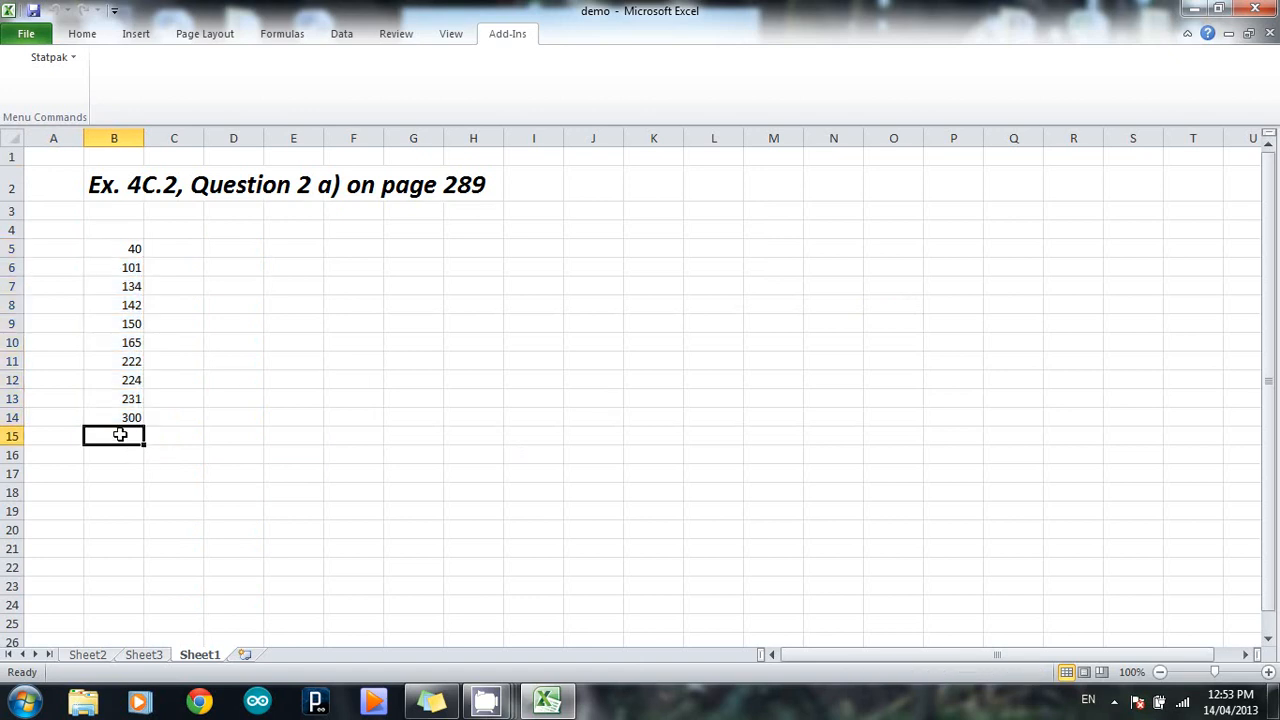
{"action": "type", "text": "600"}
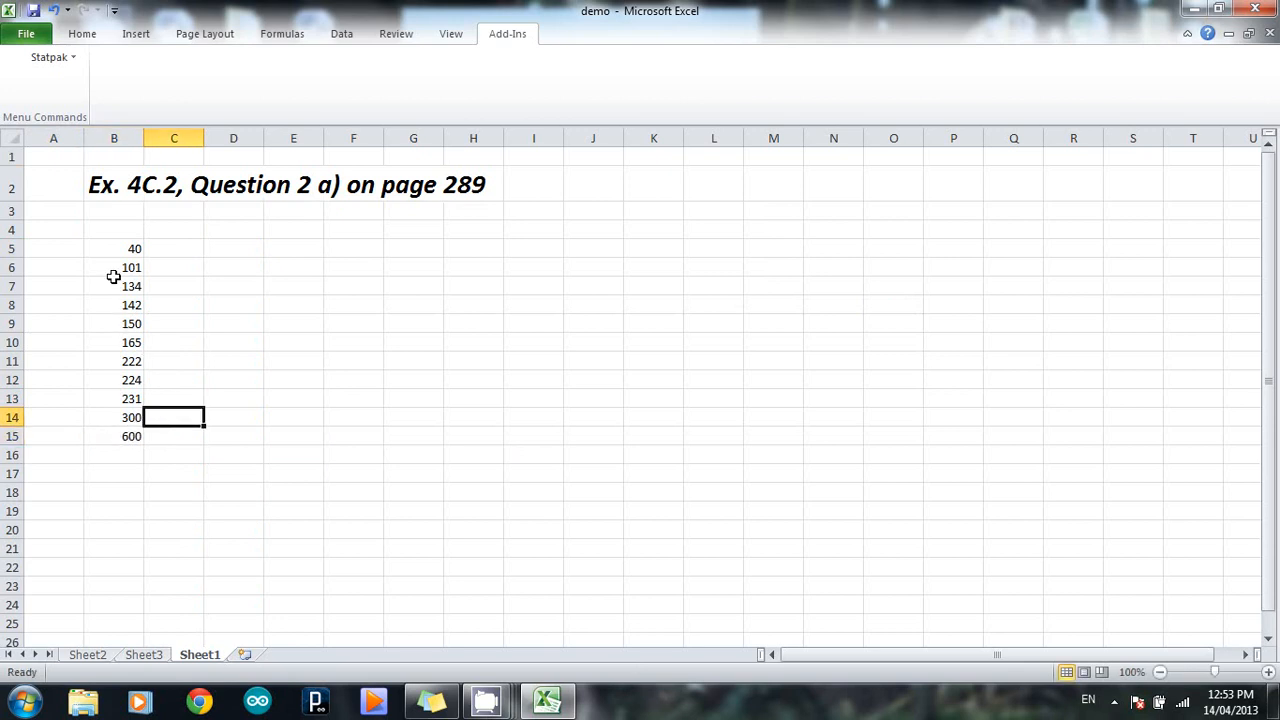
- Build a StatPak boxplot of the eleven values B5:B15 on a new Sheet5, max 600
{"action": "left_click_drag", "start_coordinate": [114, 248], "coordinate": [114, 360]}
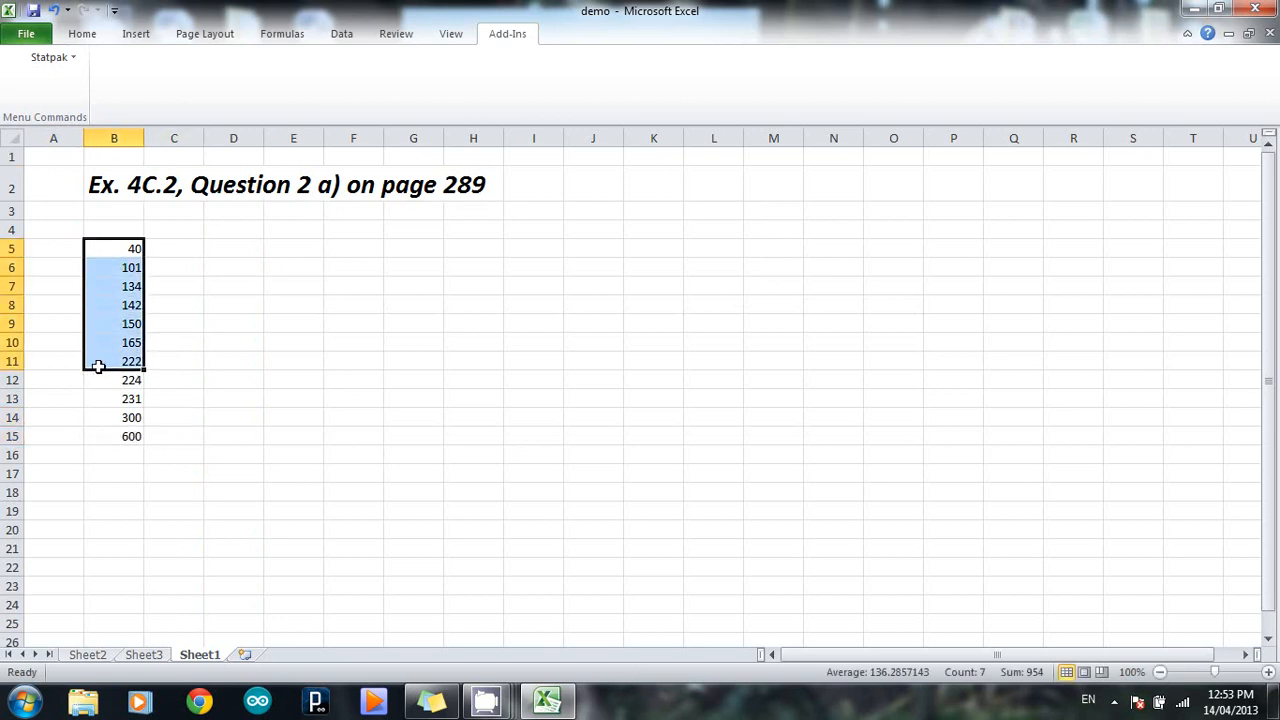
{"action": "left_click_drag", "start_coordinate": [98, 360], "coordinate": [112, 436]}
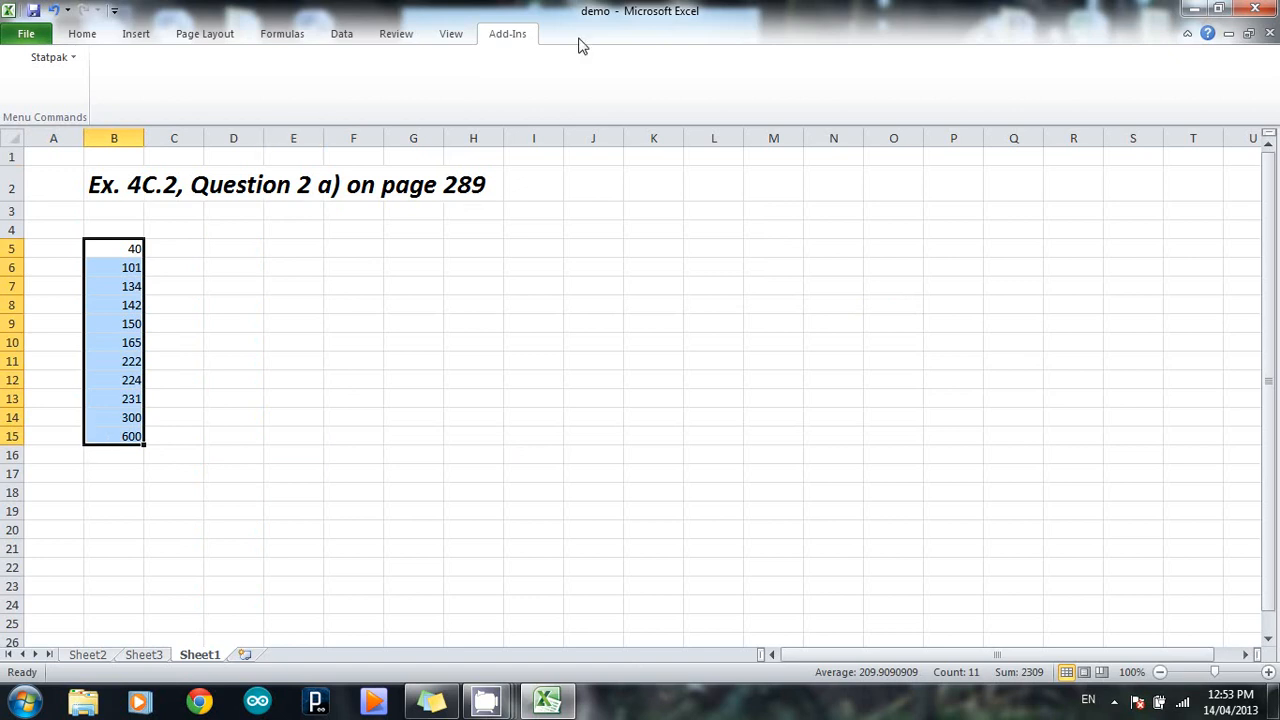
{"action": "left_click", "coordinate": [50, 56]}
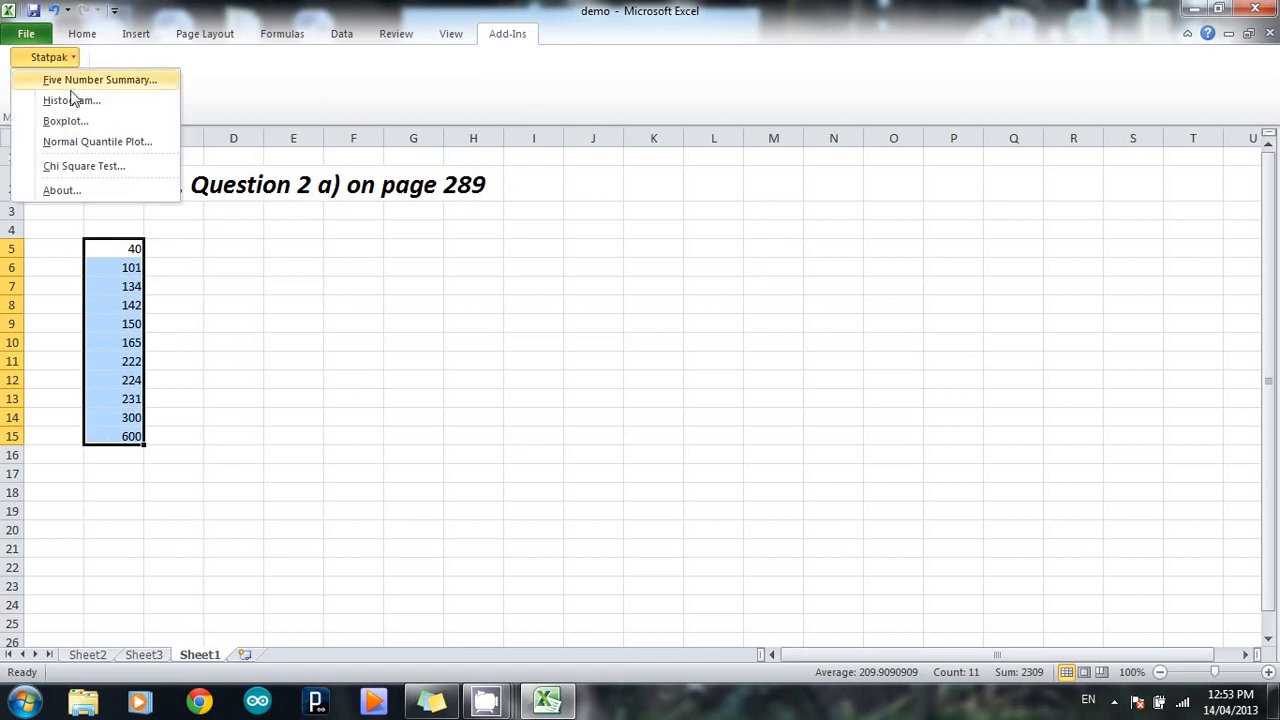
{"action": "left_click", "coordinate": [66, 120]}
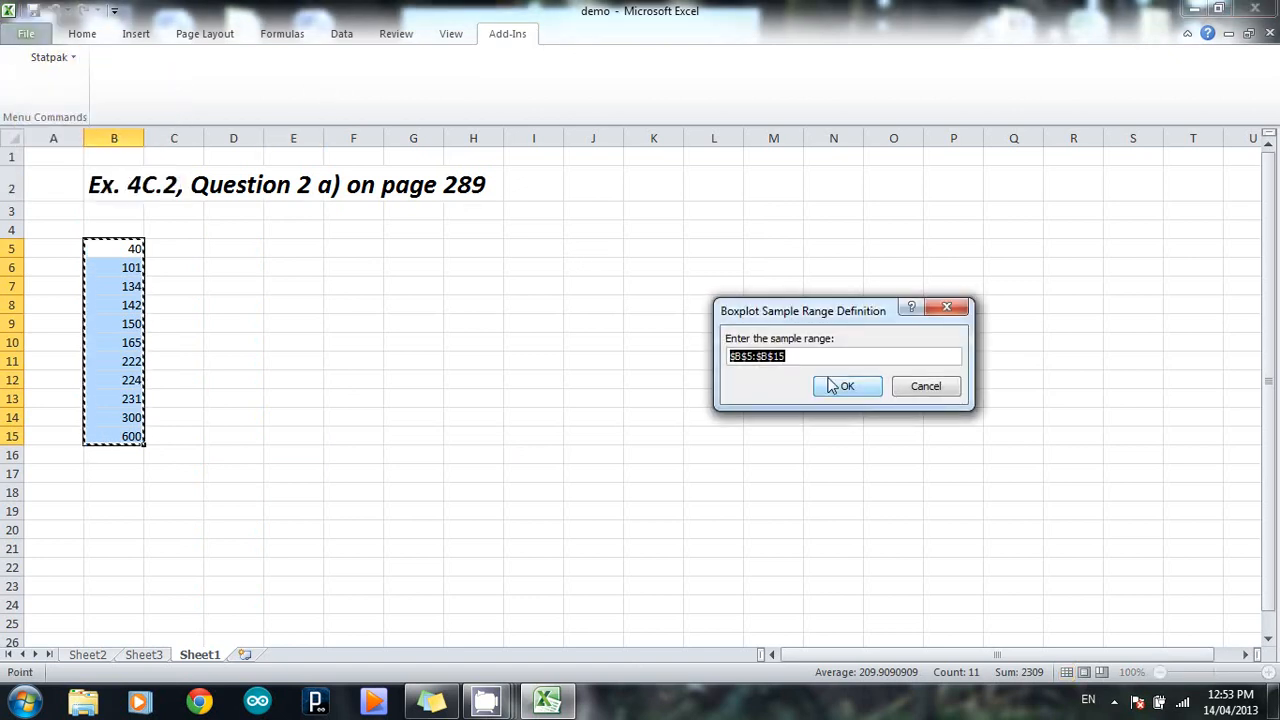
{"action": "left_click", "coordinate": [846, 386]}
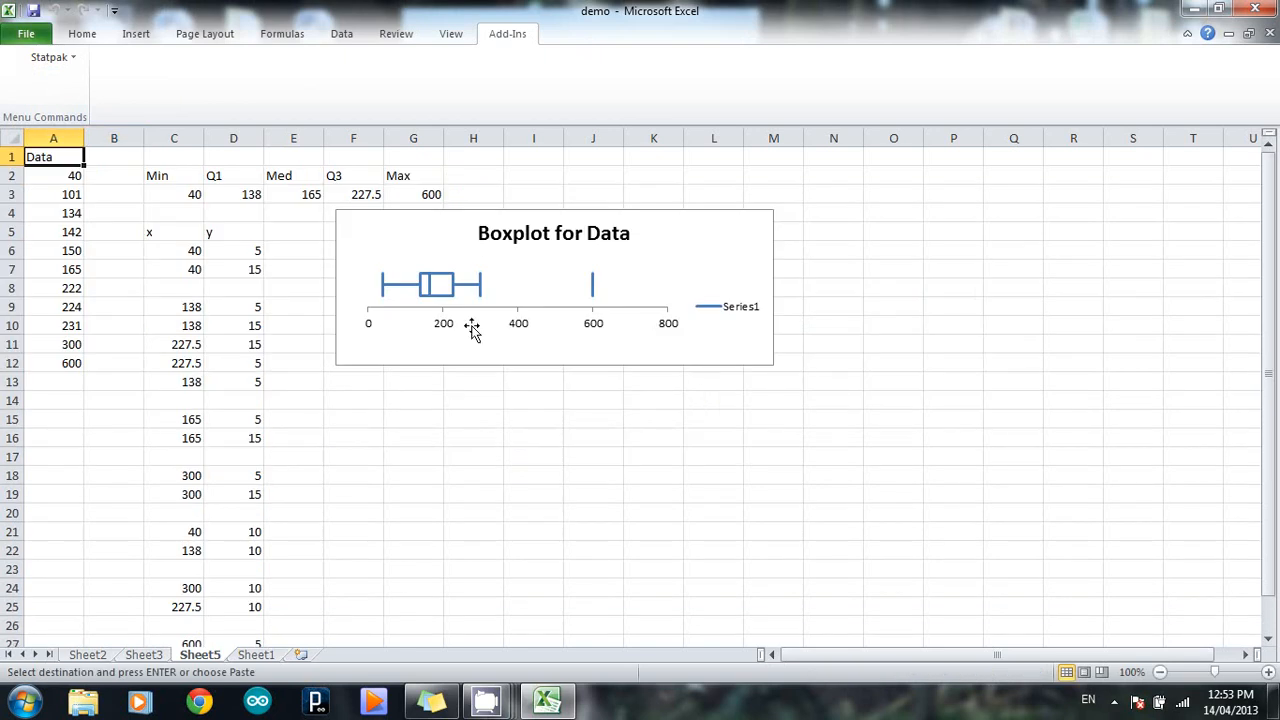
{"action": "mouse_move", "coordinate": [458, 322]}
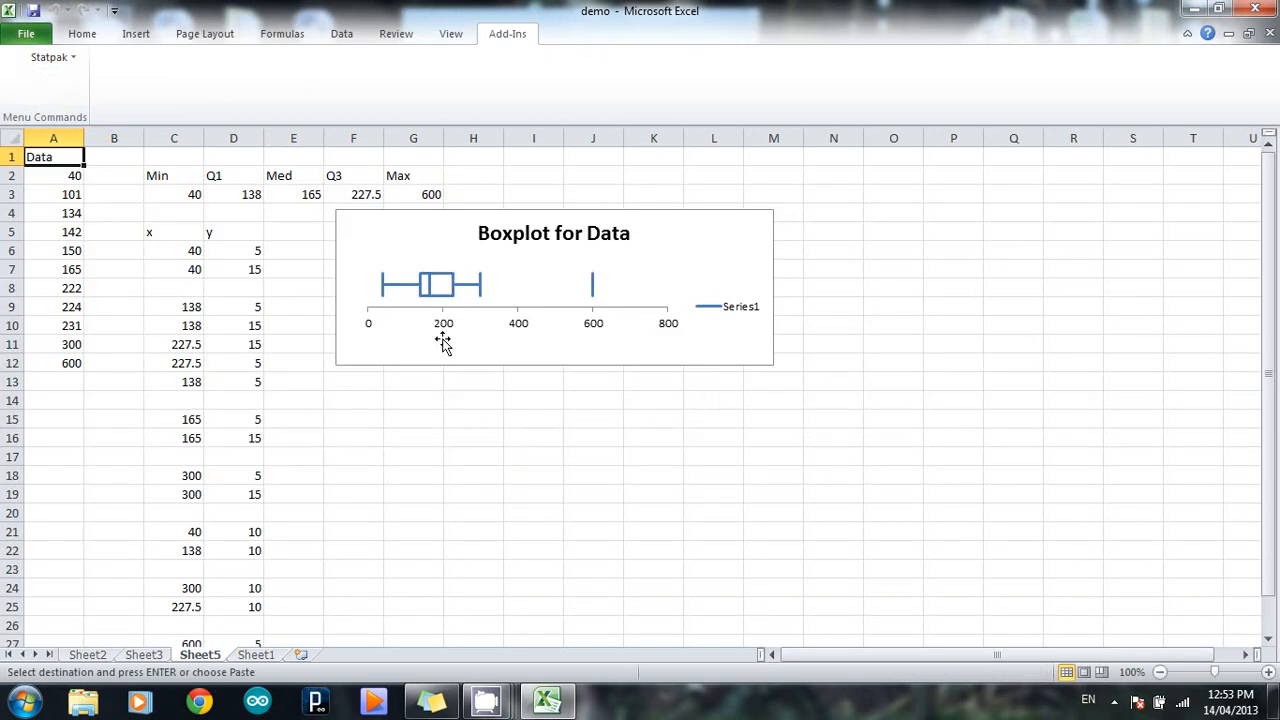
{"action": "mouse_move", "coordinate": [530, 304]}
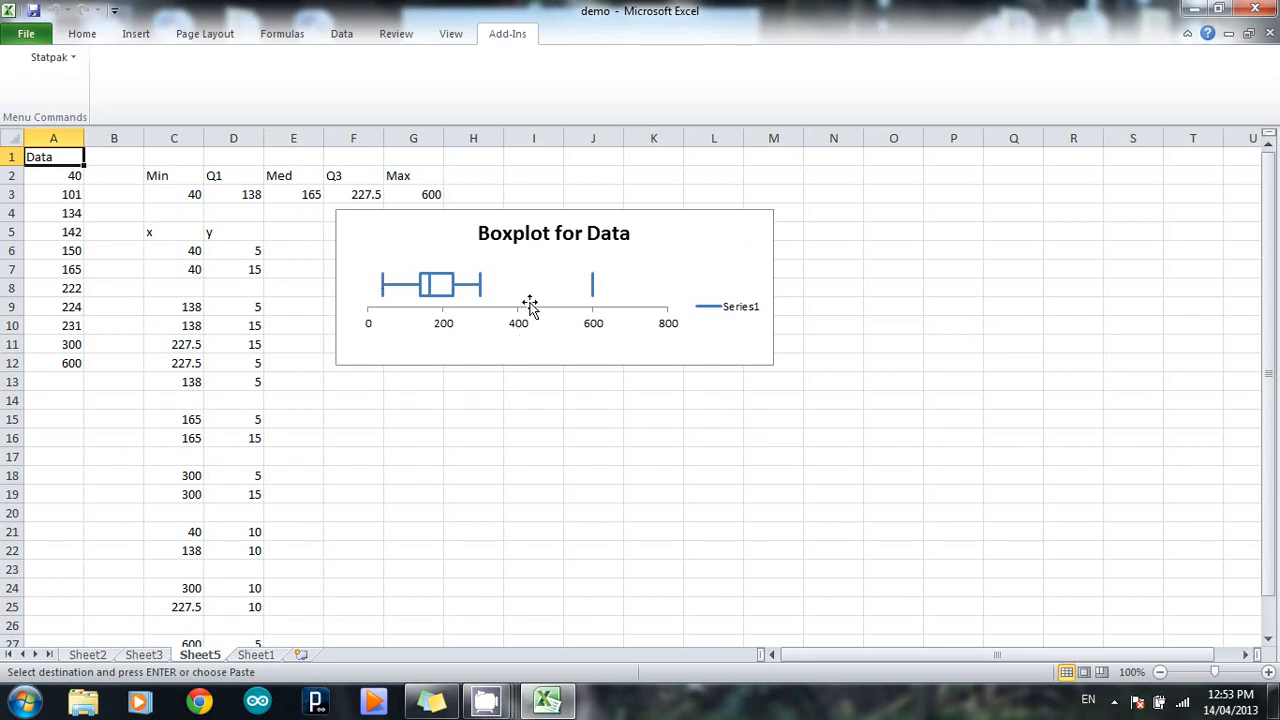
{"action": "mouse_move", "coordinate": [418, 256]}
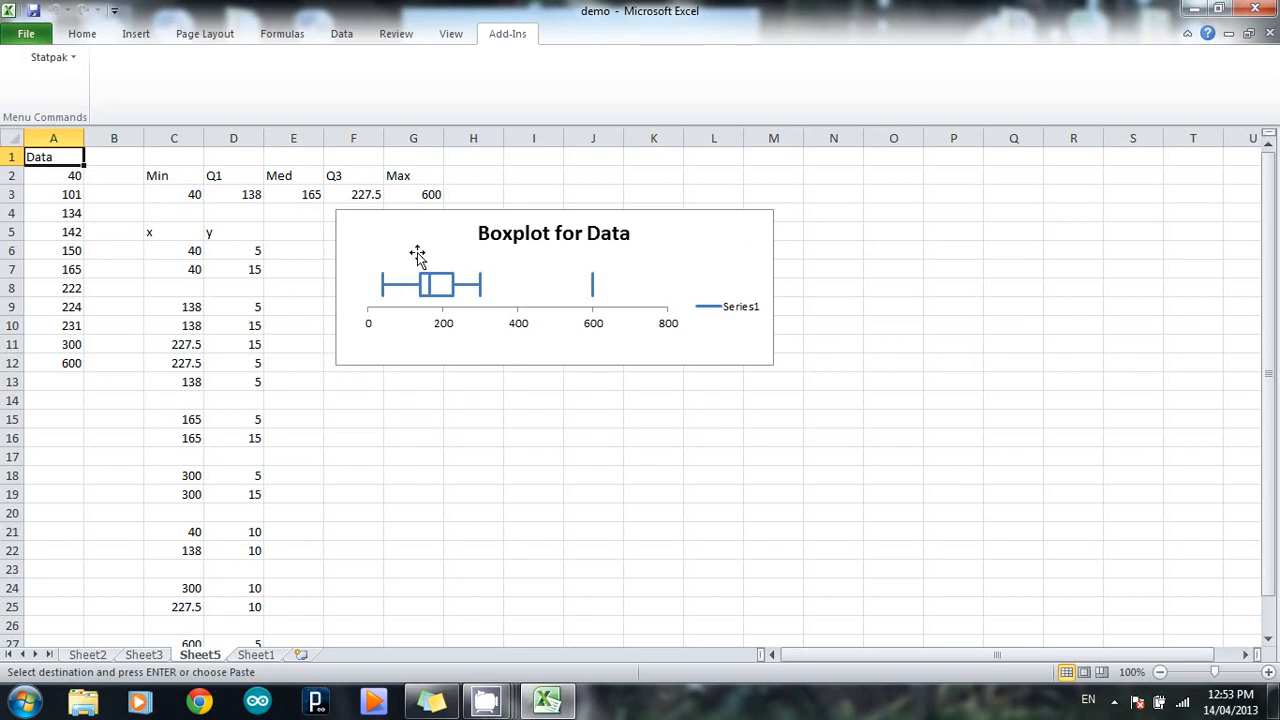
{"action": "mouse_move", "coordinate": [608, 292]}
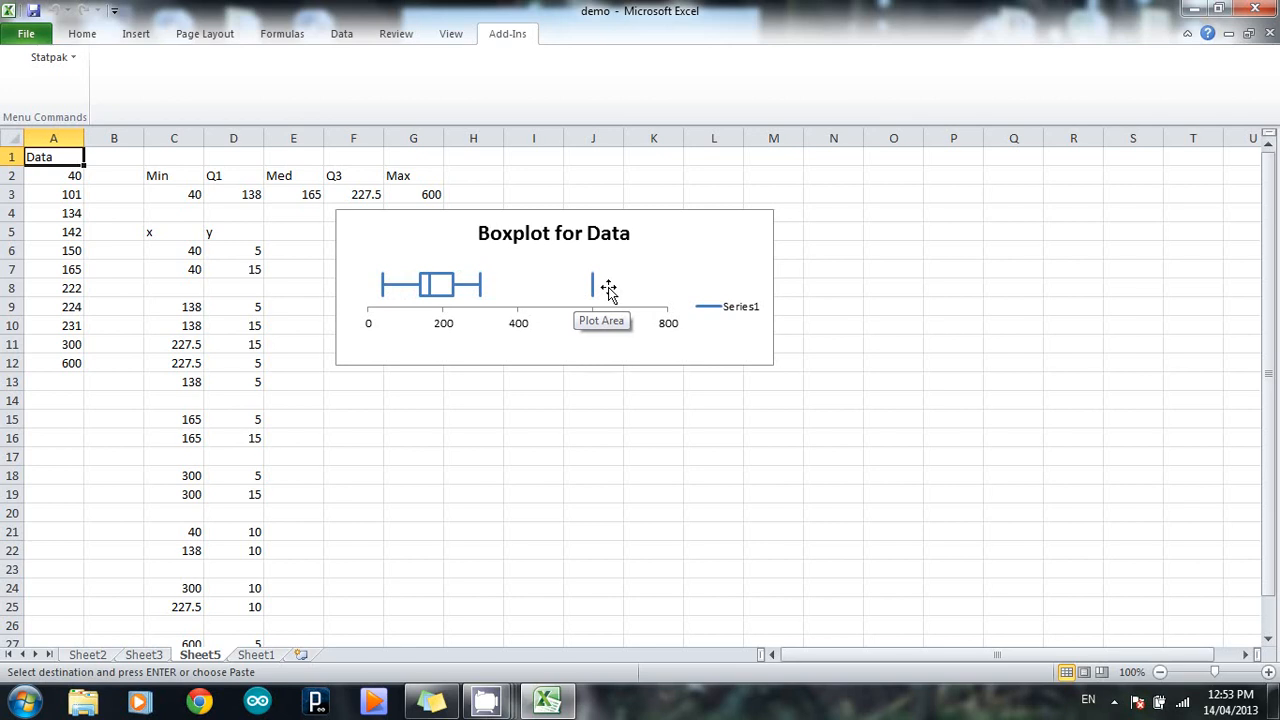
{"action": "mouse_move", "coordinate": [736, 260]}
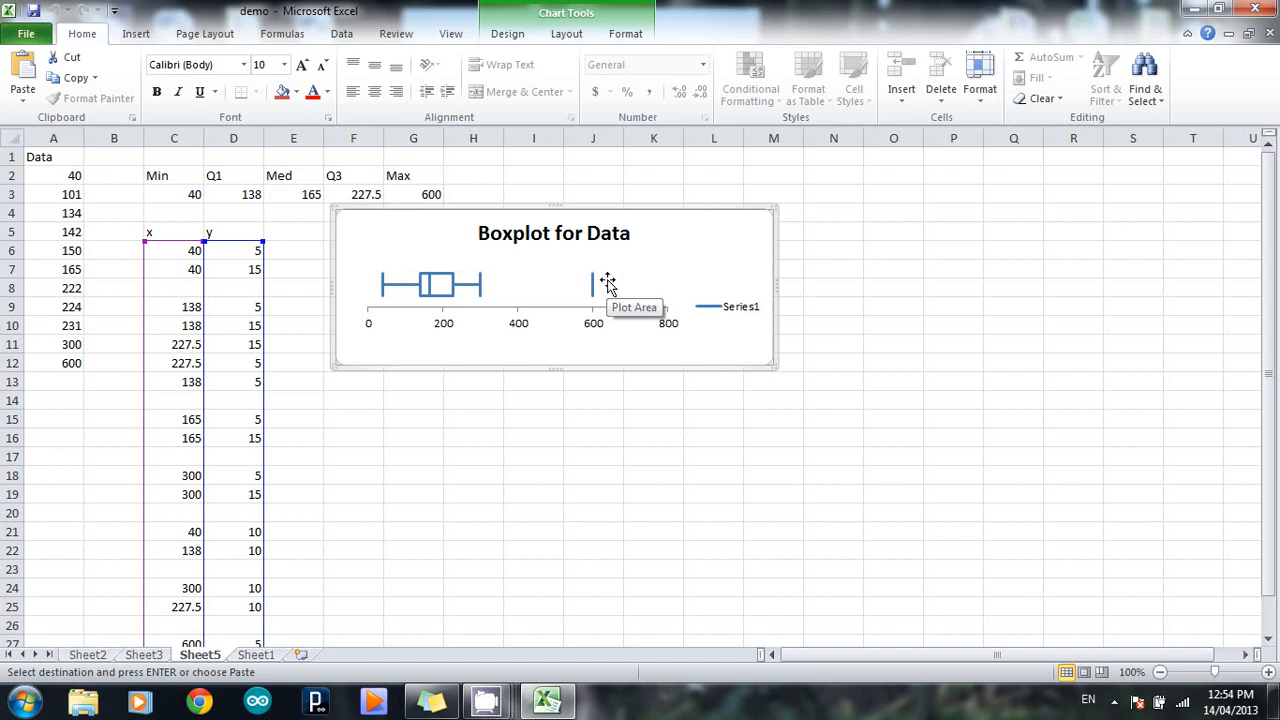
{"action": "mouse_move", "coordinate": [602, 278]}
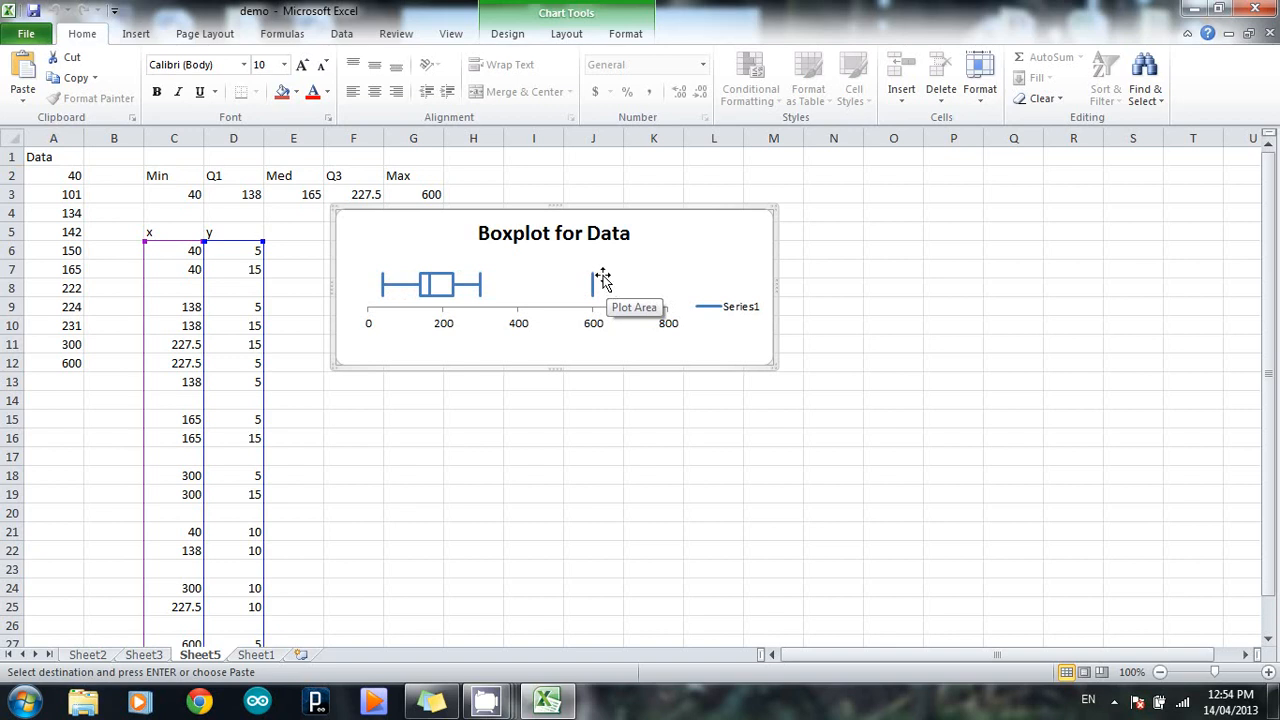
{"action": "mouse_move", "coordinate": [604, 290]}
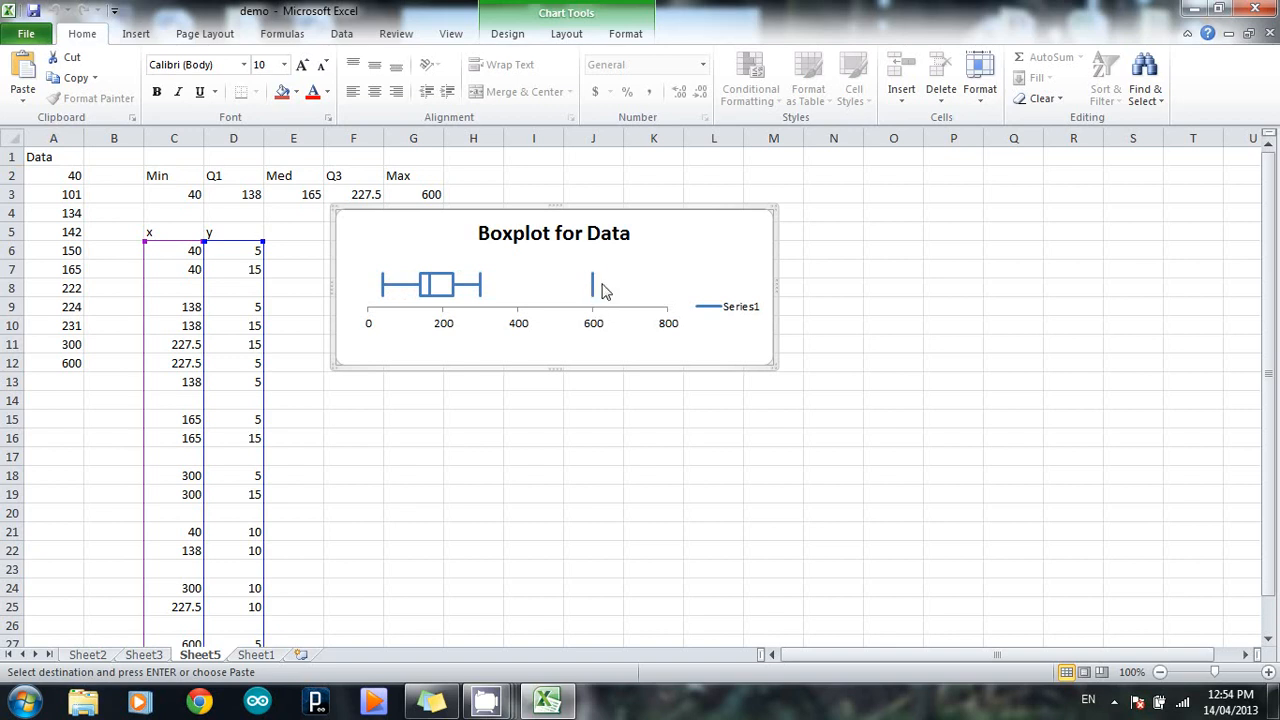
{"action": "mouse_move", "coordinate": [352, 360]}
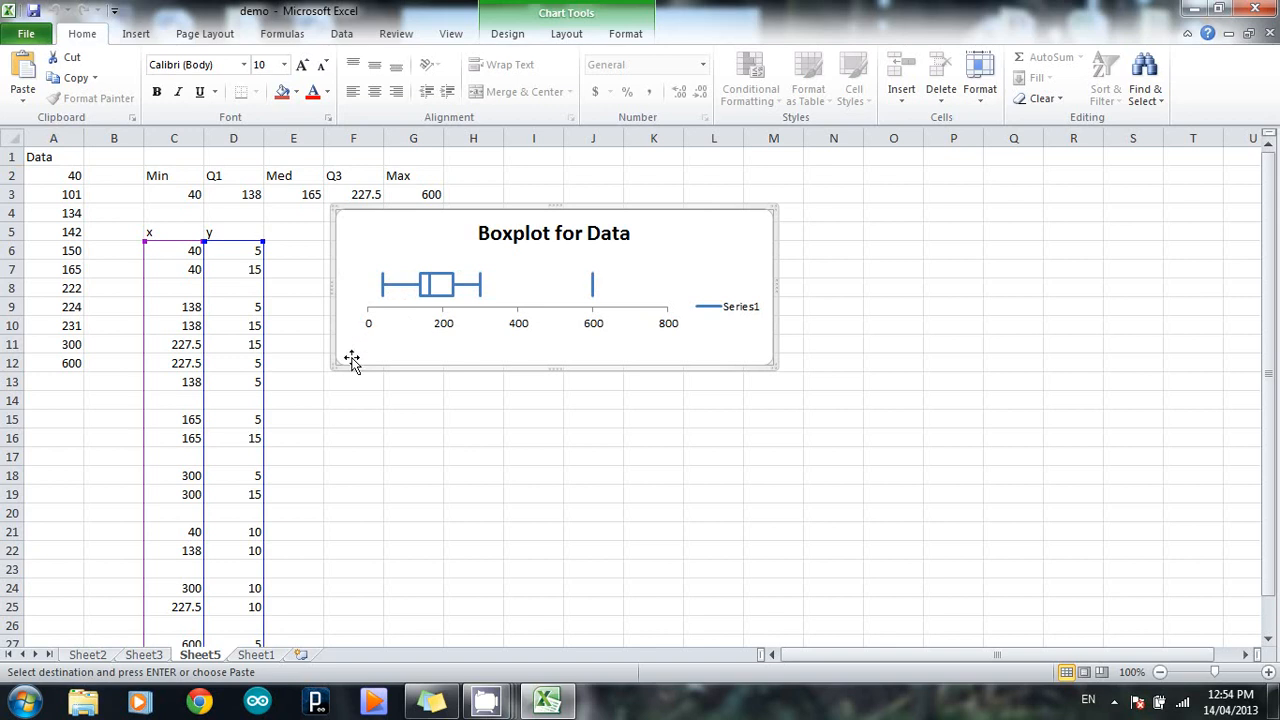
{"action": "mouse_move", "coordinate": [348, 298]}
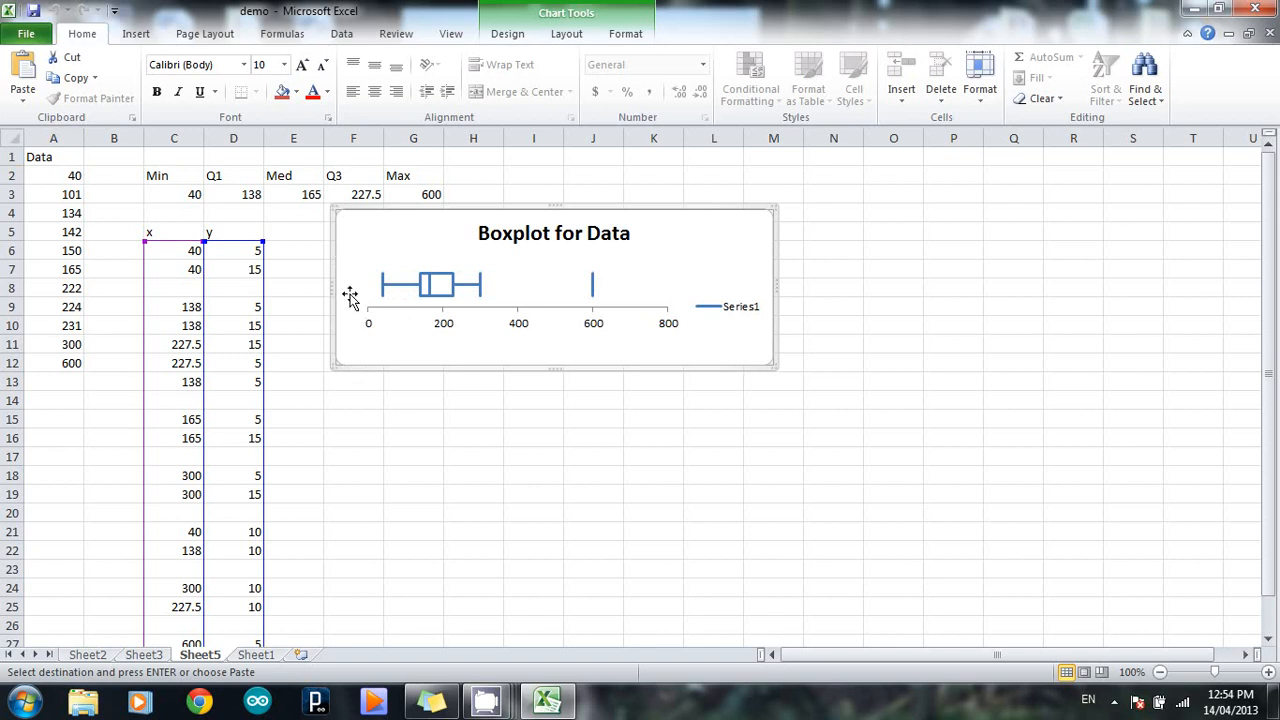